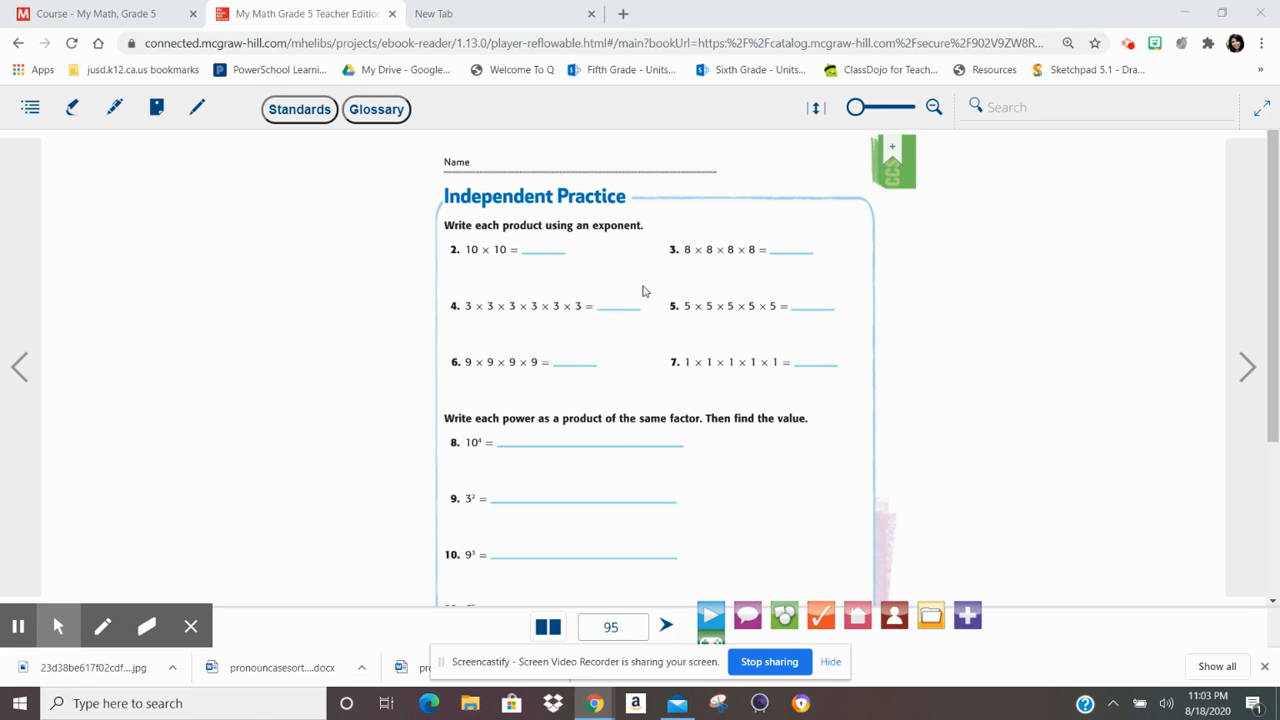
pyautogui.moveTo(638, 288)
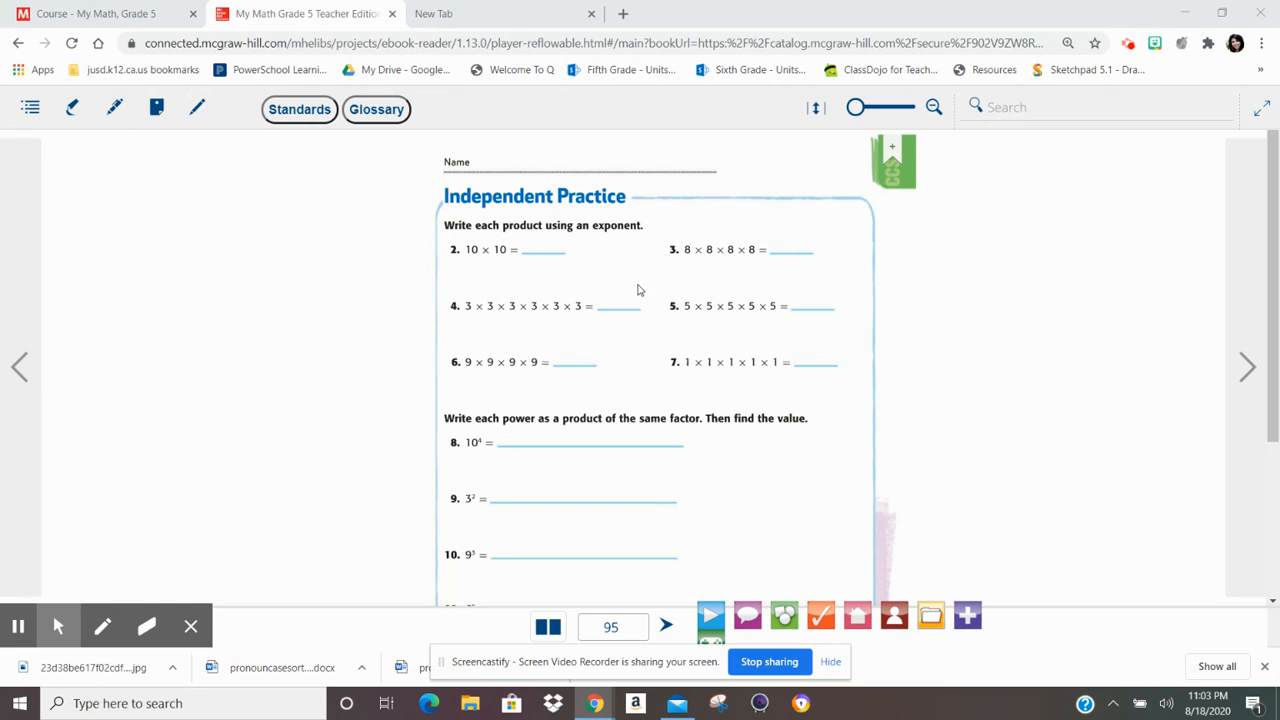
pyautogui.moveTo(632, 312)
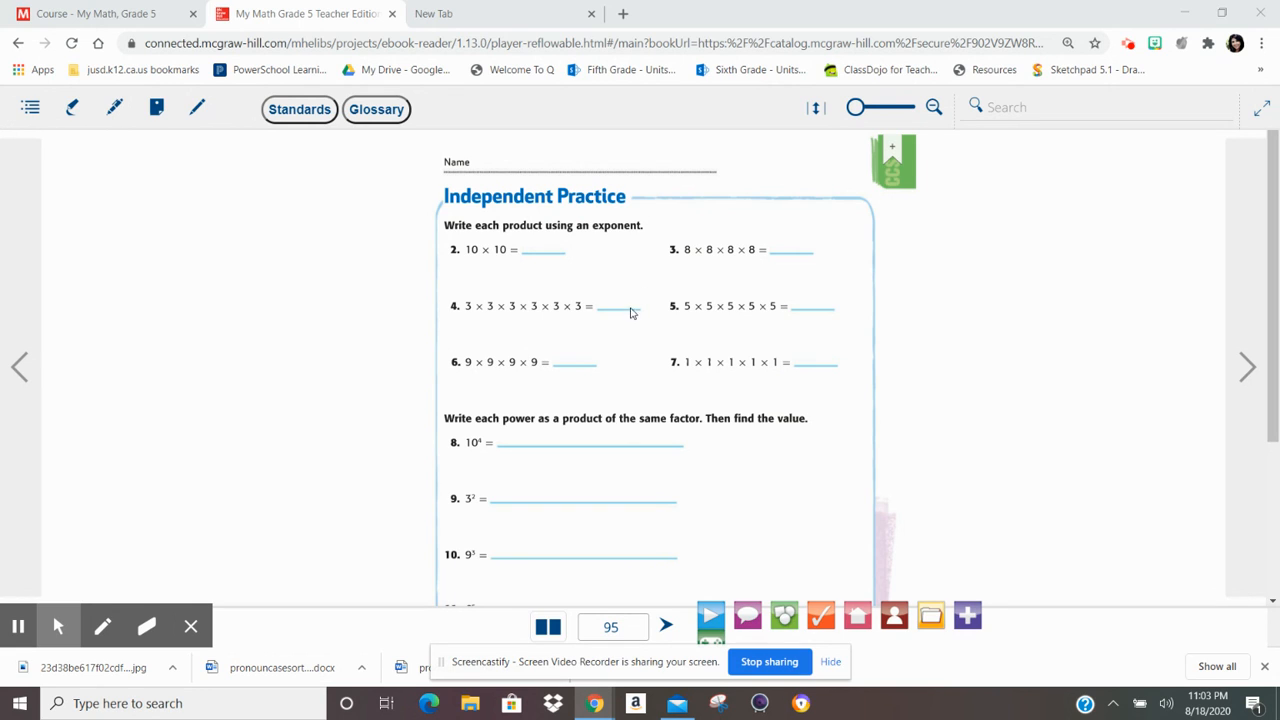
pyautogui.moveTo(644, 684)
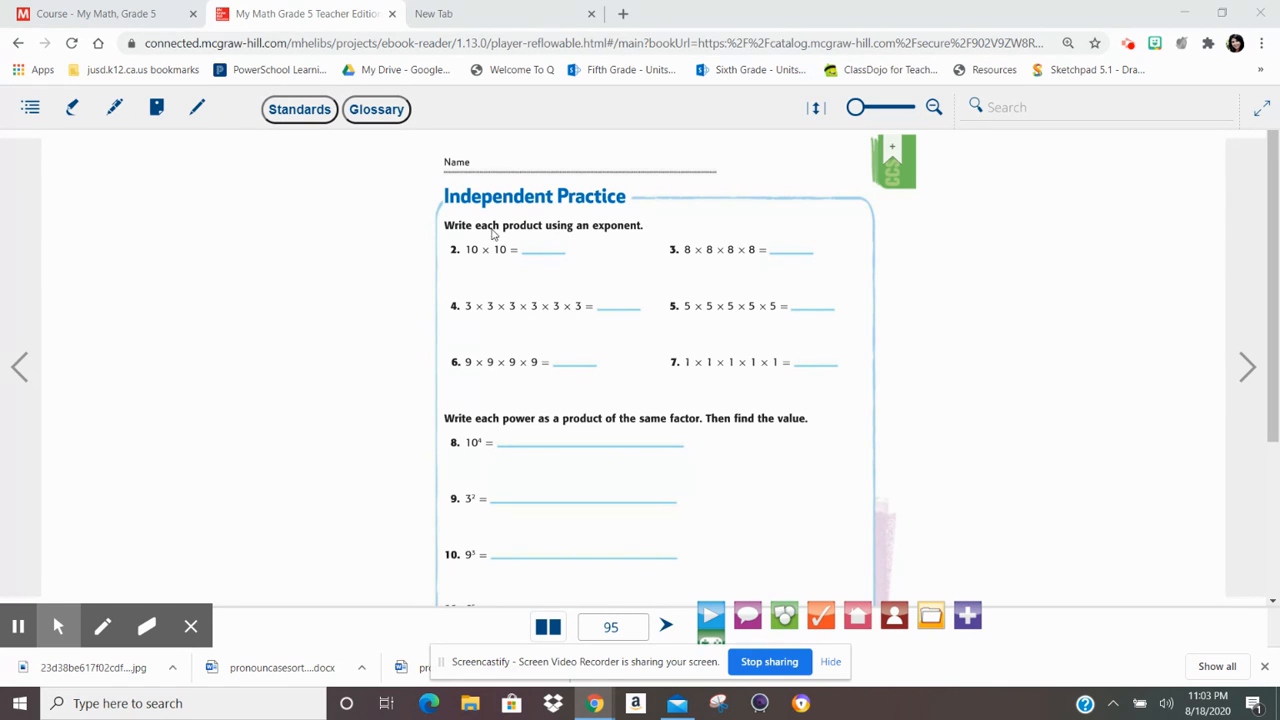
# - Scroll to page 95 and choose the green pen for answering exercises 2 and 4
pyautogui.scroll(-3)
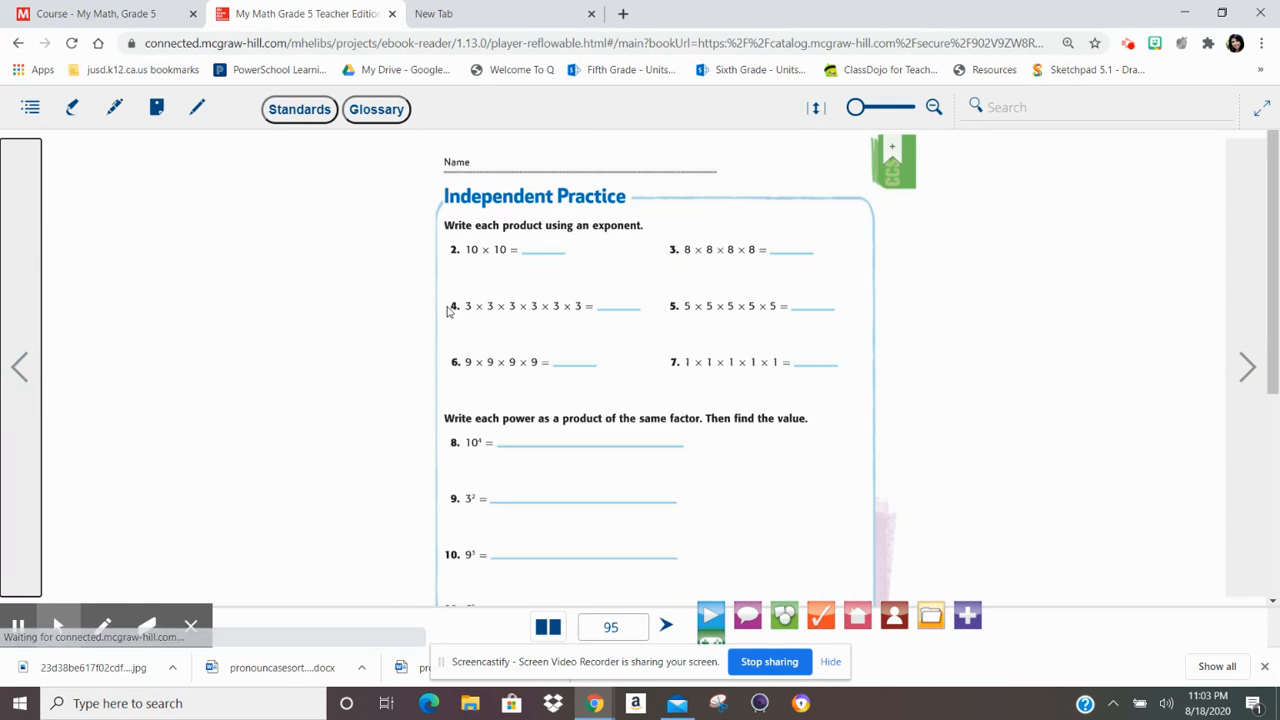
pyautogui.scroll(-3)
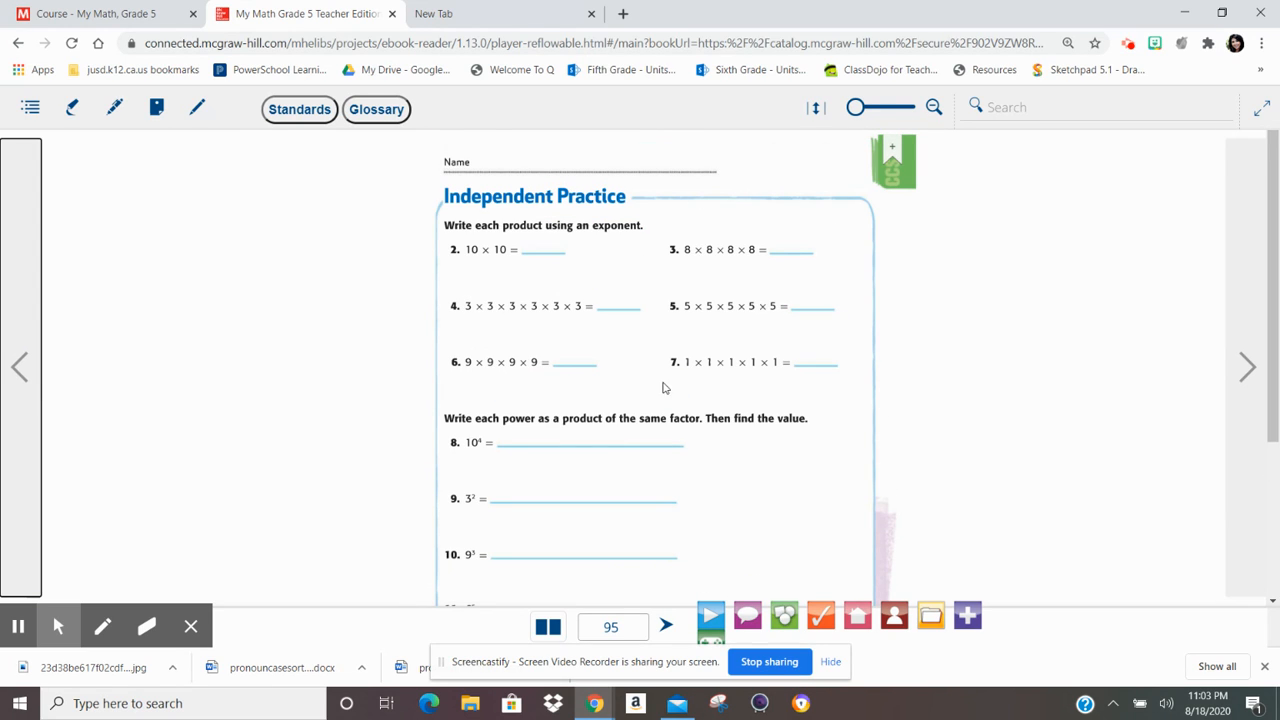
pyautogui.click(104, 108)
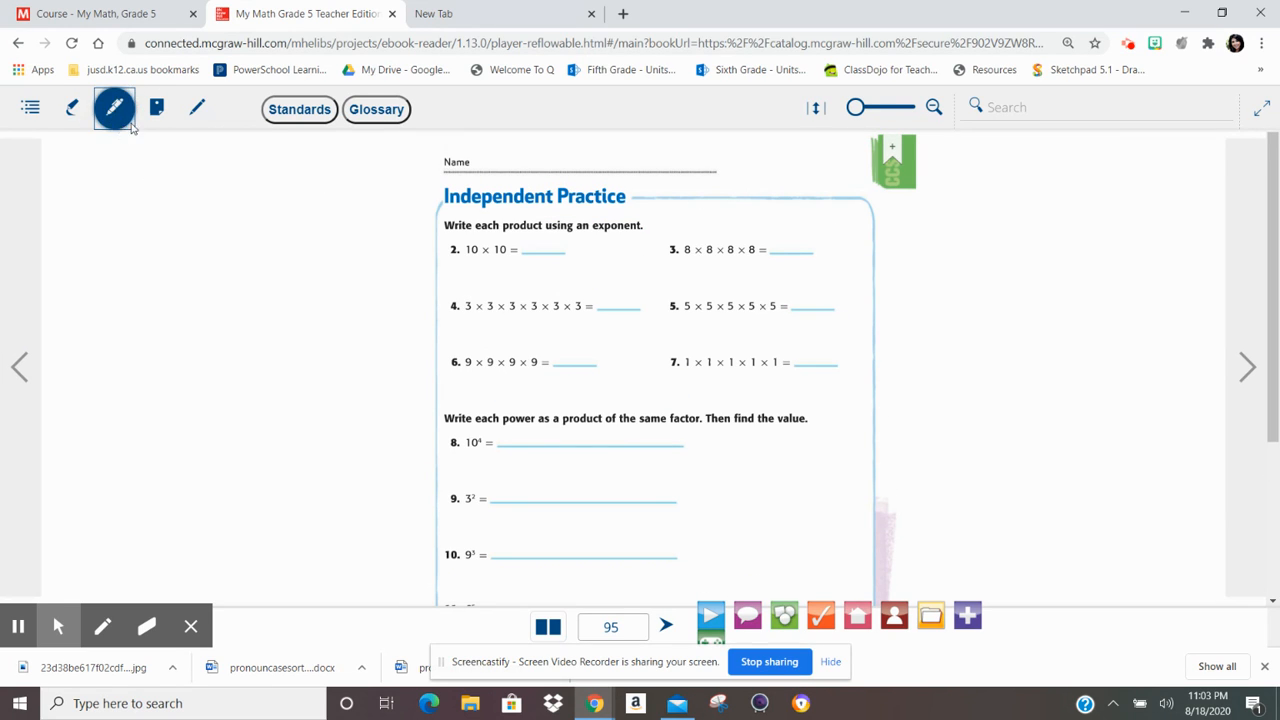
pyautogui.click(108, 108)
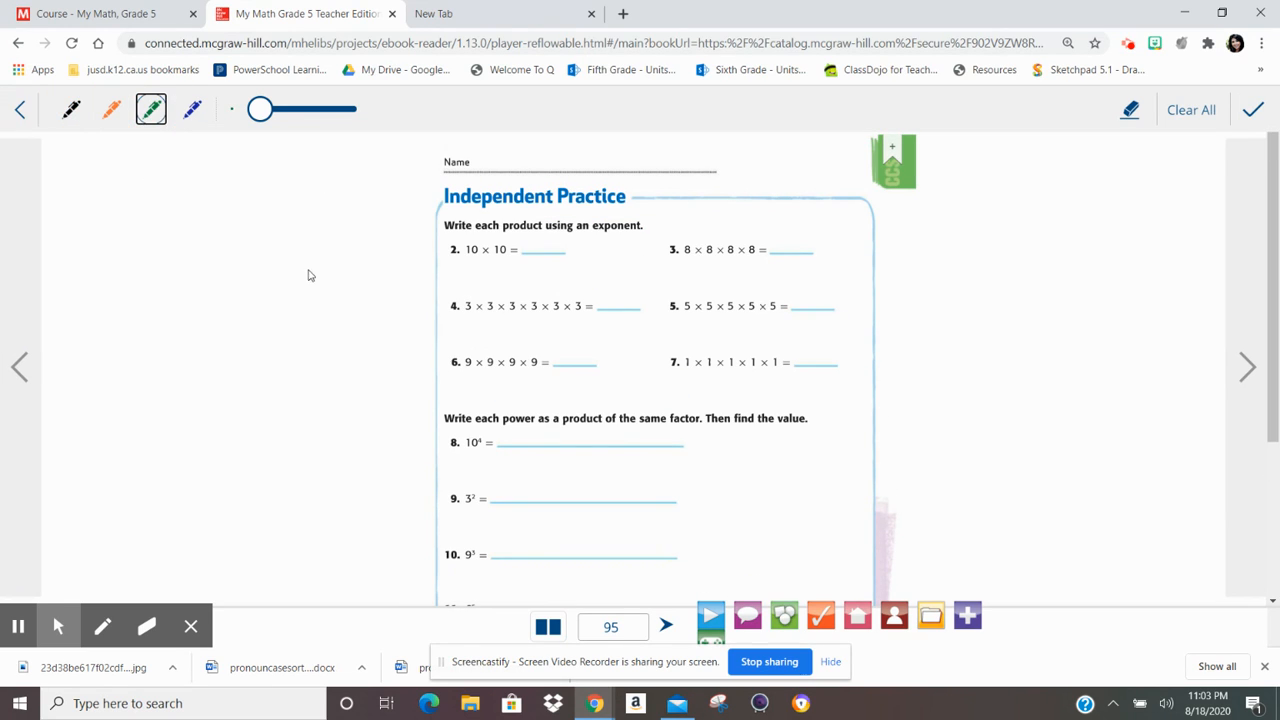
pyautogui.moveTo(556, 200)
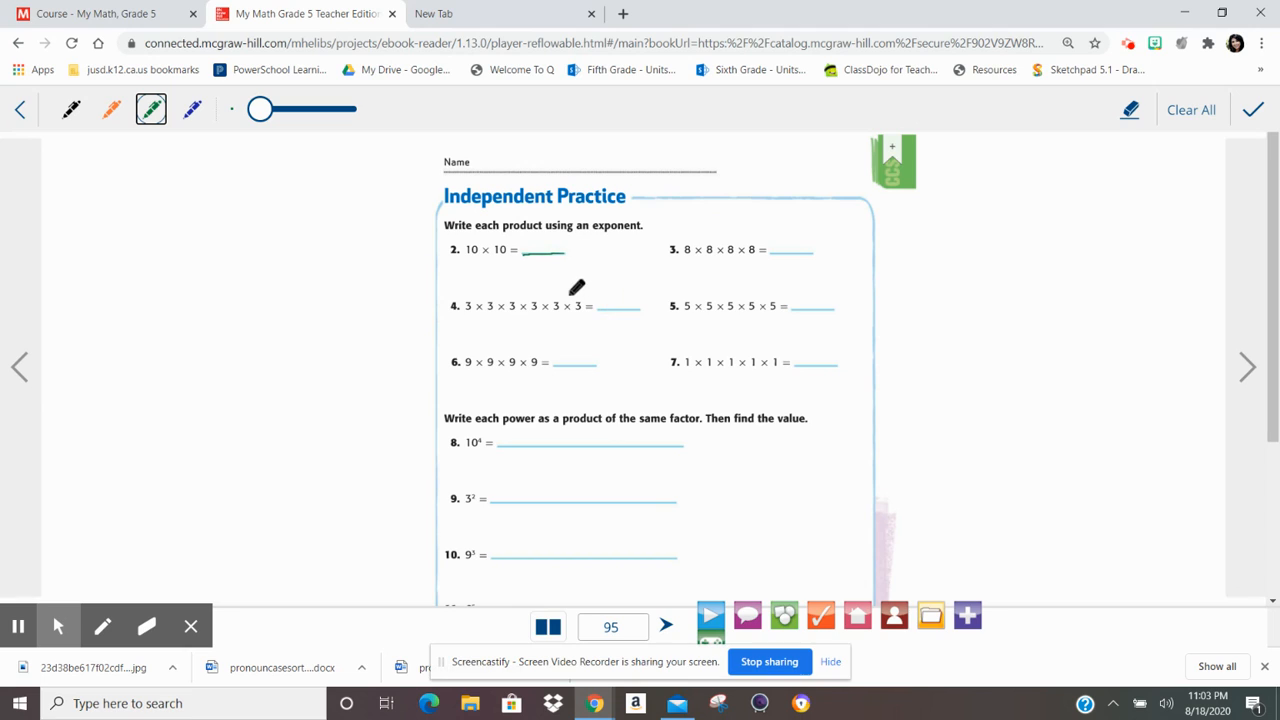
pyautogui.moveTo(552, 240)
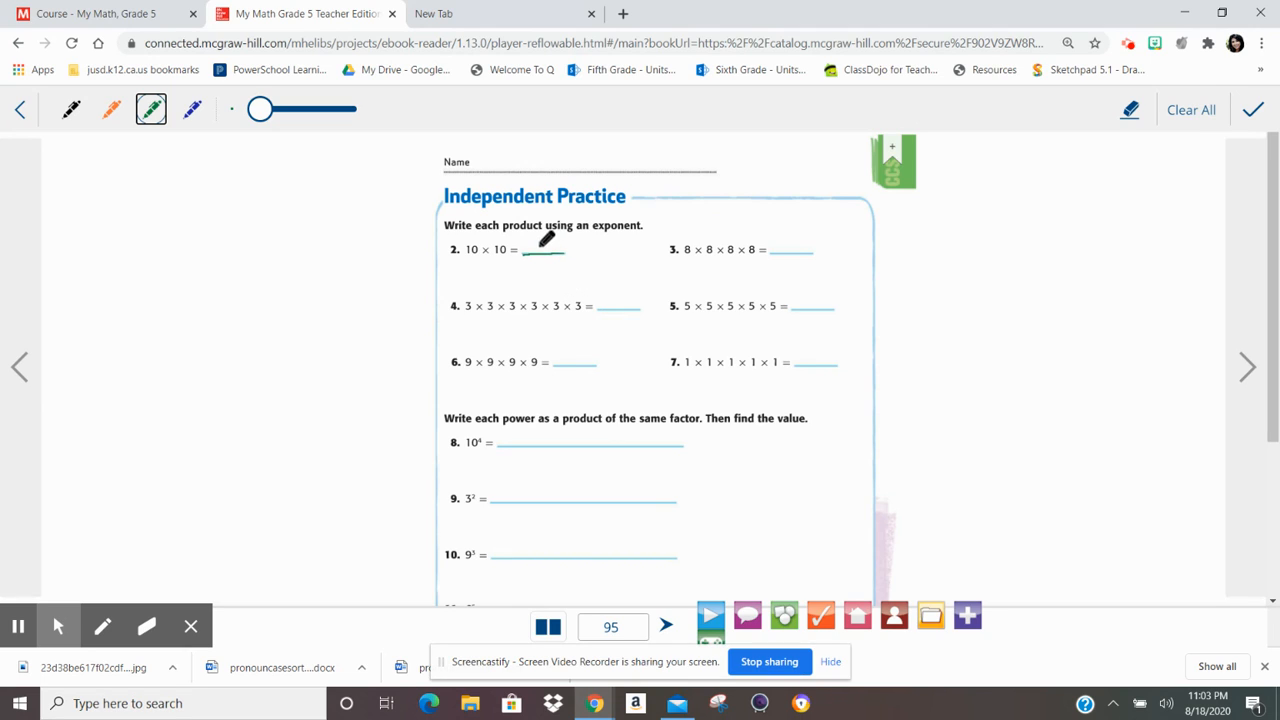
pyautogui.moveTo(508, 284)
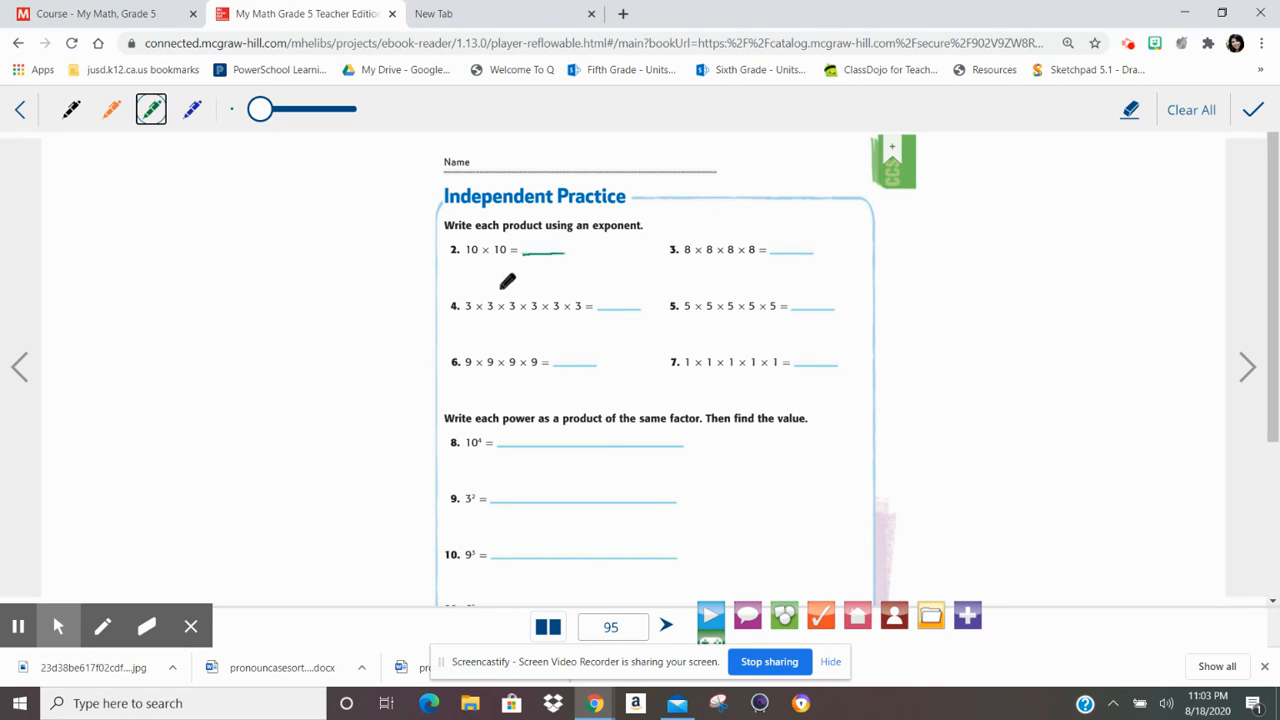
pyautogui.moveTo(526, 236)
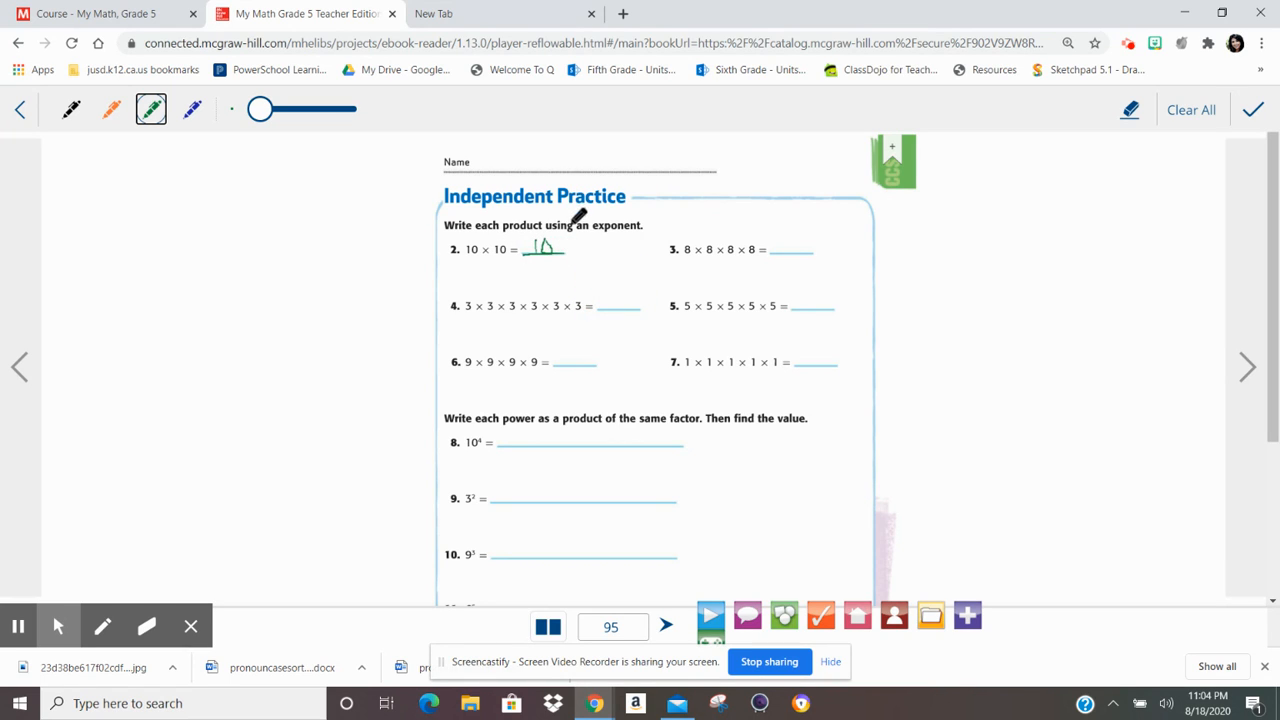
pyautogui.moveTo(550, 232)
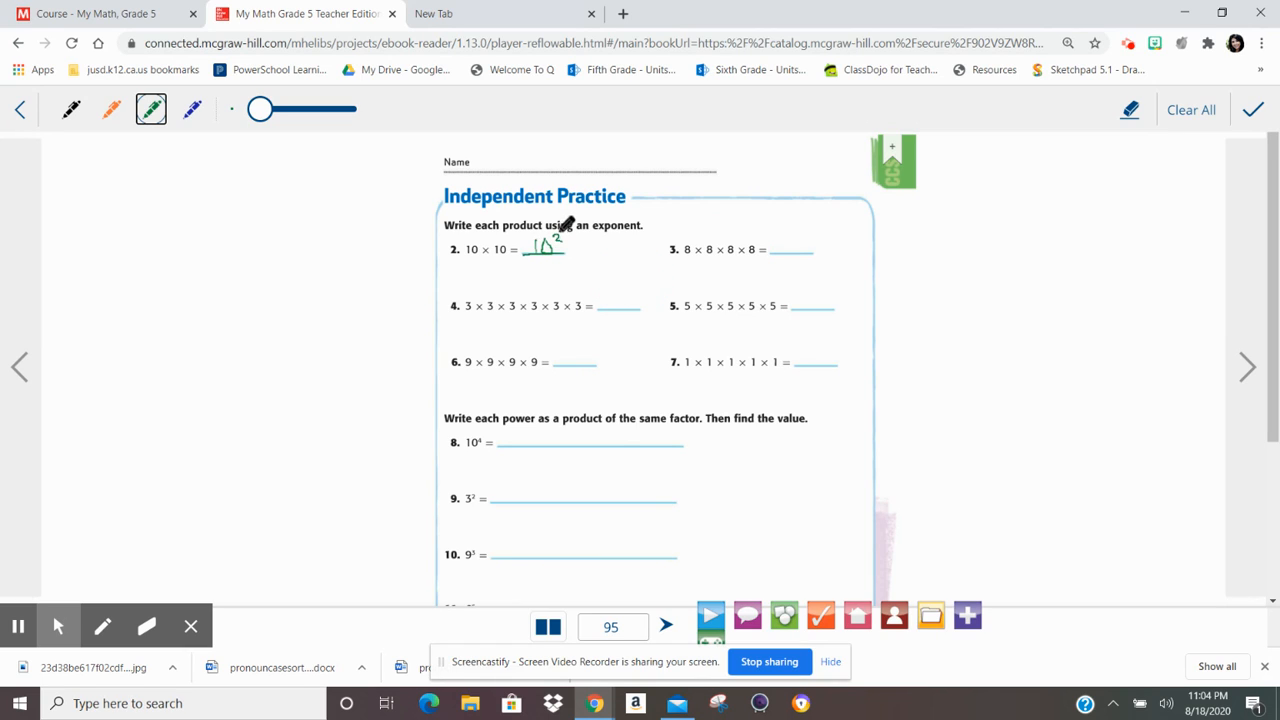
pyautogui.moveTo(480, 224)
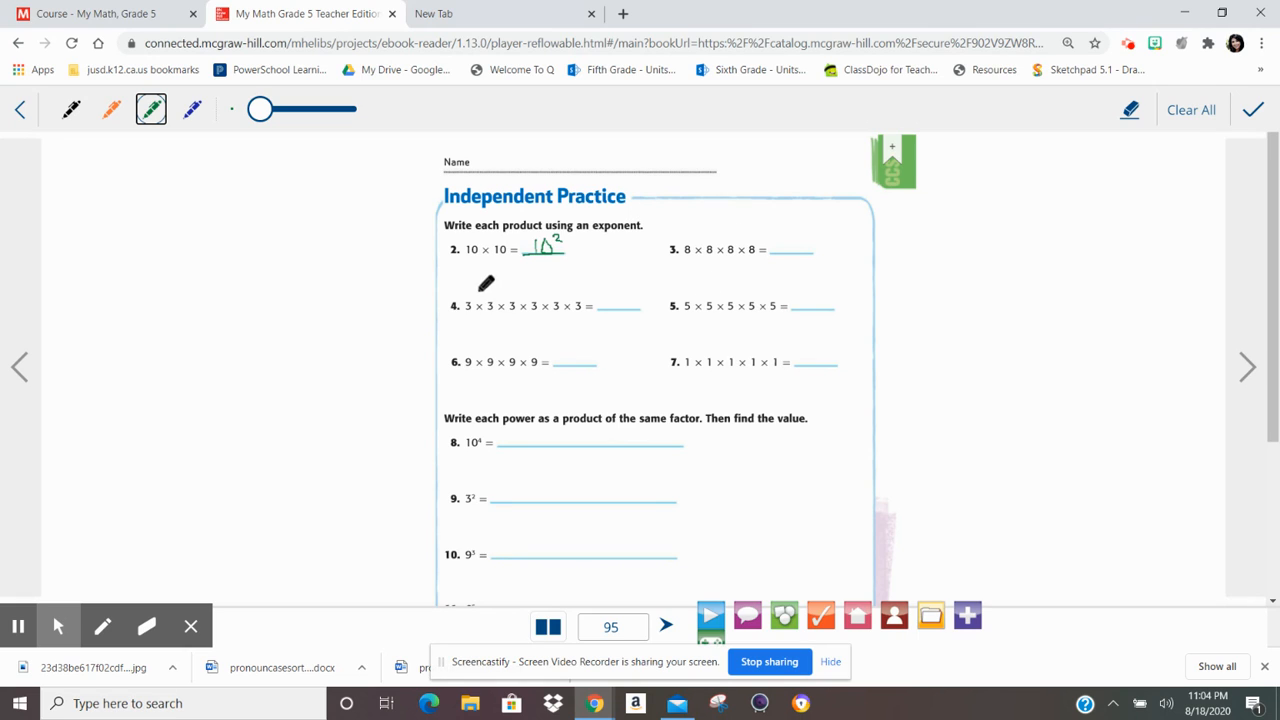
pyautogui.moveTo(540, 292)
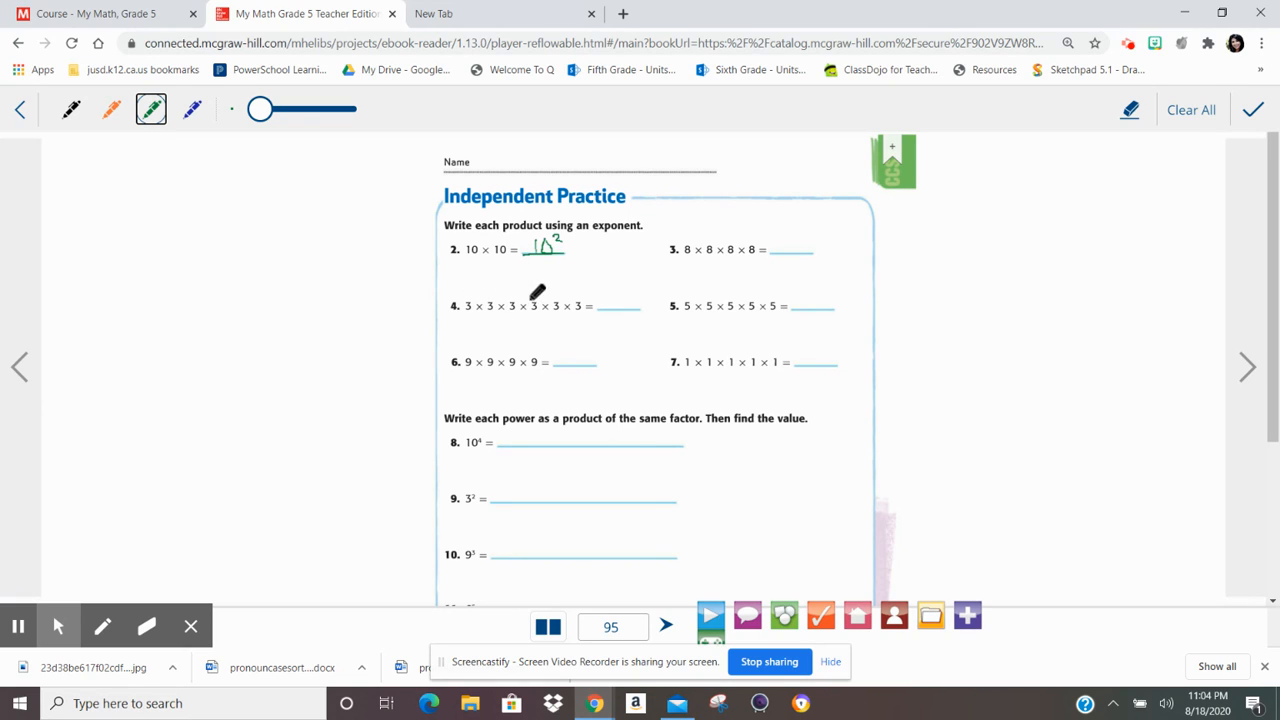
pyautogui.moveTo(608, 288)
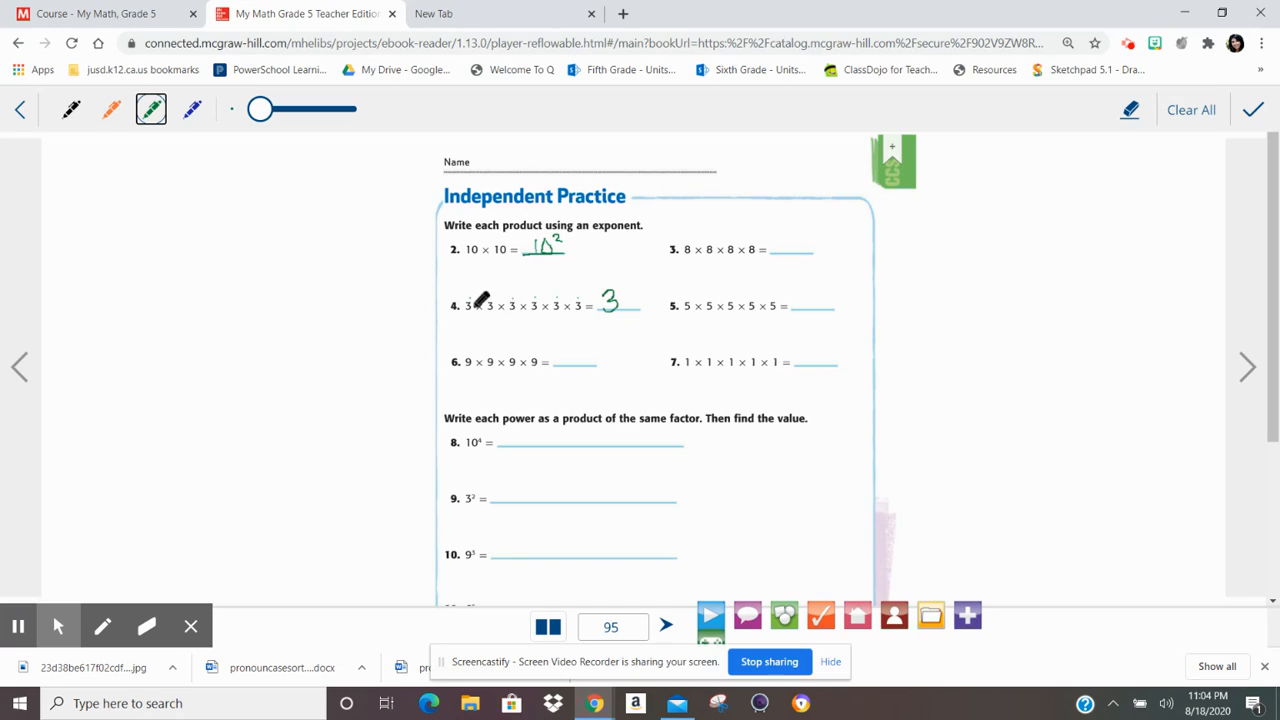
pyautogui.moveTo(470, 288)
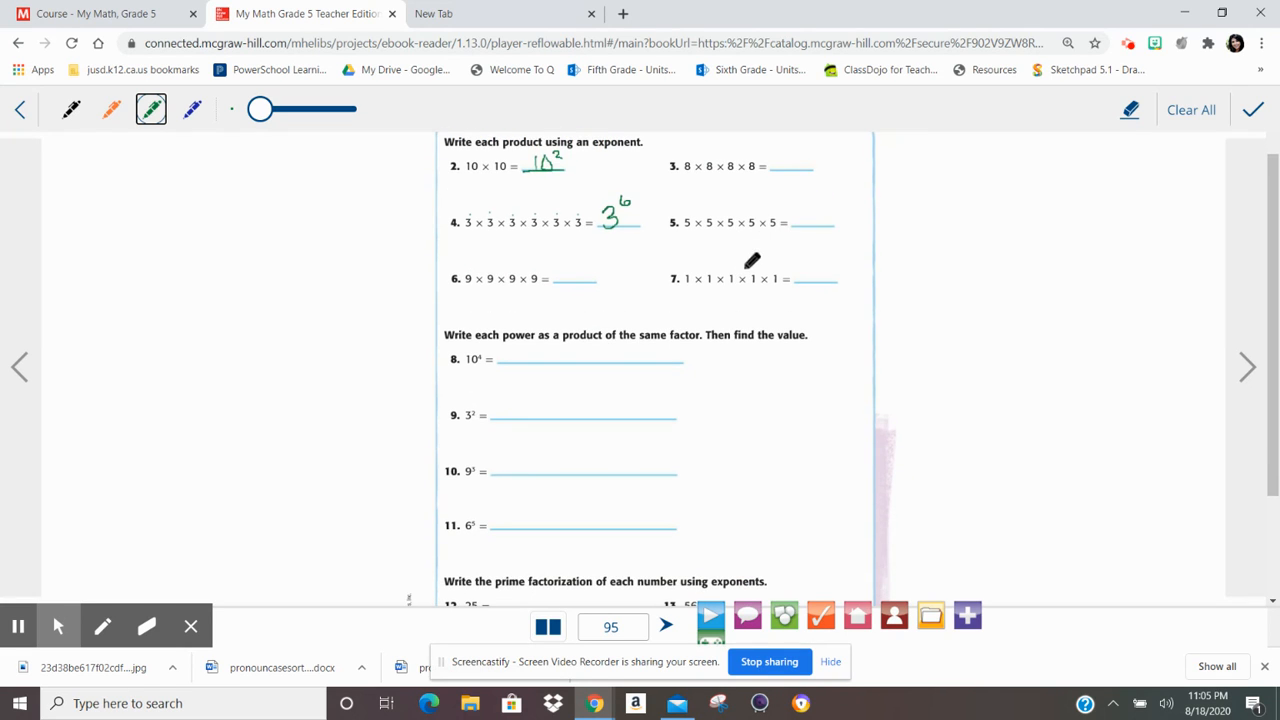
# - Scroll down to the directions above exercise 8
pyautogui.scroll(-3)
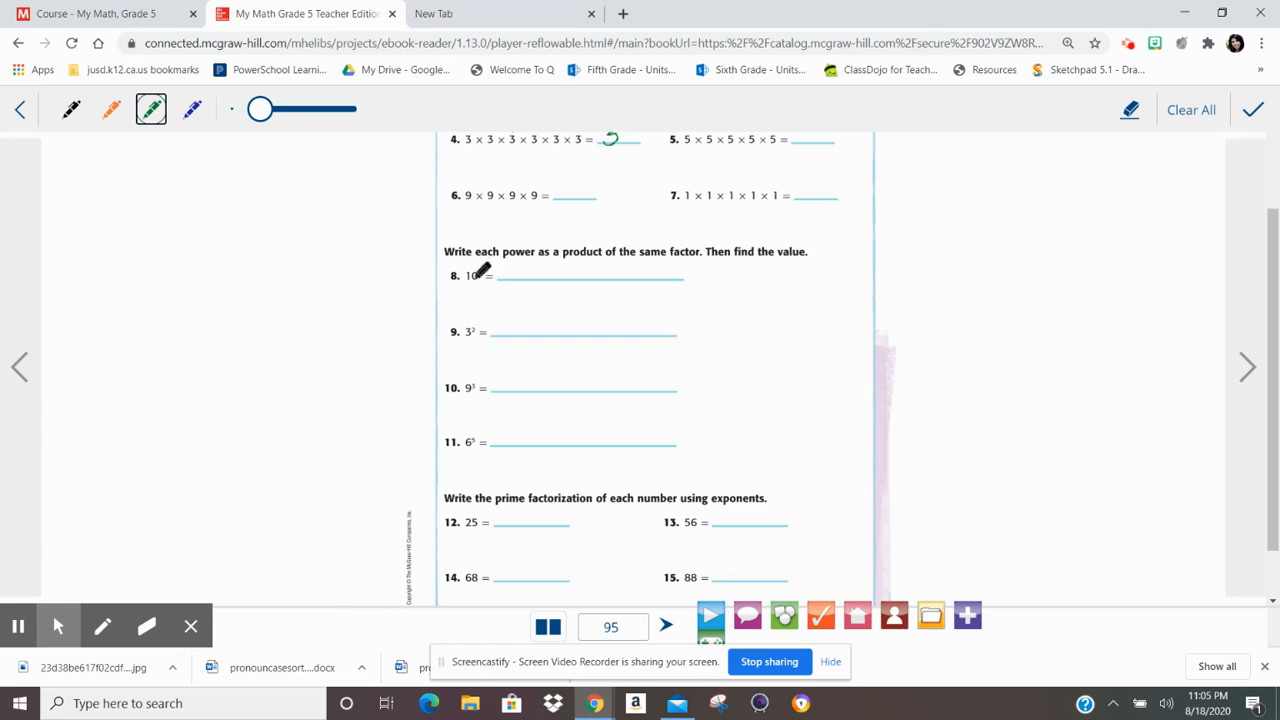
pyautogui.moveTo(510, 320)
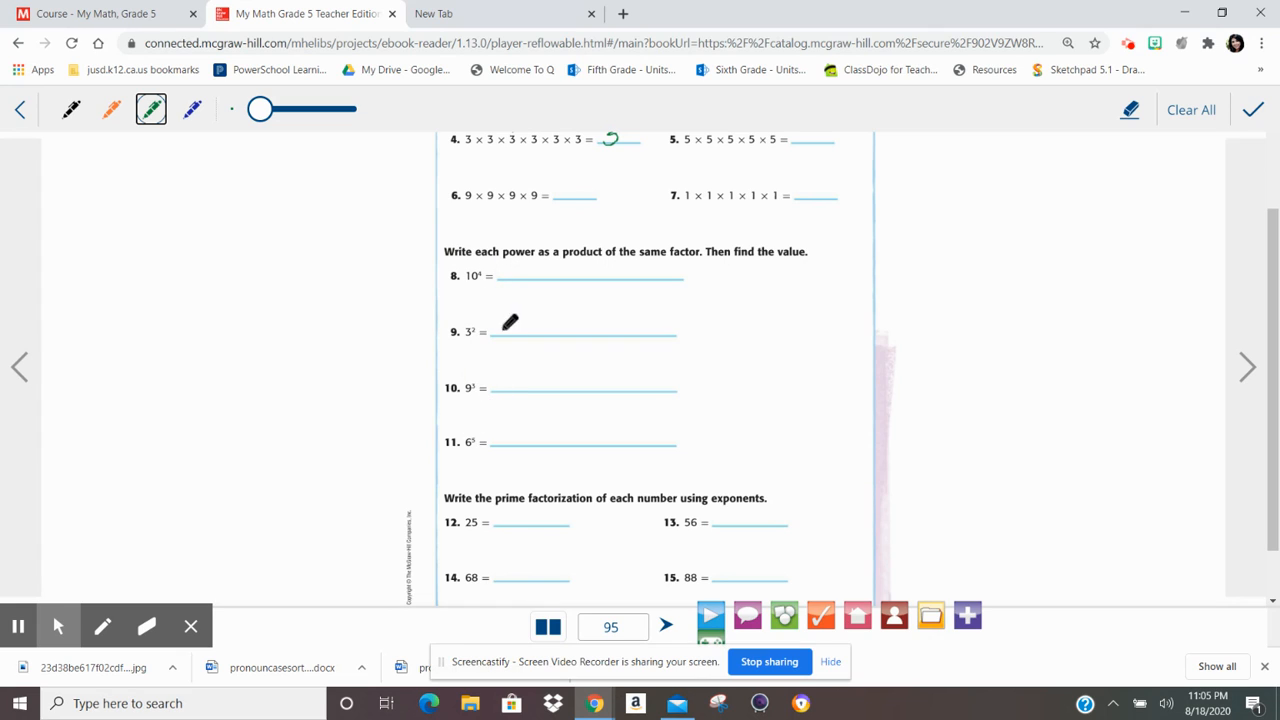
pyautogui.moveTo(616, 252)
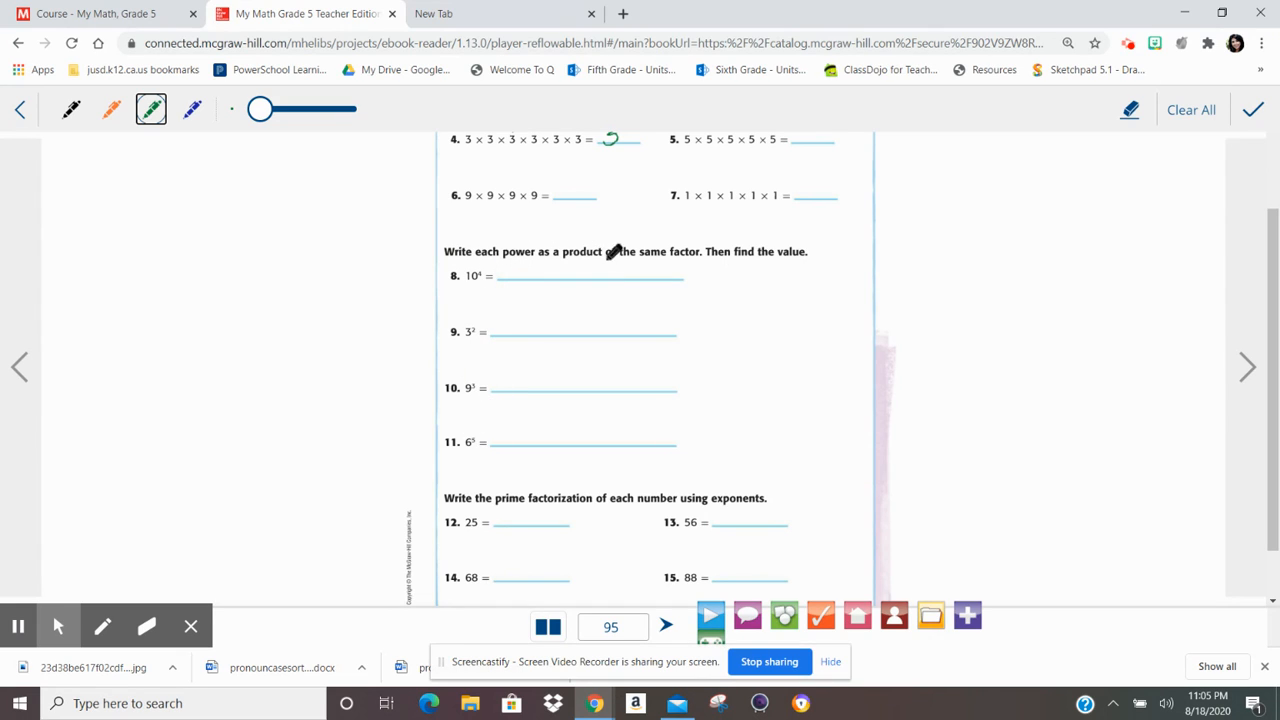
pyautogui.moveTo(684, 246)
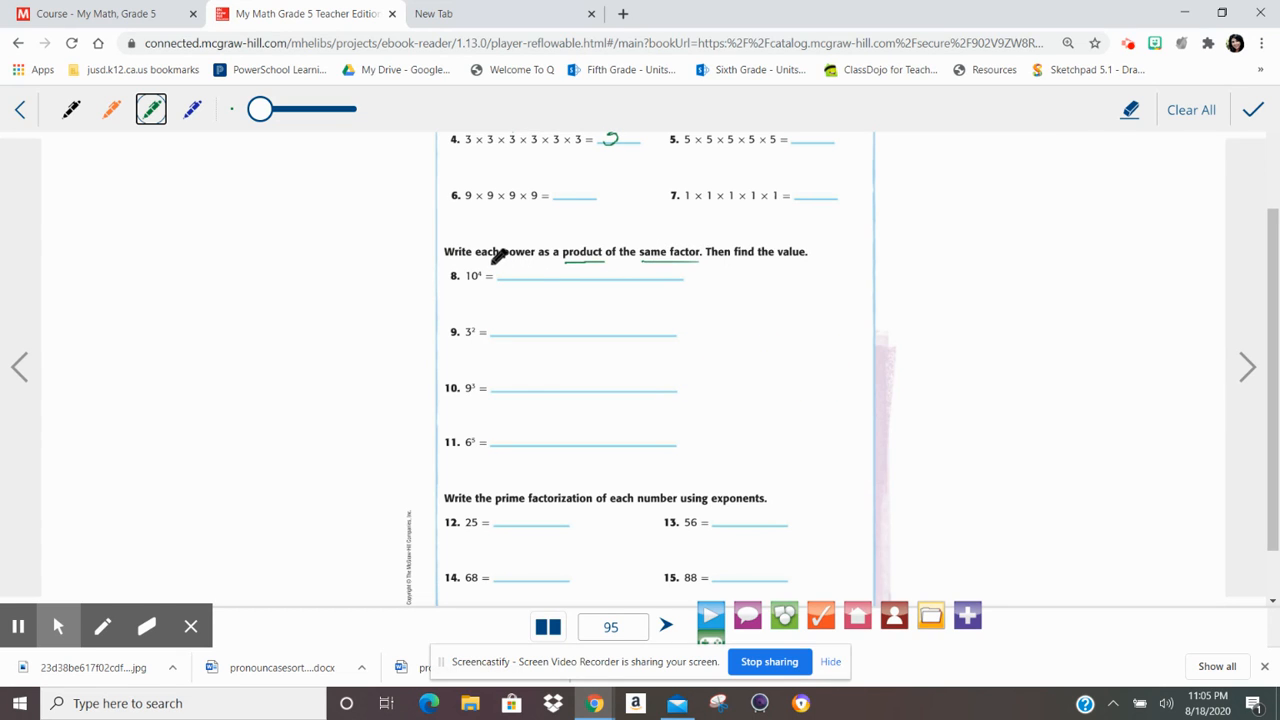
pyautogui.moveTo(484, 256)
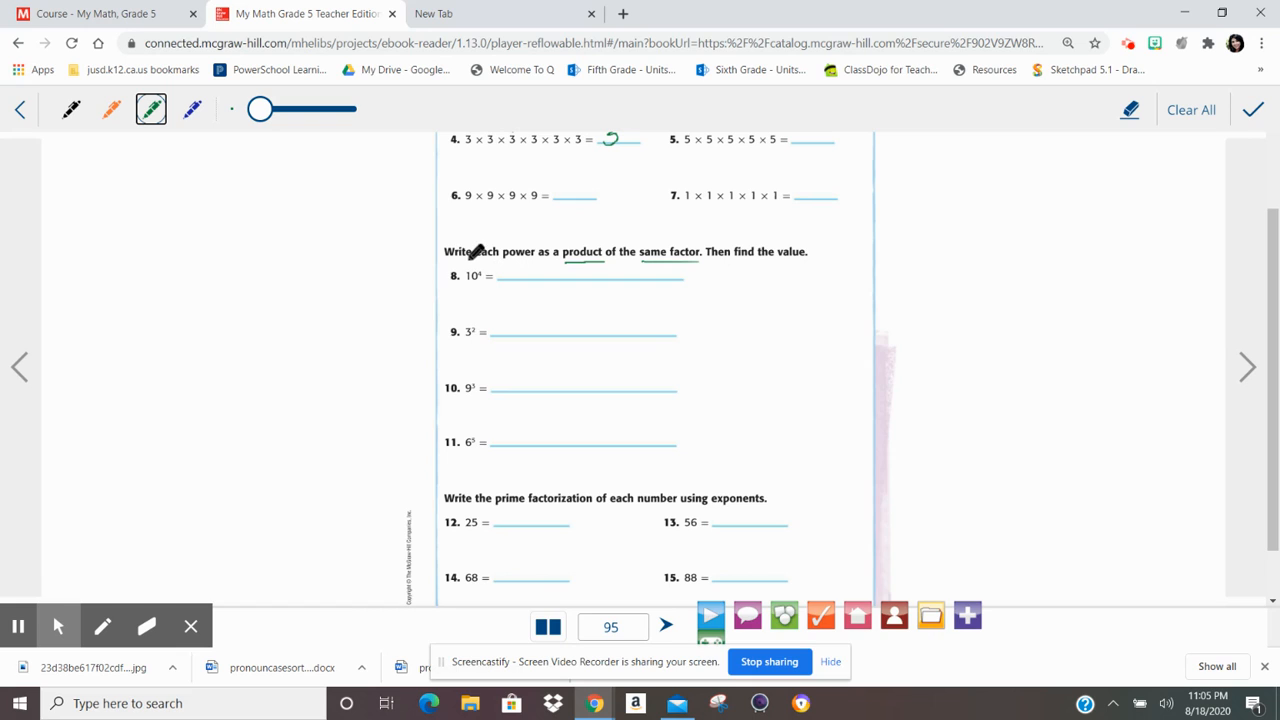
pyautogui.moveTo(584, 236)
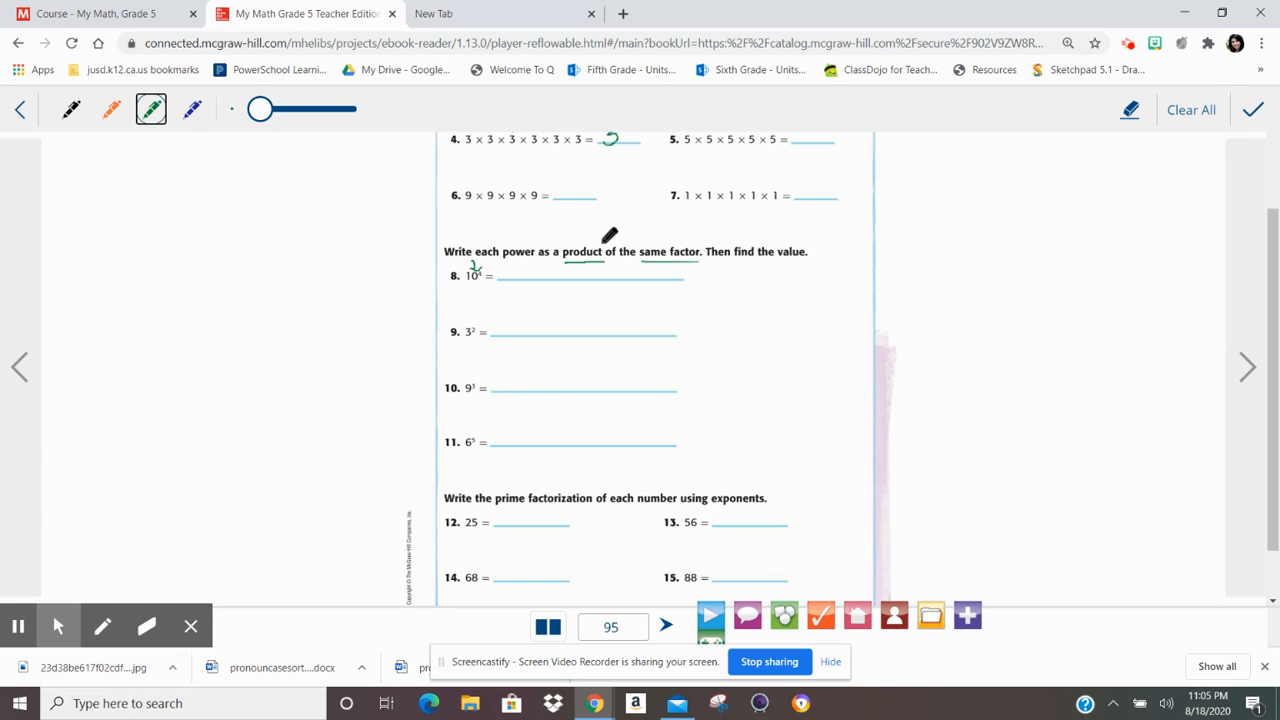
pyautogui.moveTo(728, 230)
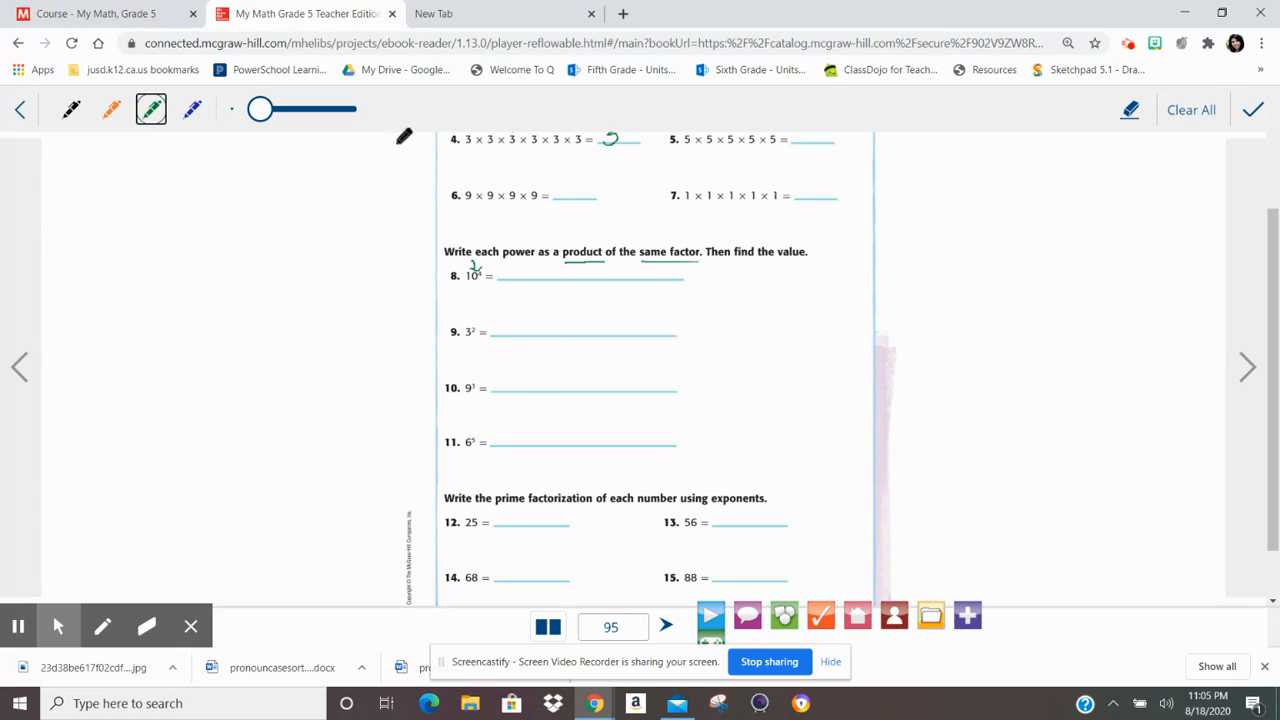
pyautogui.moveTo(1152, 100)
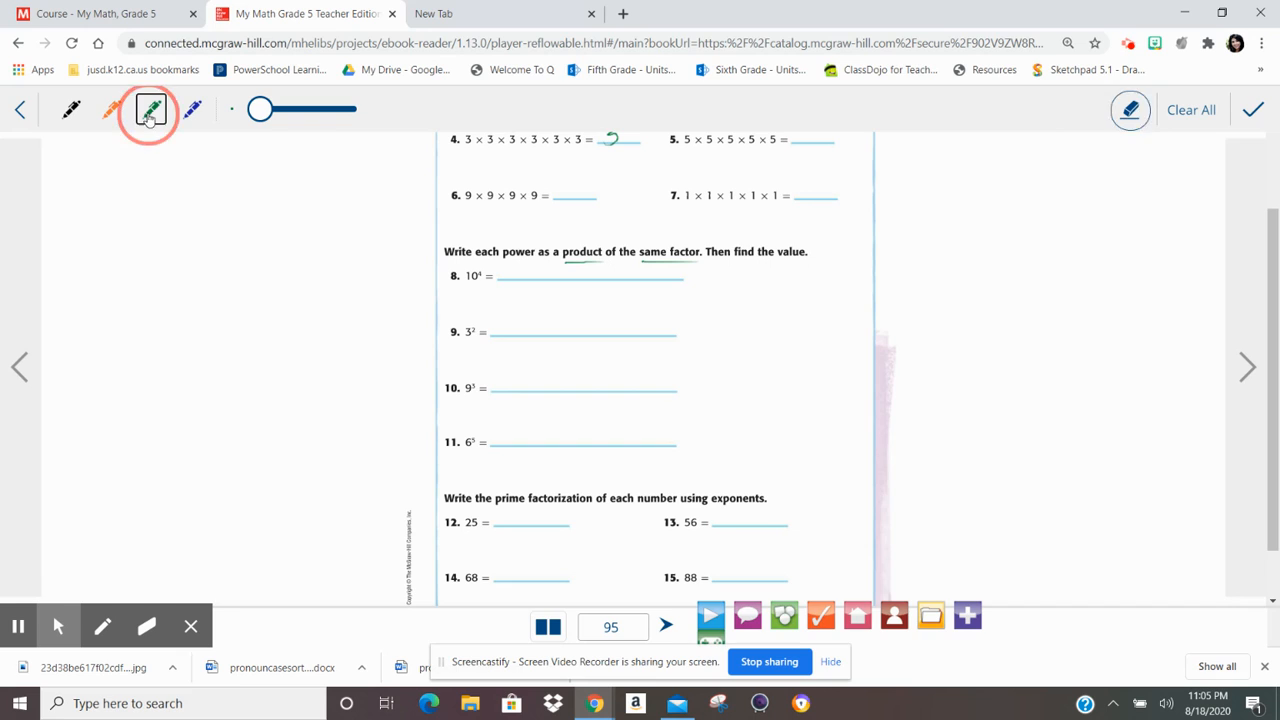
pyautogui.click(152, 108)
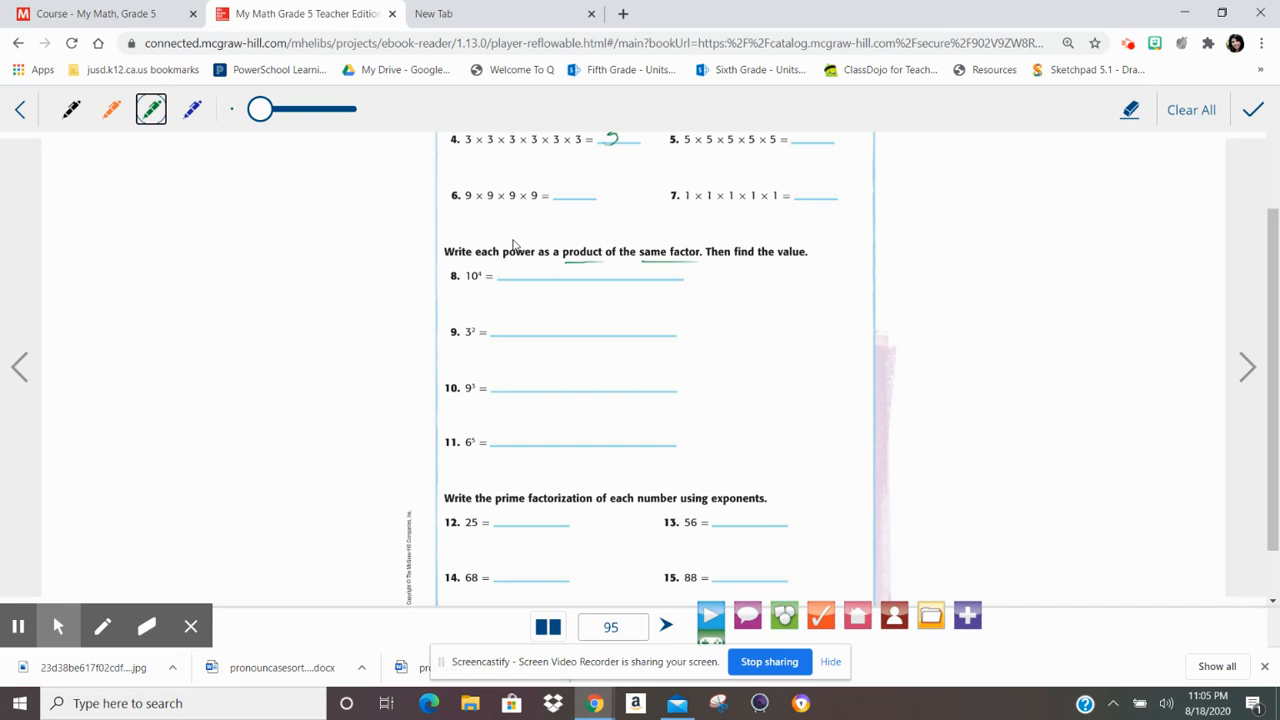
pyautogui.moveTo(608, 256)
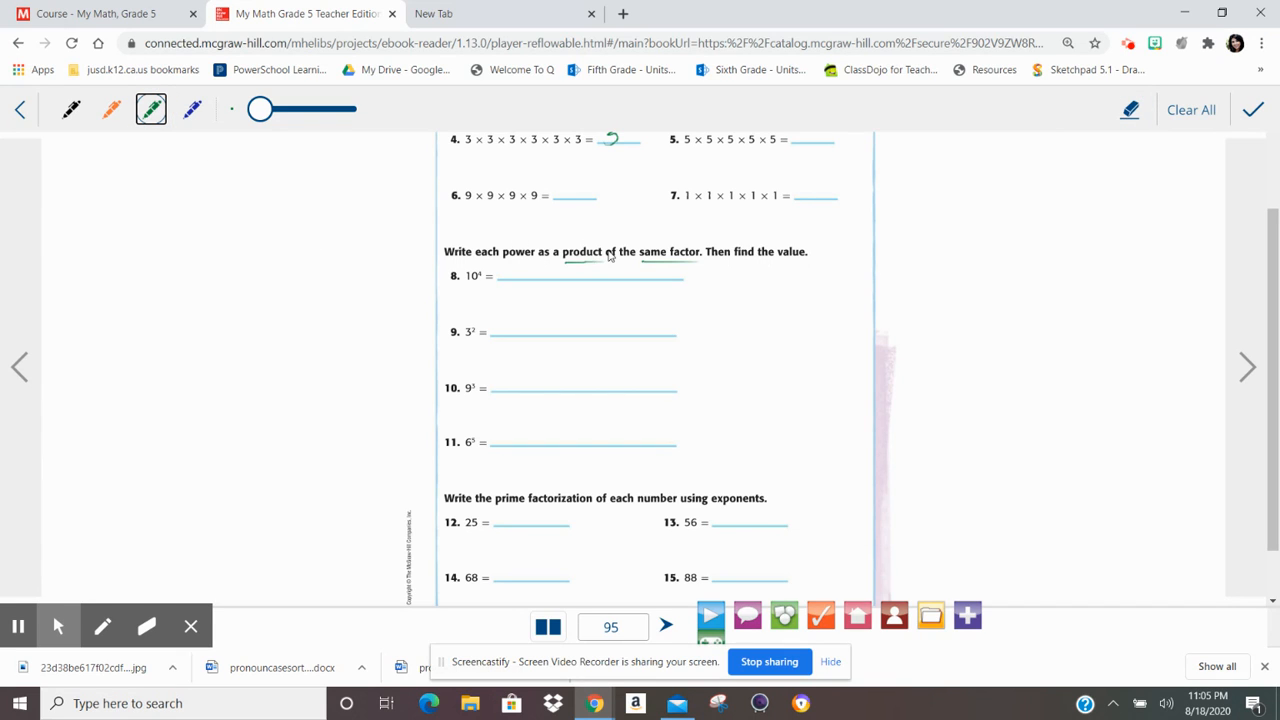
pyautogui.moveTo(678, 260)
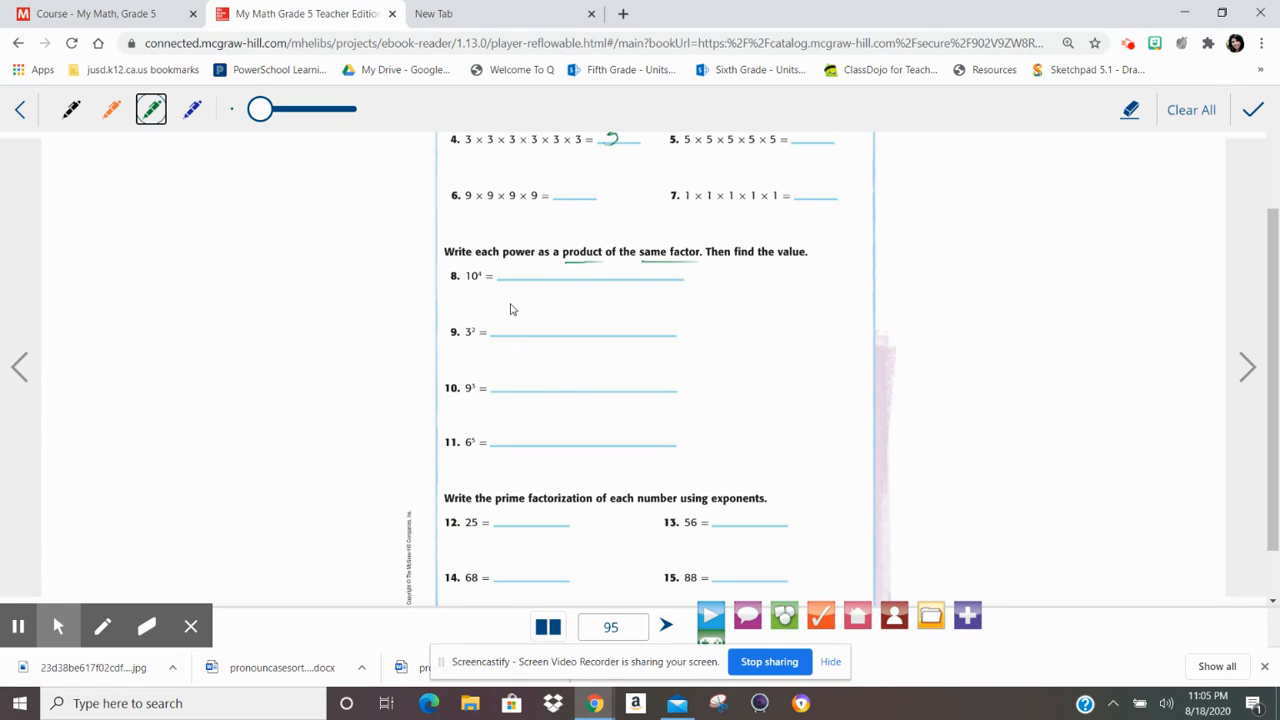
pyautogui.click(152, 108)
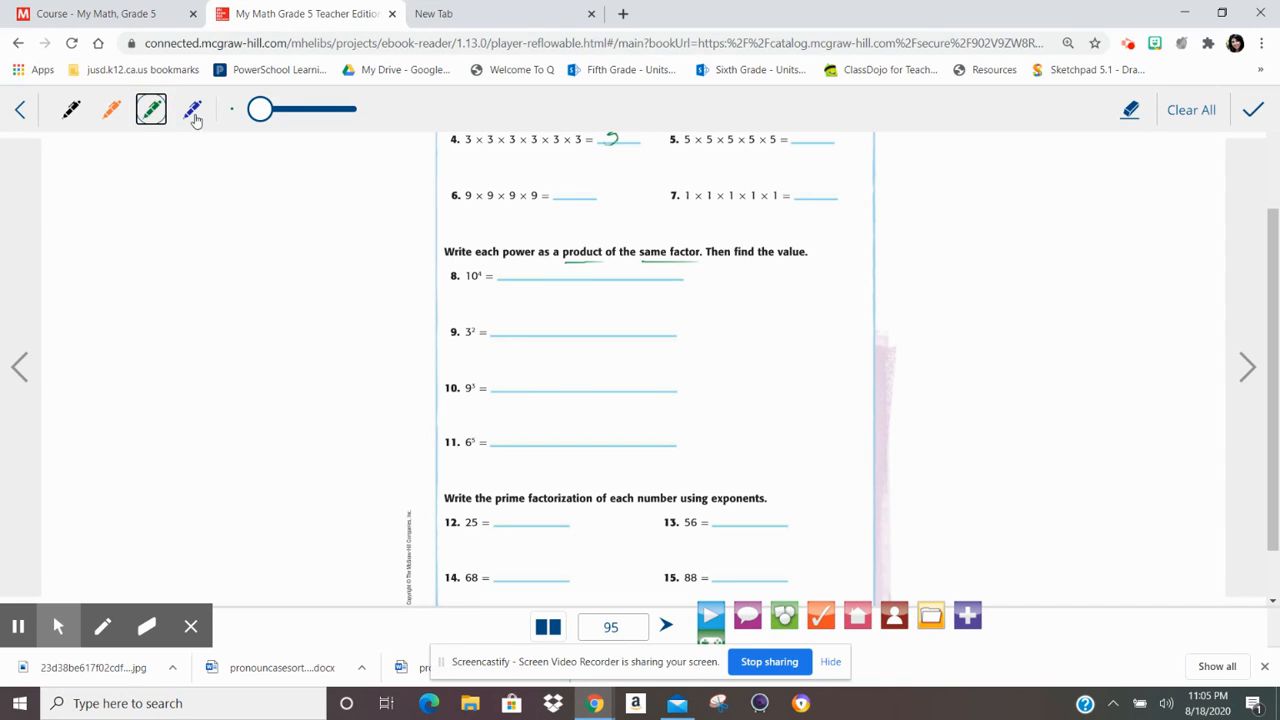
pyautogui.click(154, 110)
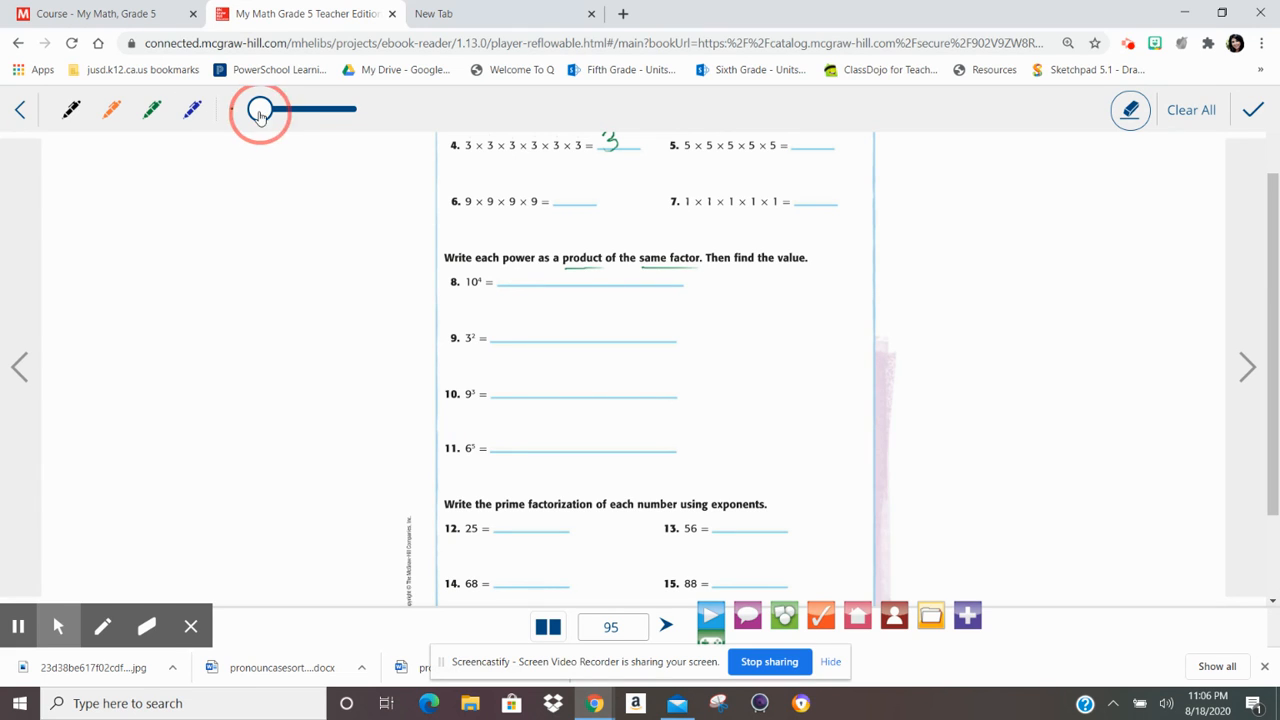
pyautogui.click(150, 108)
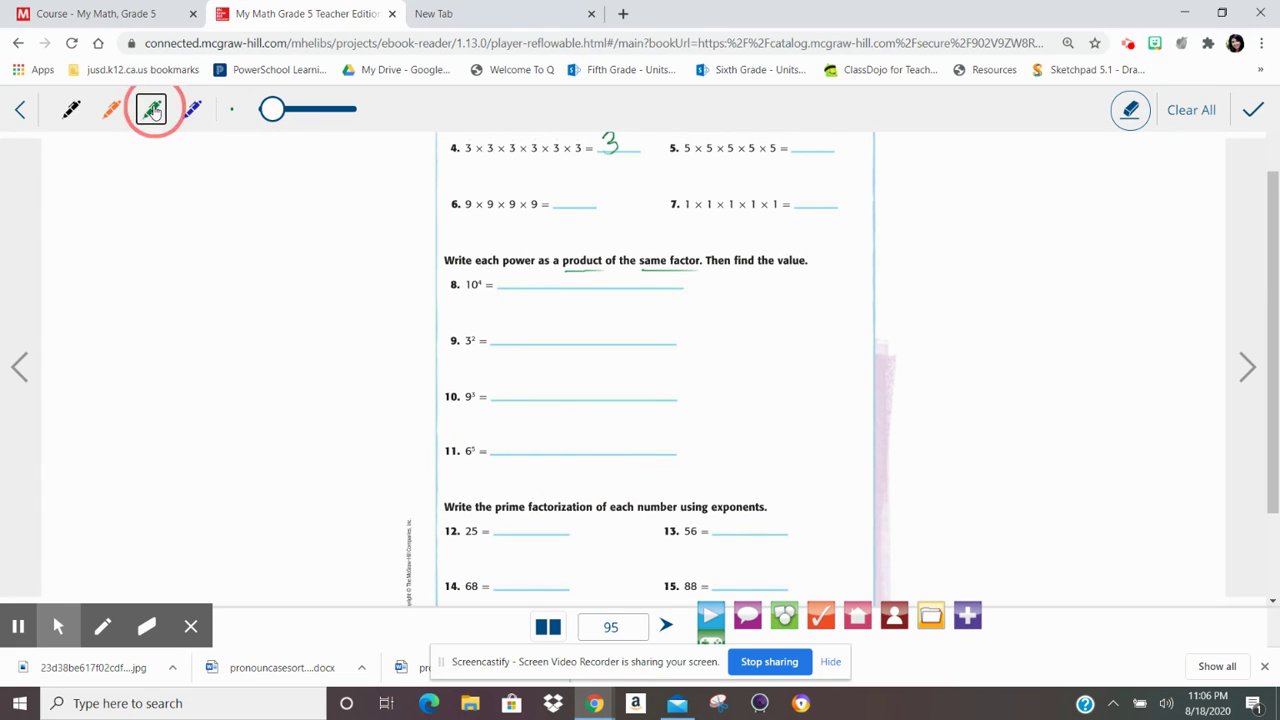
pyautogui.click(110, 110)
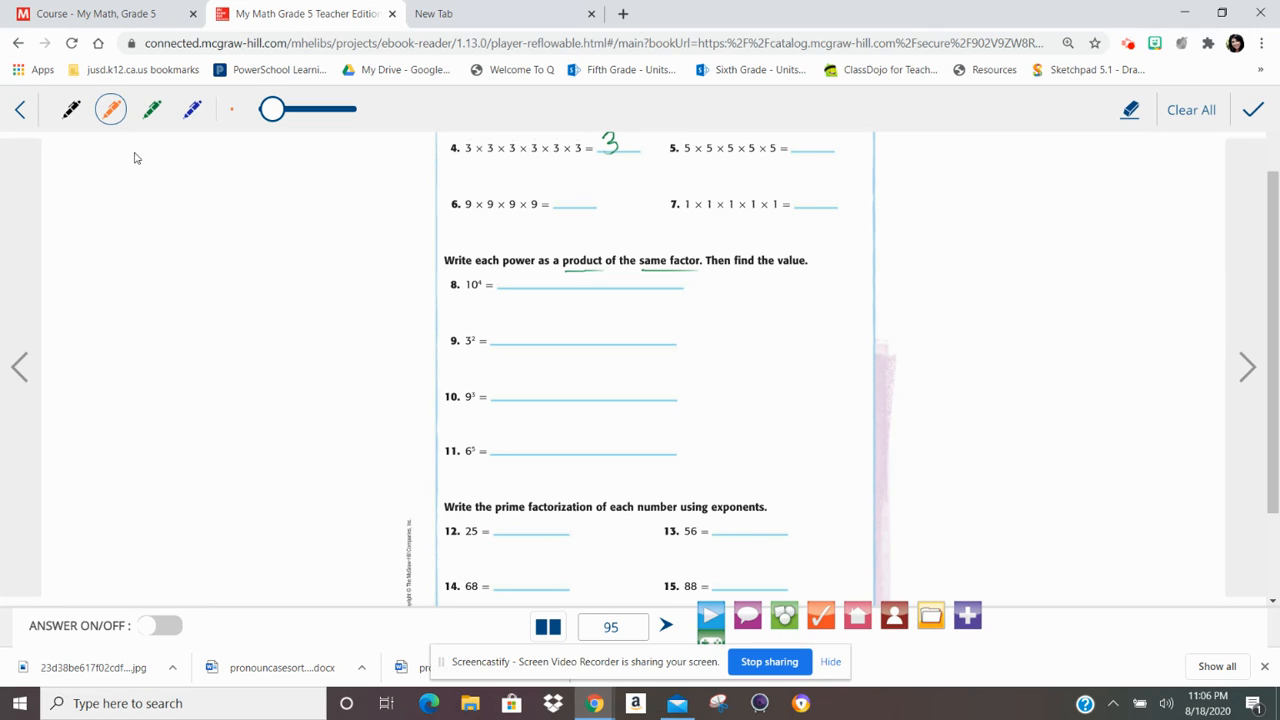
pyautogui.click(150, 108)
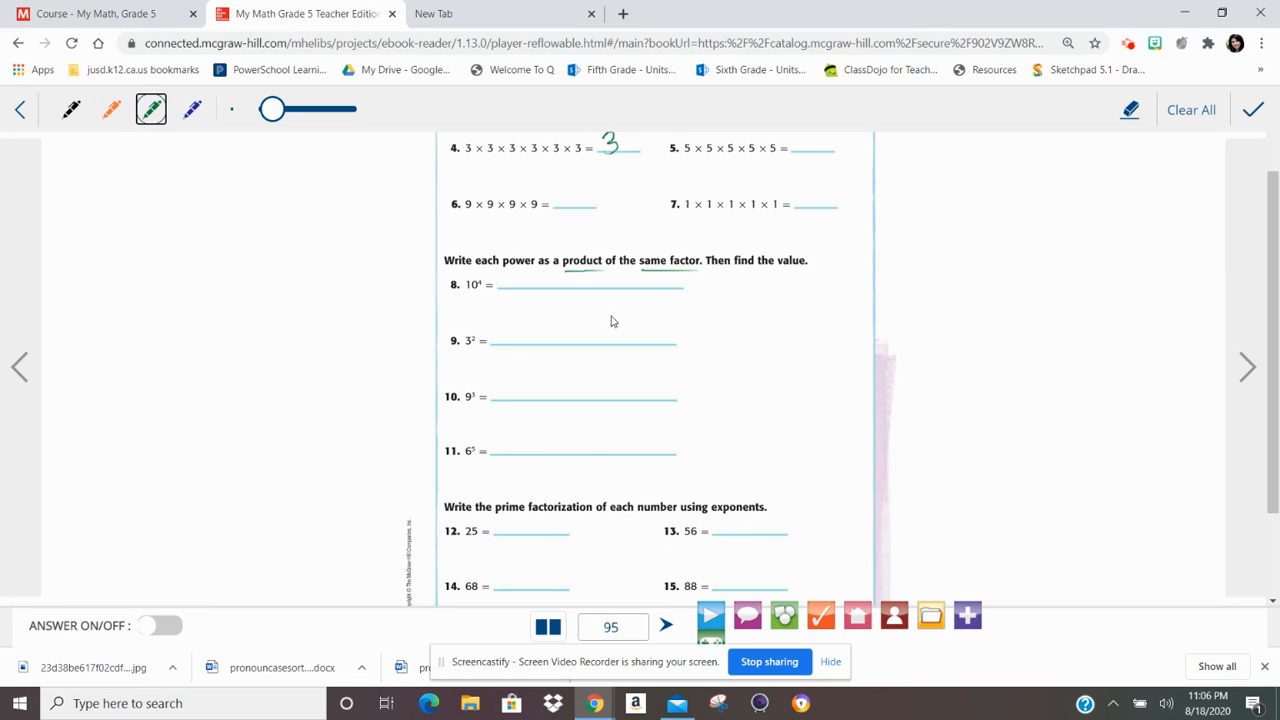
pyautogui.moveTo(566, 444)
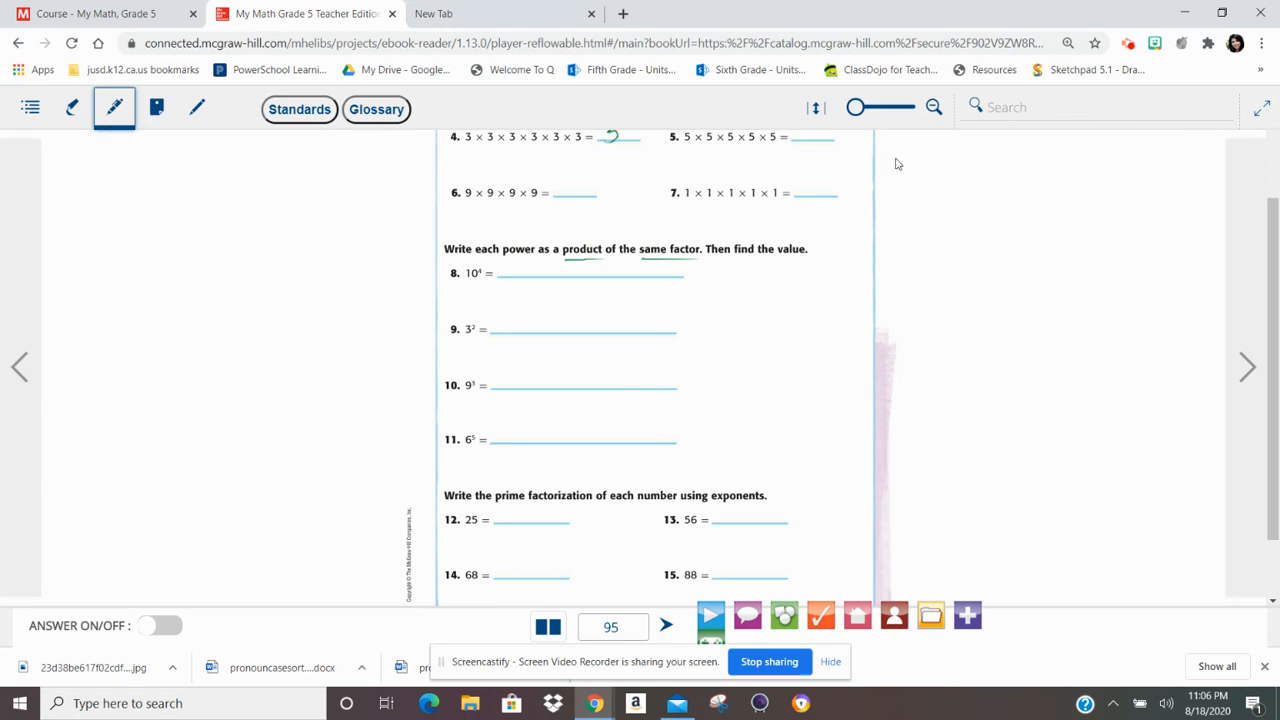
pyautogui.moveTo(172, 152)
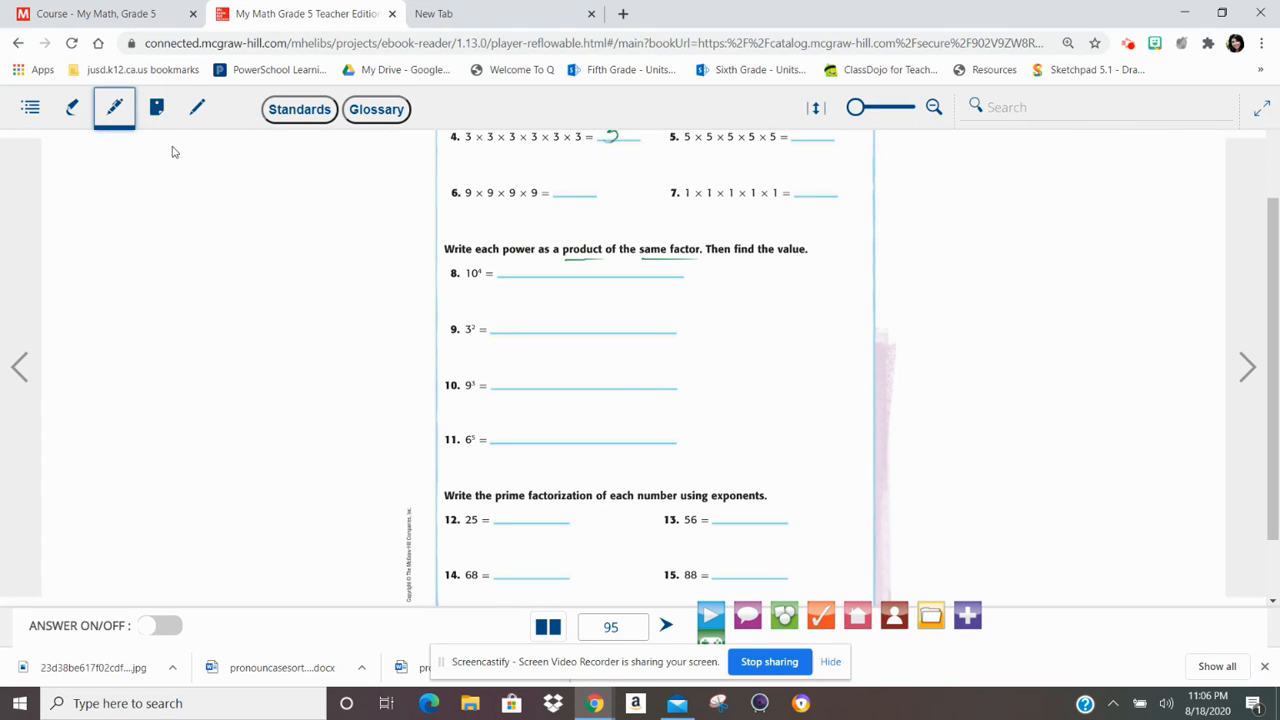
pyautogui.click(156, 626)
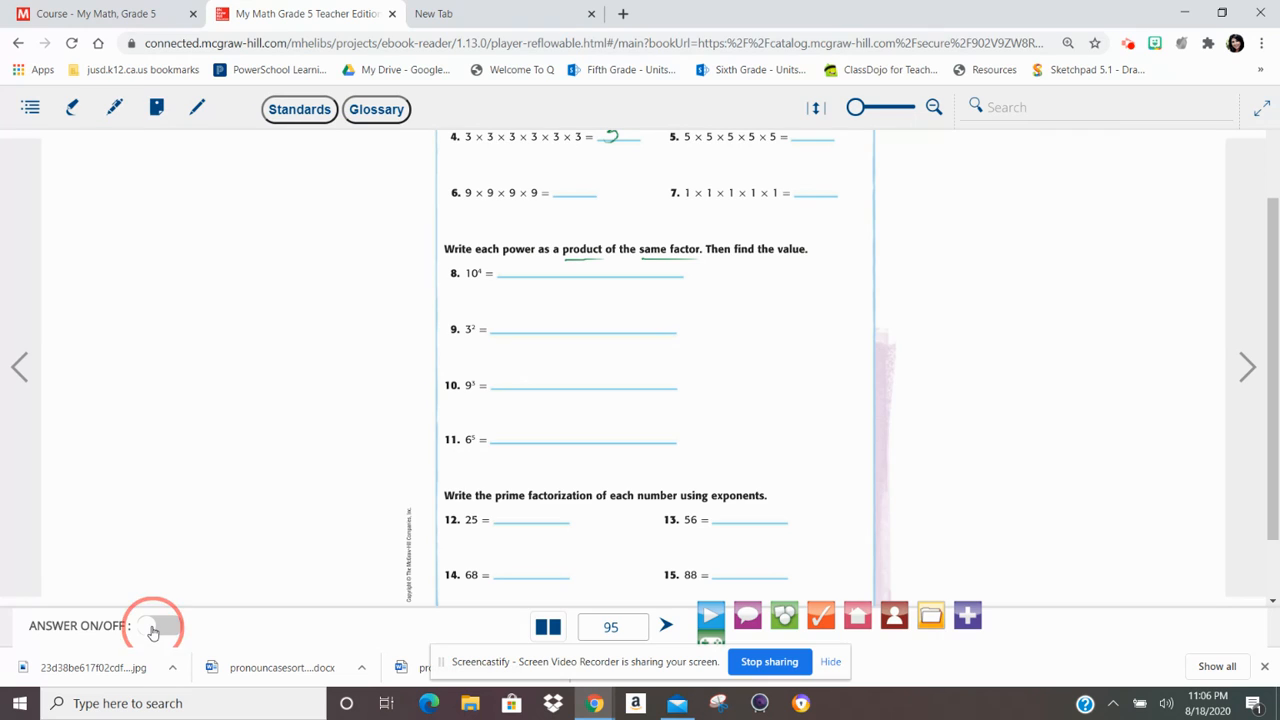
pyautogui.click(154, 624)
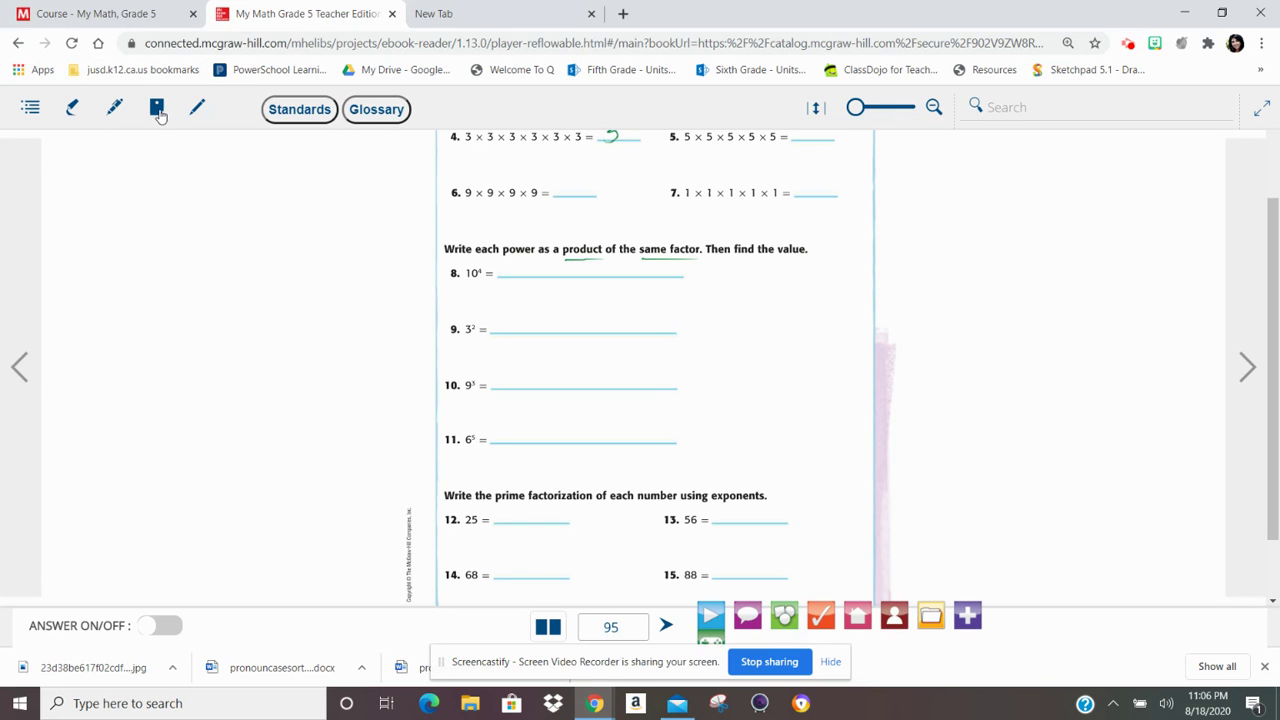
pyautogui.click(150, 110)
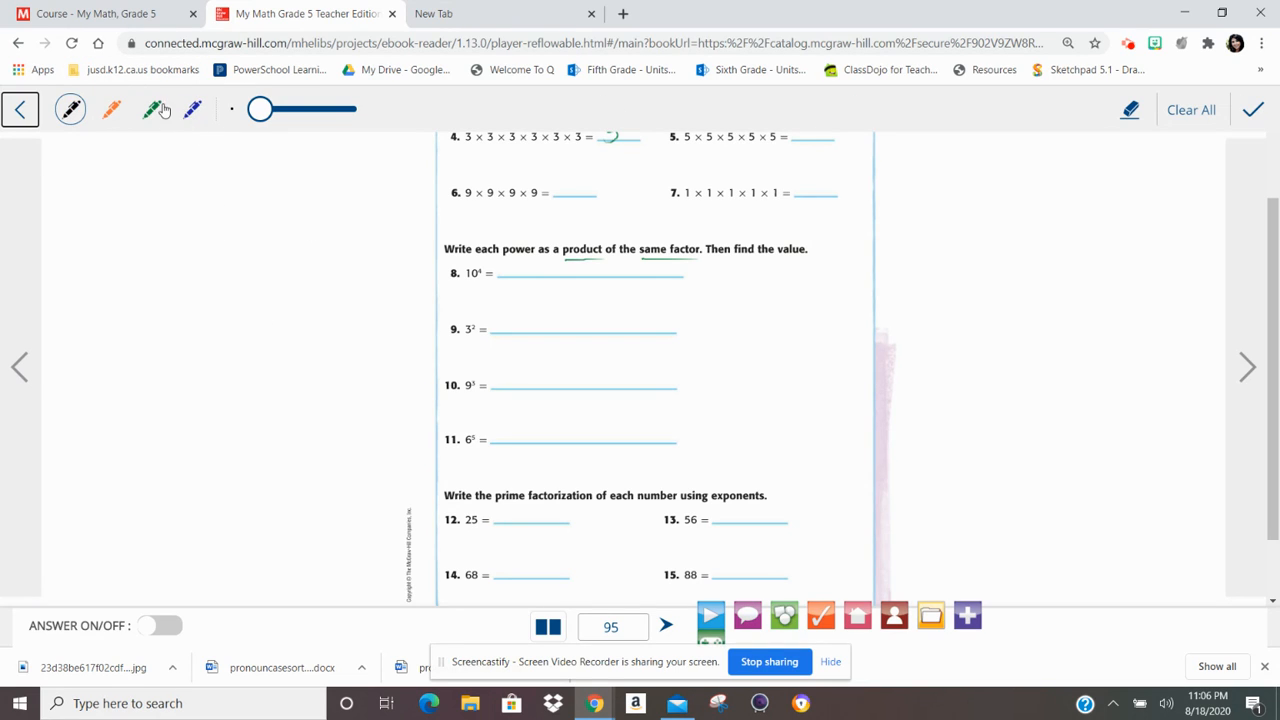
# - Write 10×10×10×10 = in green after 10⁴, erasing a stray mark, then take the blue pen
pyautogui.click(154, 108)
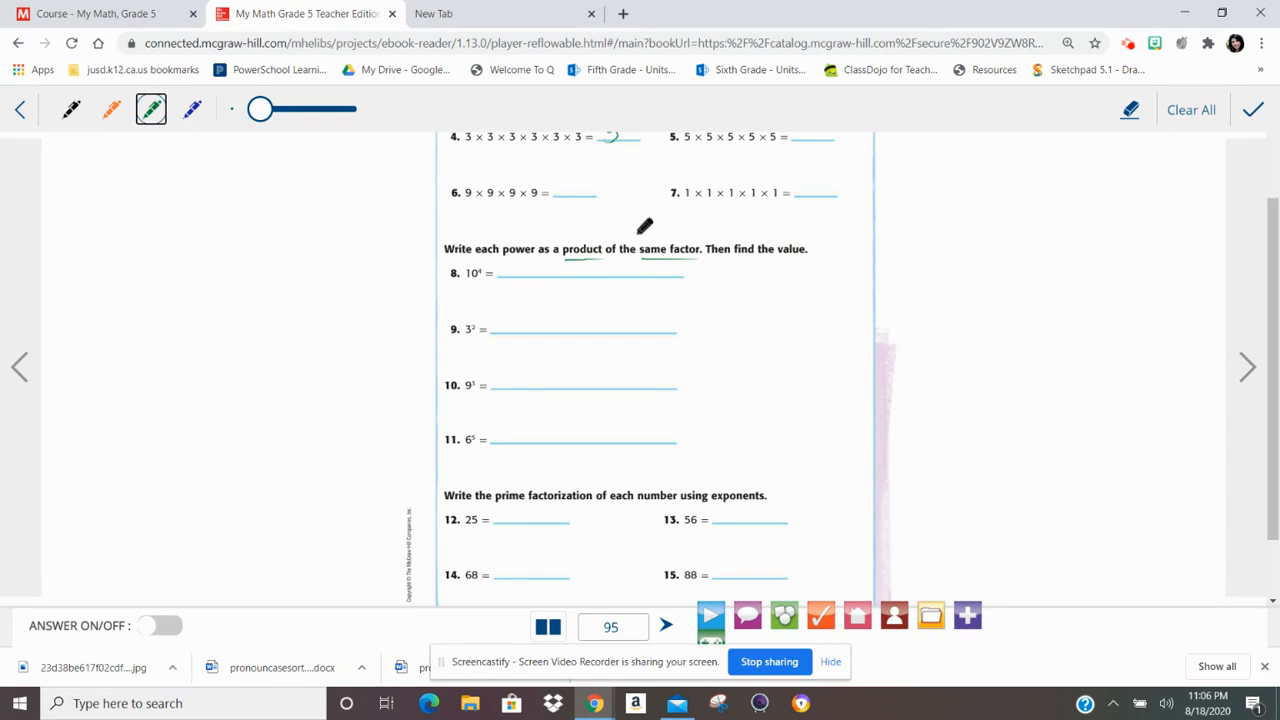
pyautogui.moveTo(616, 236)
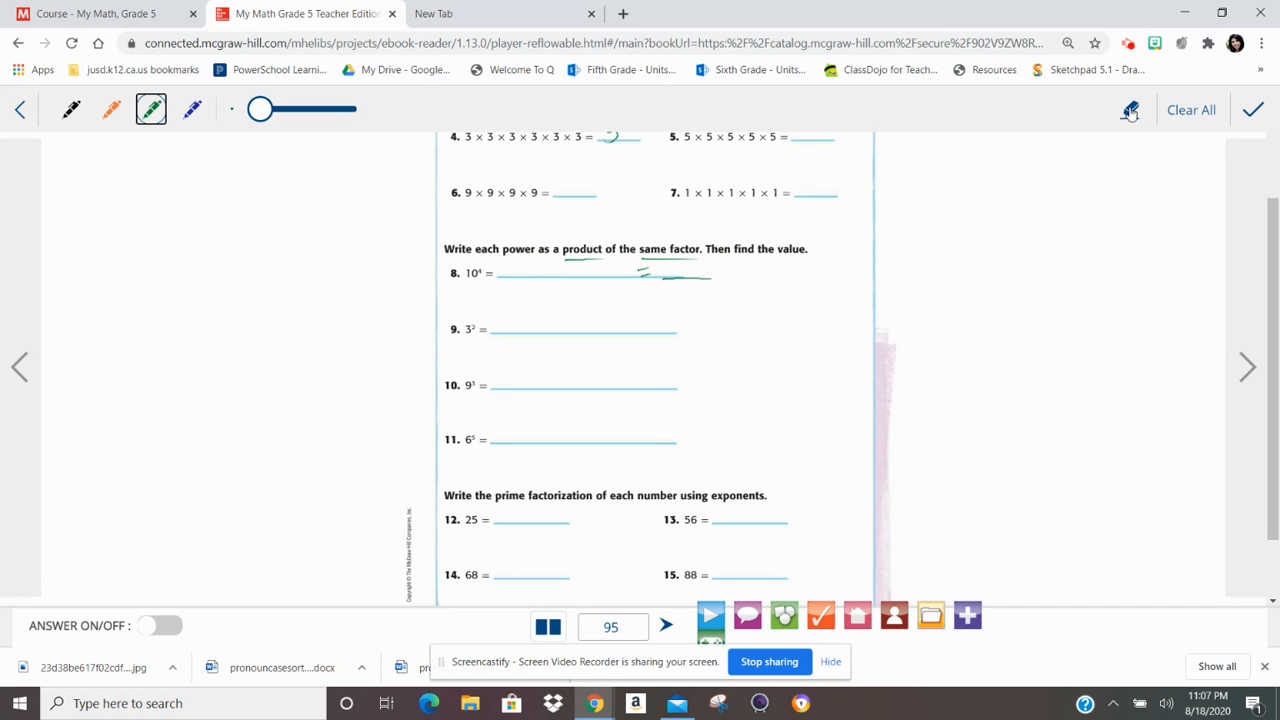
pyautogui.click(1128, 108)
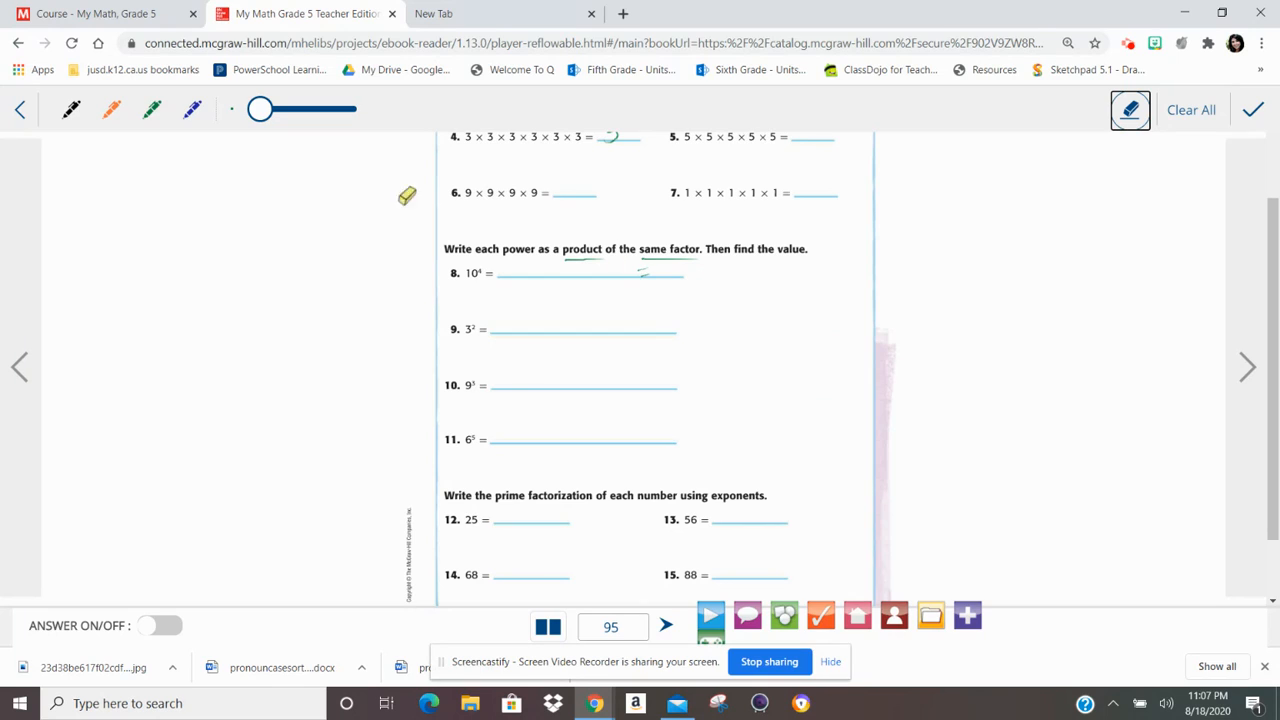
pyautogui.click(152, 108)
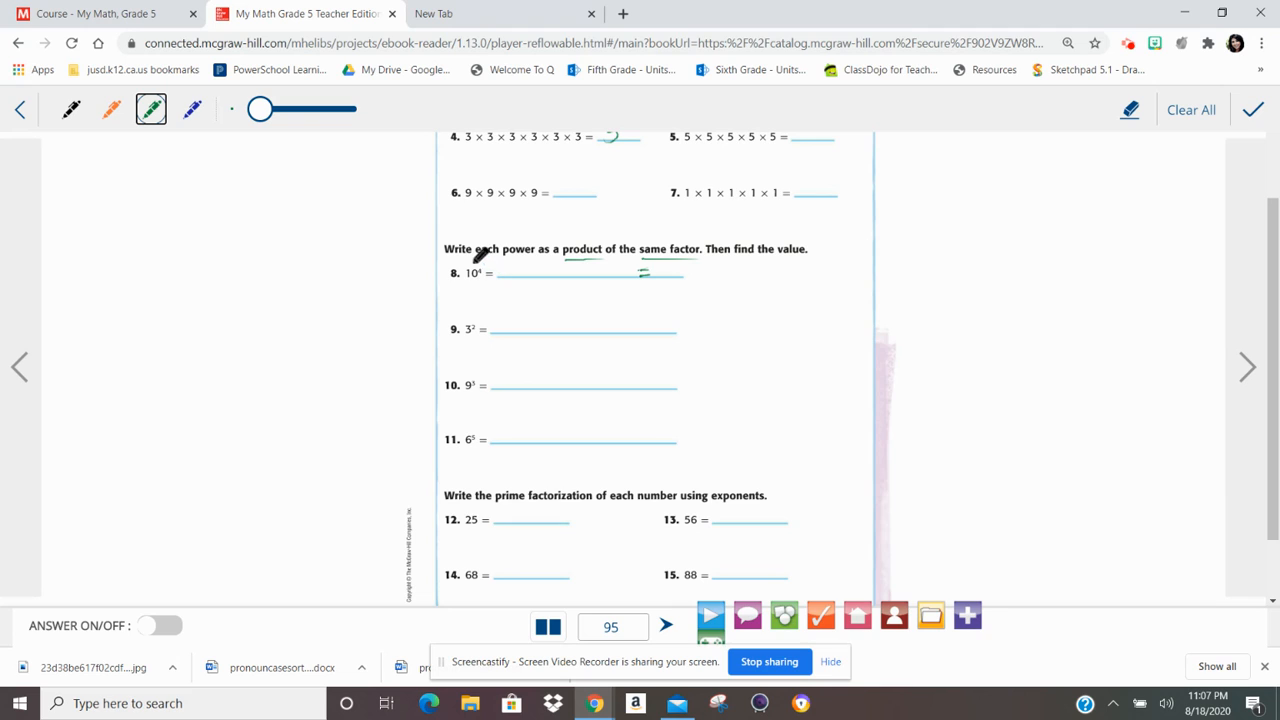
pyautogui.moveTo(550, 252)
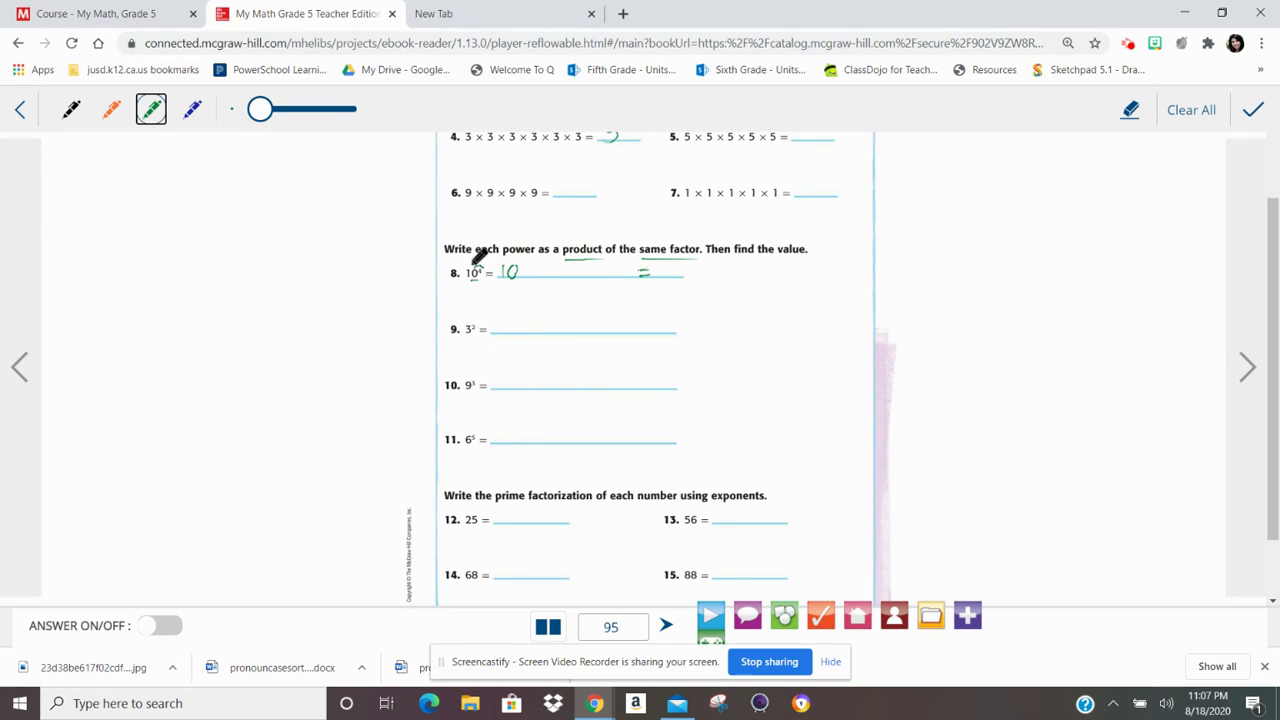
pyautogui.moveTo(540, 262)
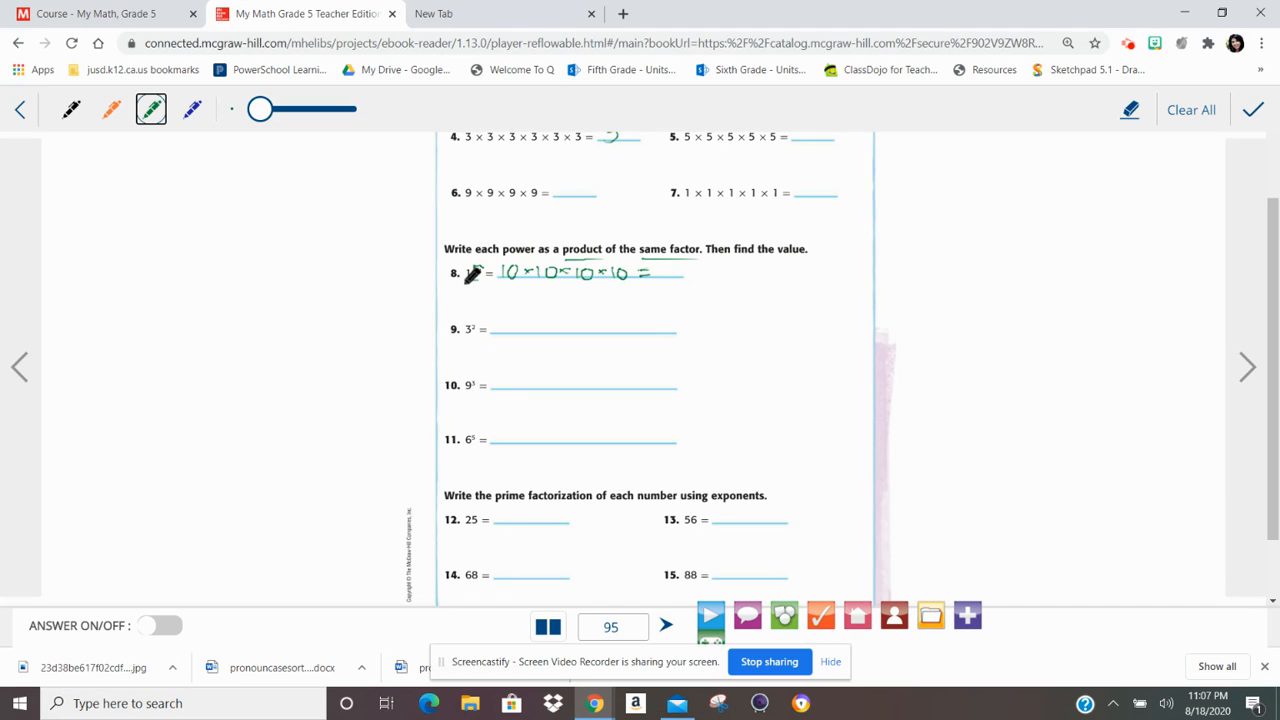
pyautogui.moveTo(482, 260)
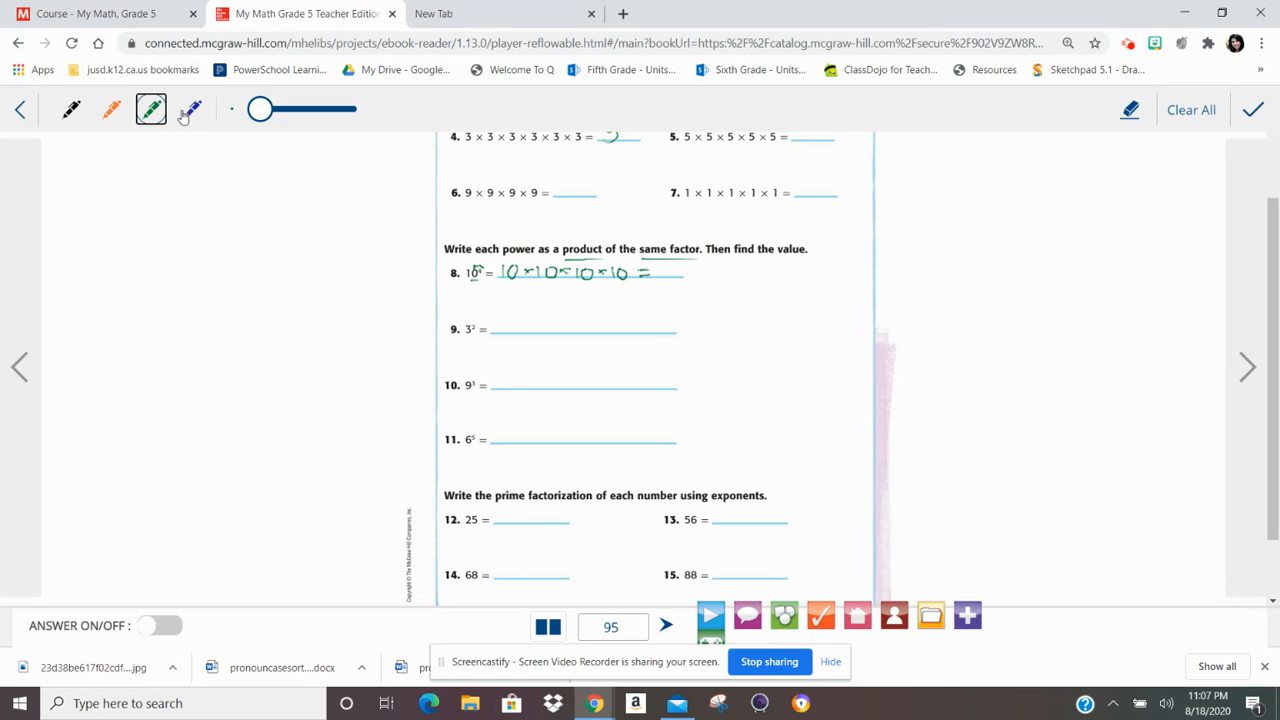
pyautogui.click(192, 108)
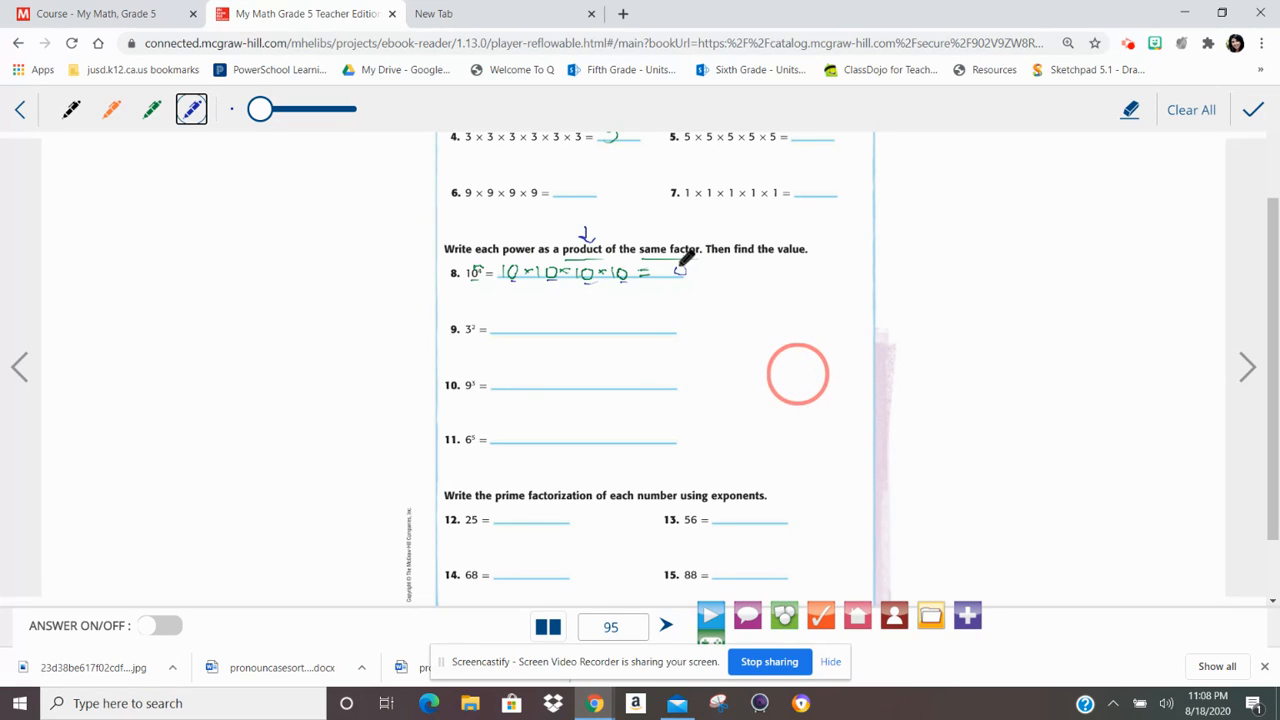
# - Write 10000 in blue after the equals sign to finish problem 8
pyautogui.moveTo(670, 272); pyautogui.dragTo(700, 272)
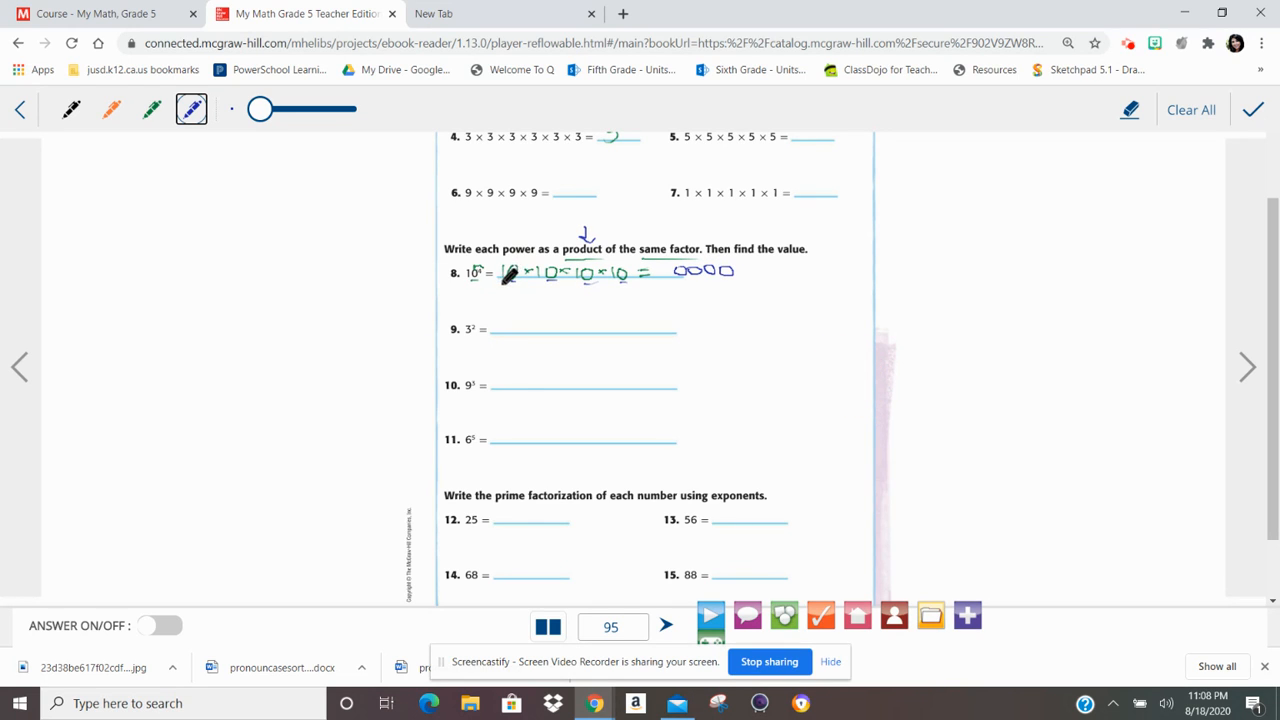
pyautogui.moveTo(520, 272); pyautogui.dragTo(610, 272)
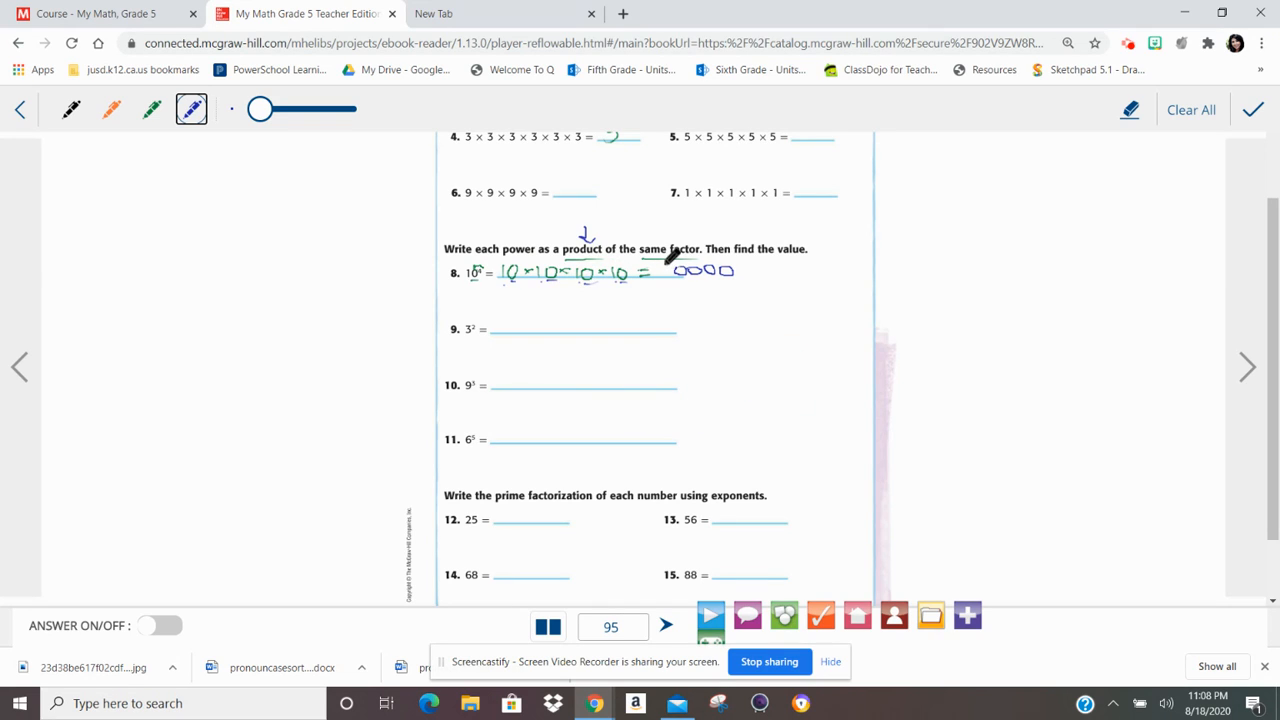
pyautogui.moveTo(660, 272); pyautogui.dragTo(700, 272)
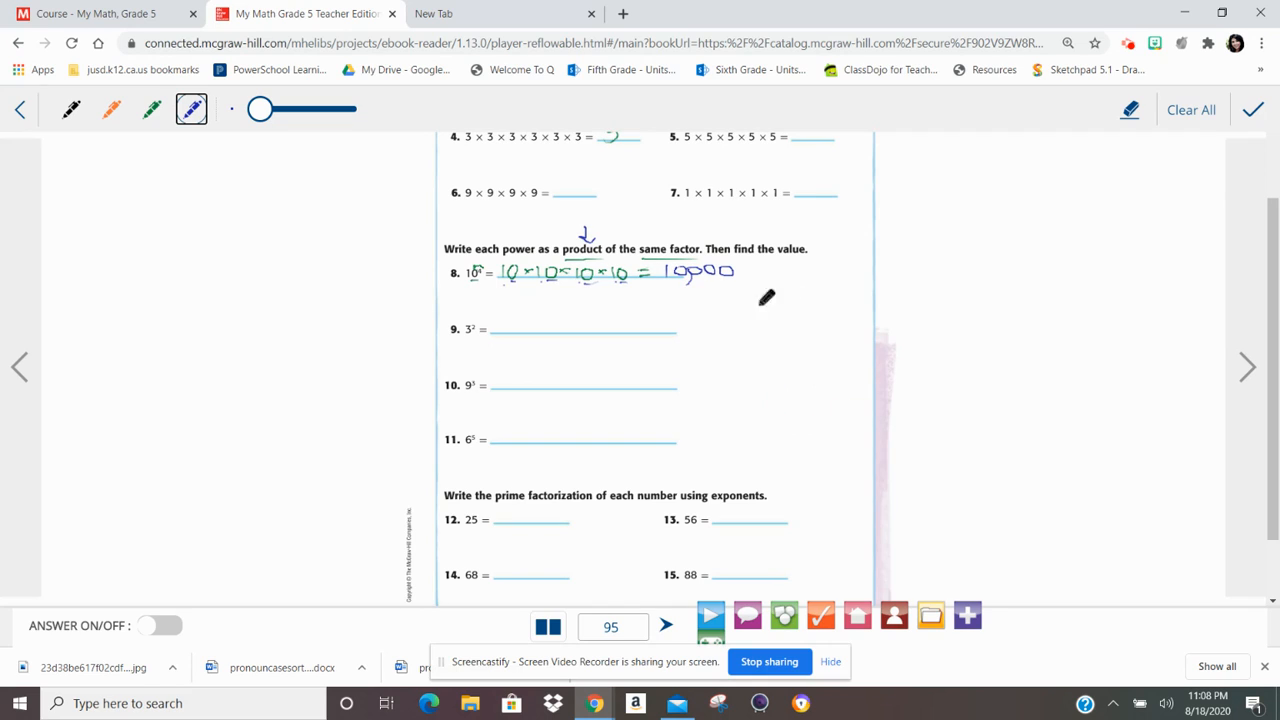
pyautogui.moveTo(492, 274)
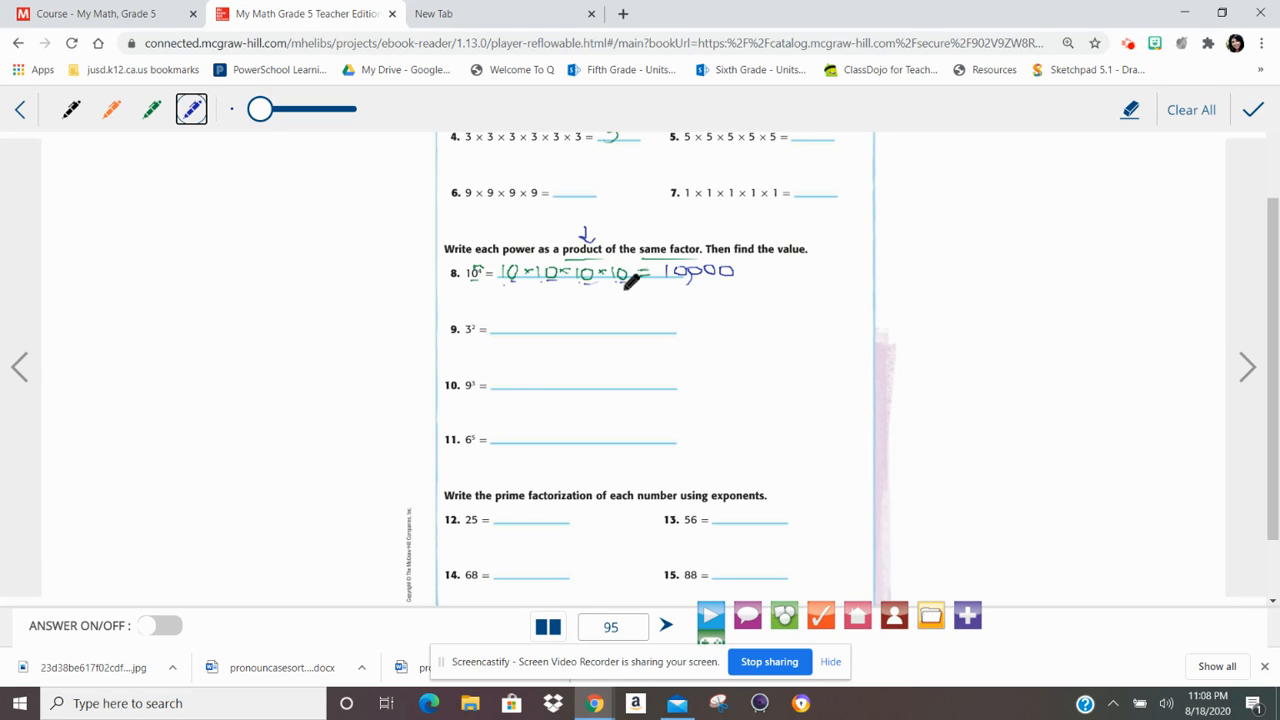
pyautogui.moveTo(690, 258)
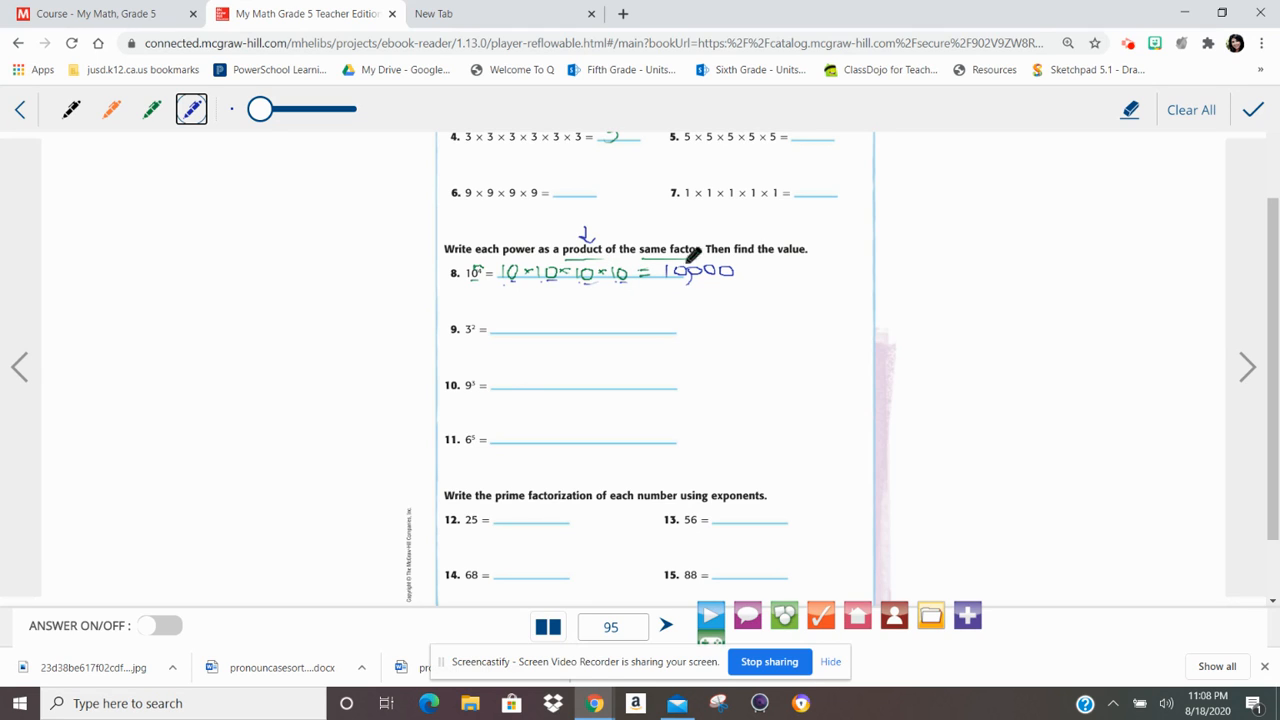
pyautogui.scroll(-3)
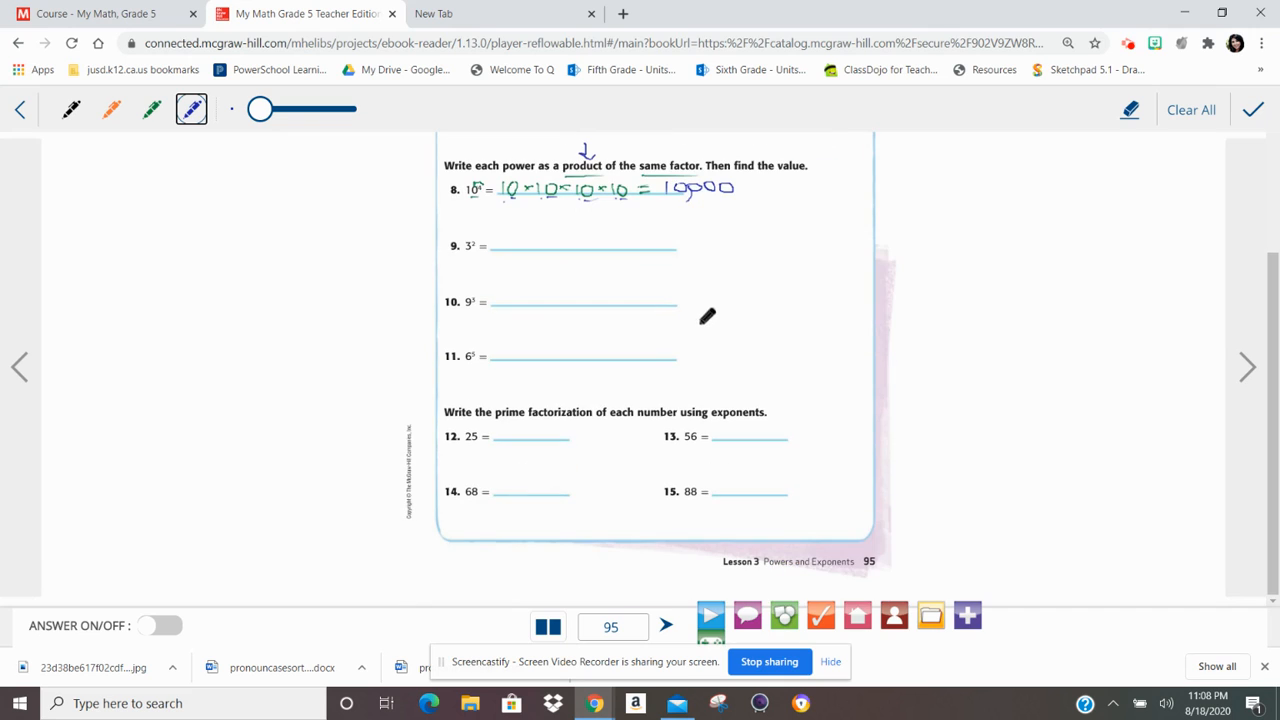
pyautogui.moveTo(476, 414)
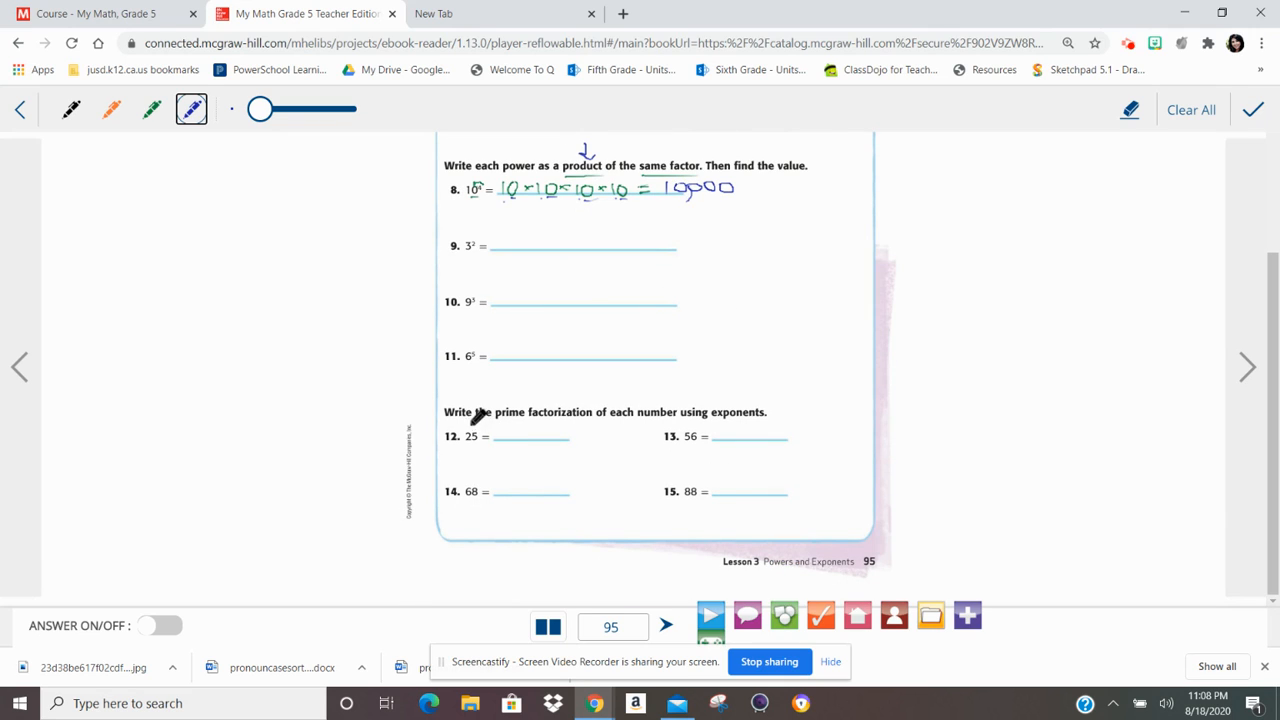
pyautogui.moveTo(624, 388)
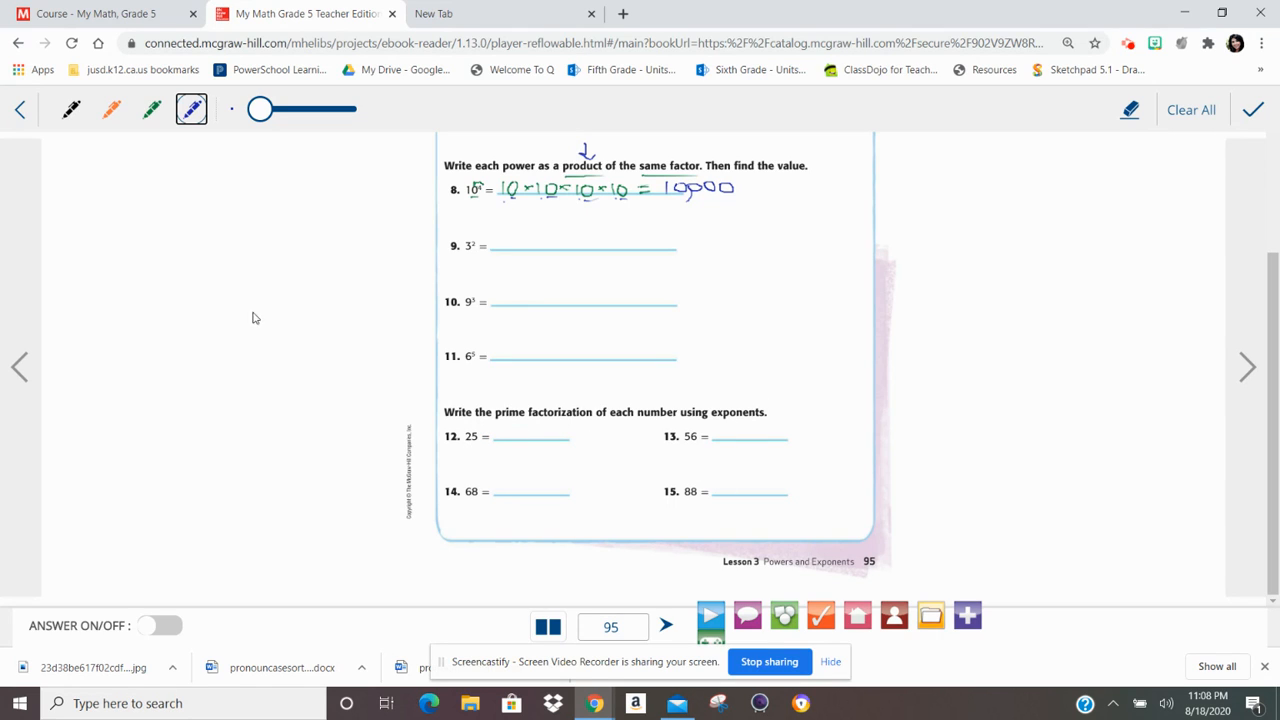
pyautogui.moveTo(916, 384)
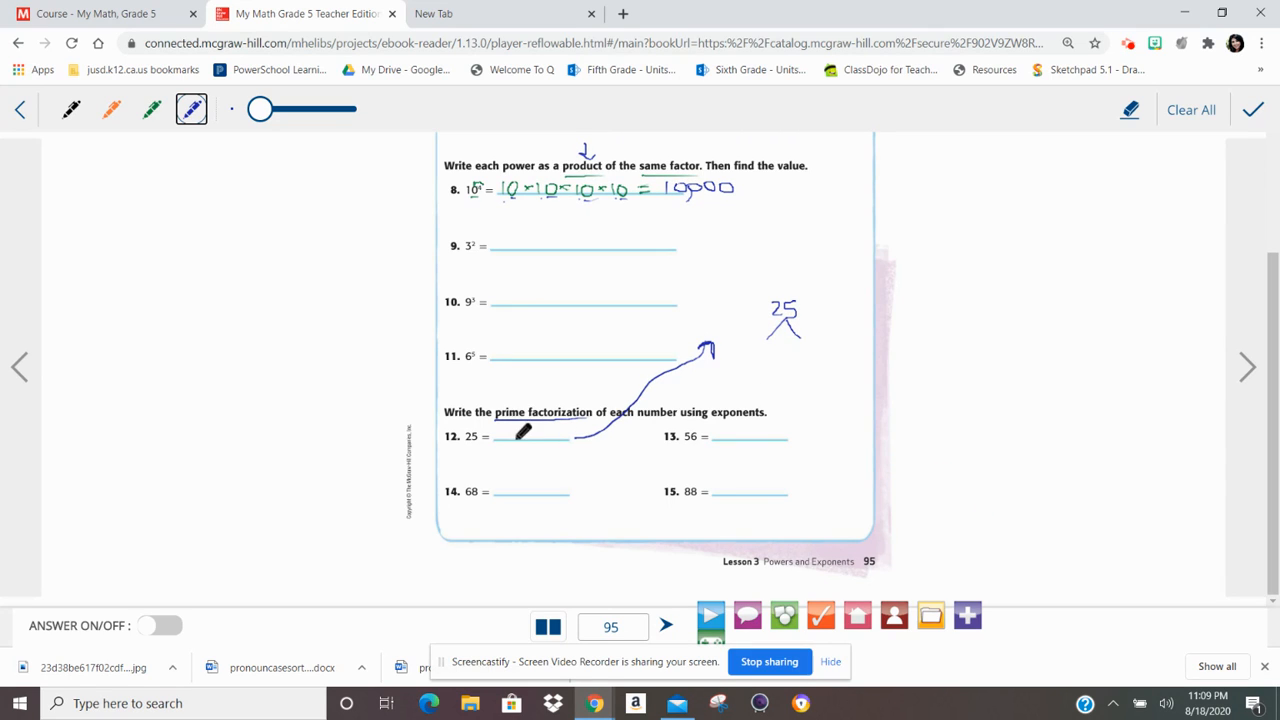
pyautogui.moveTo(752, 342)
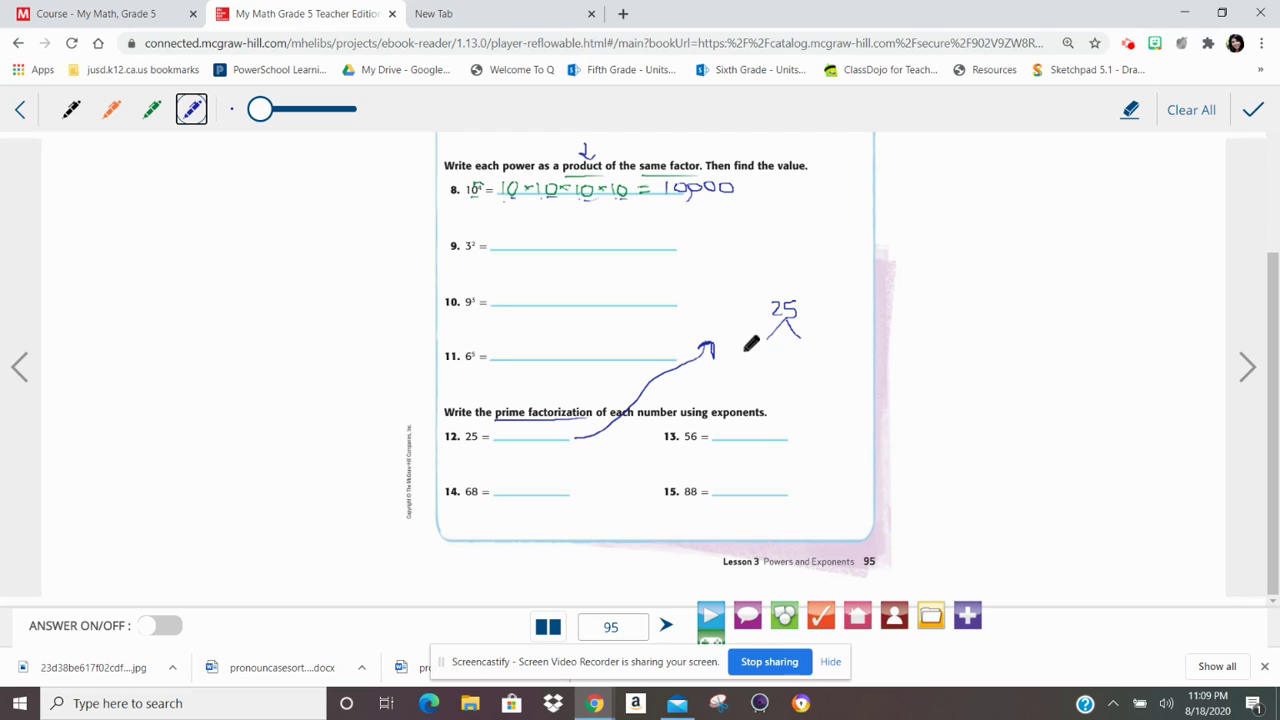
pyautogui.moveTo(764, 348)
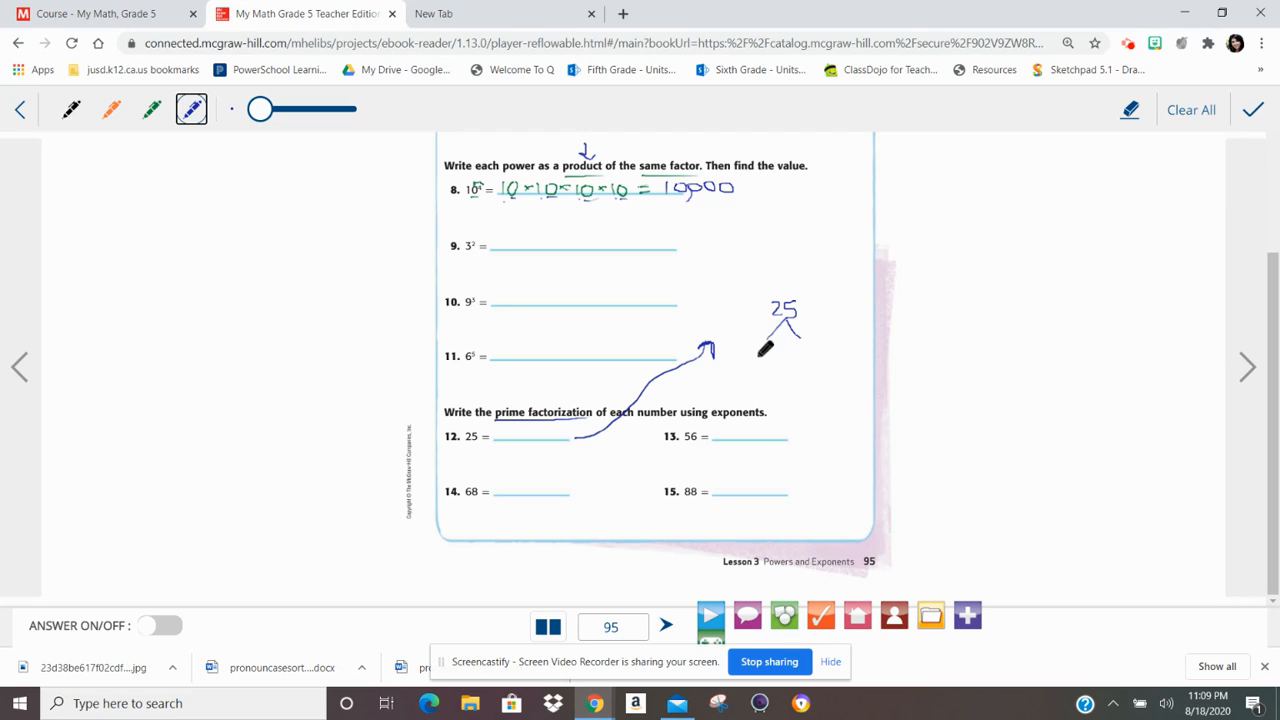
pyautogui.moveTo(772, 348)
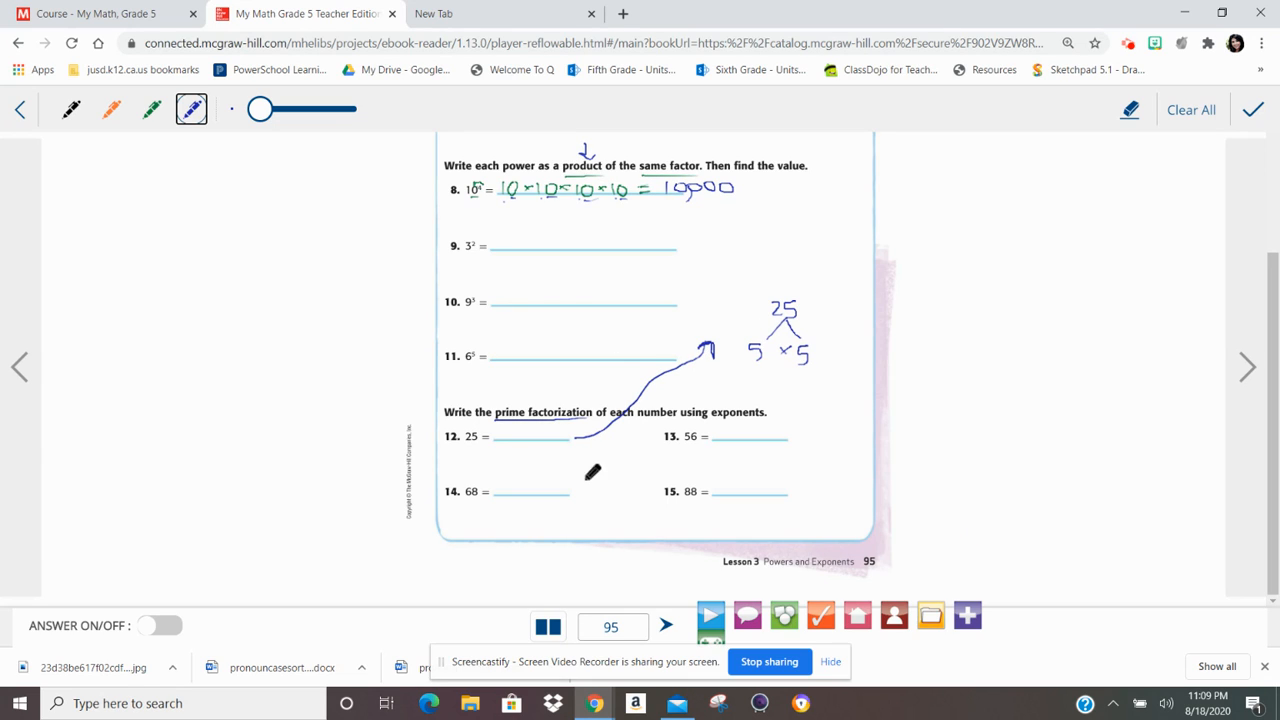
pyautogui.moveTo(760, 352)
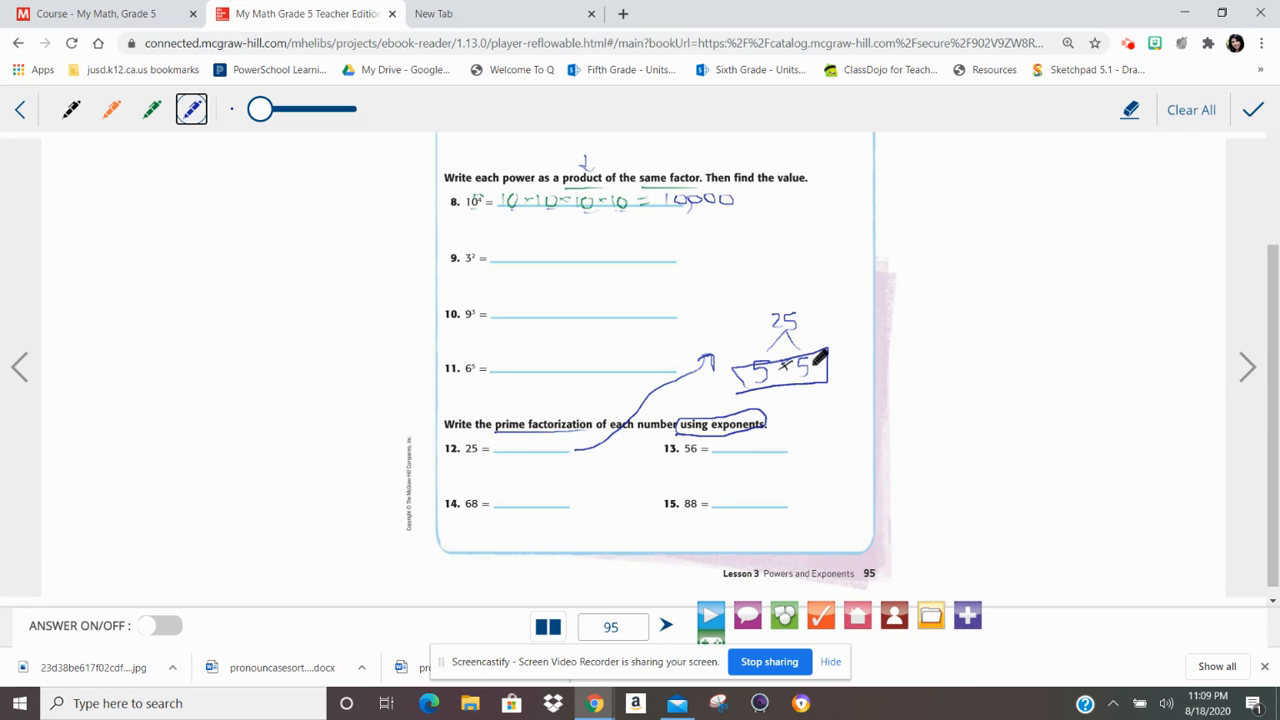
pyautogui.moveTo(820, 424)
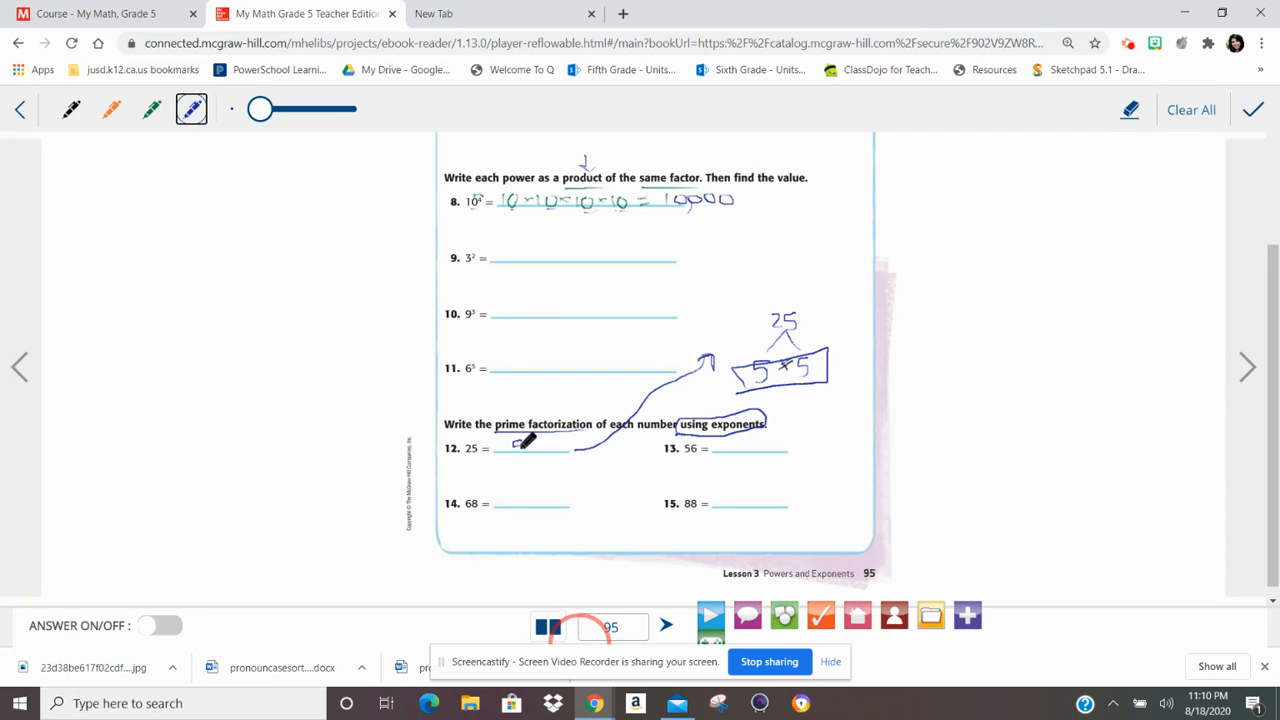
# - Write 5² in blue on problem 12's answer line
pyautogui.moveTo(510, 450); pyautogui.dragTo(524, 444)
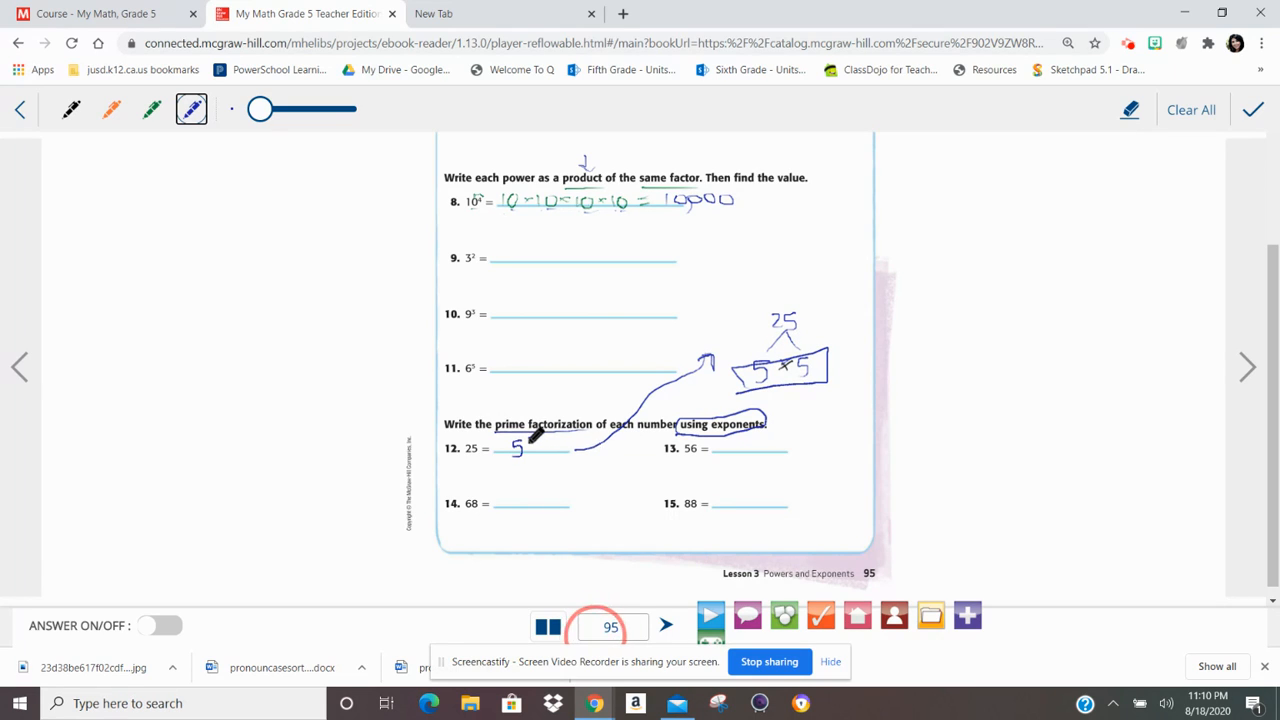
pyautogui.moveTo(528, 438); pyautogui.dragTo(536, 452)
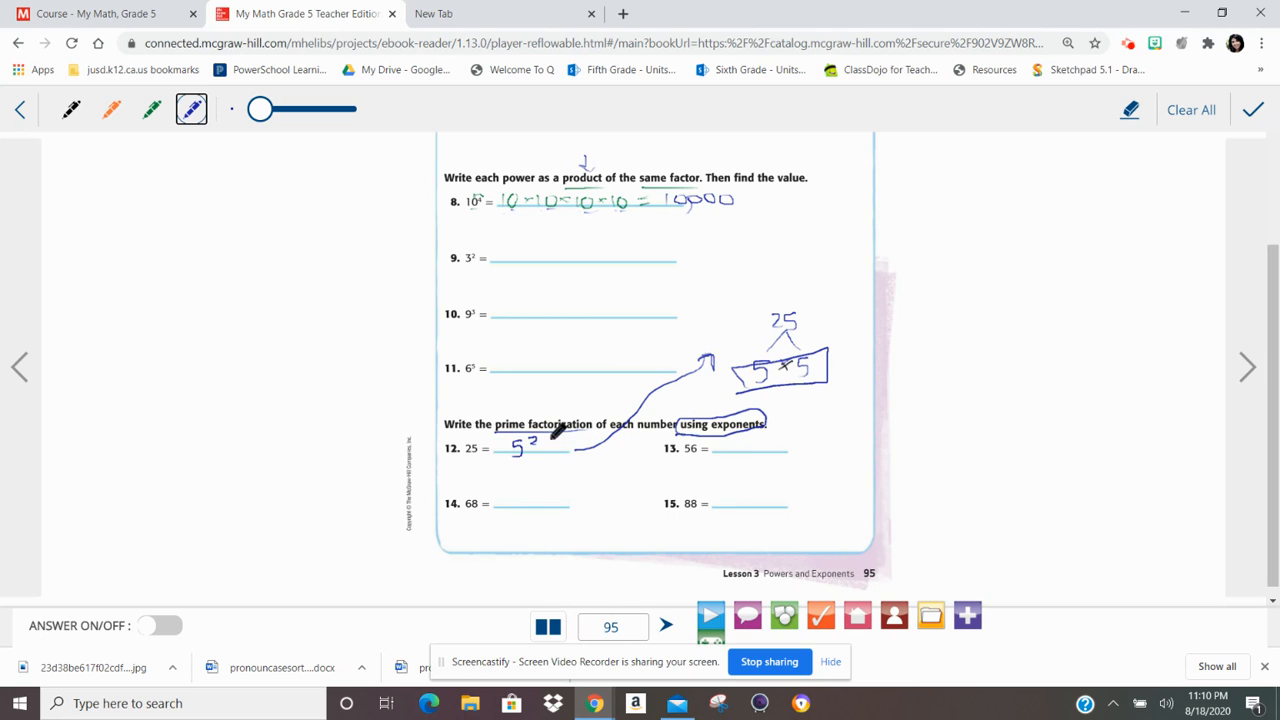
pyautogui.moveTo(736, 290)
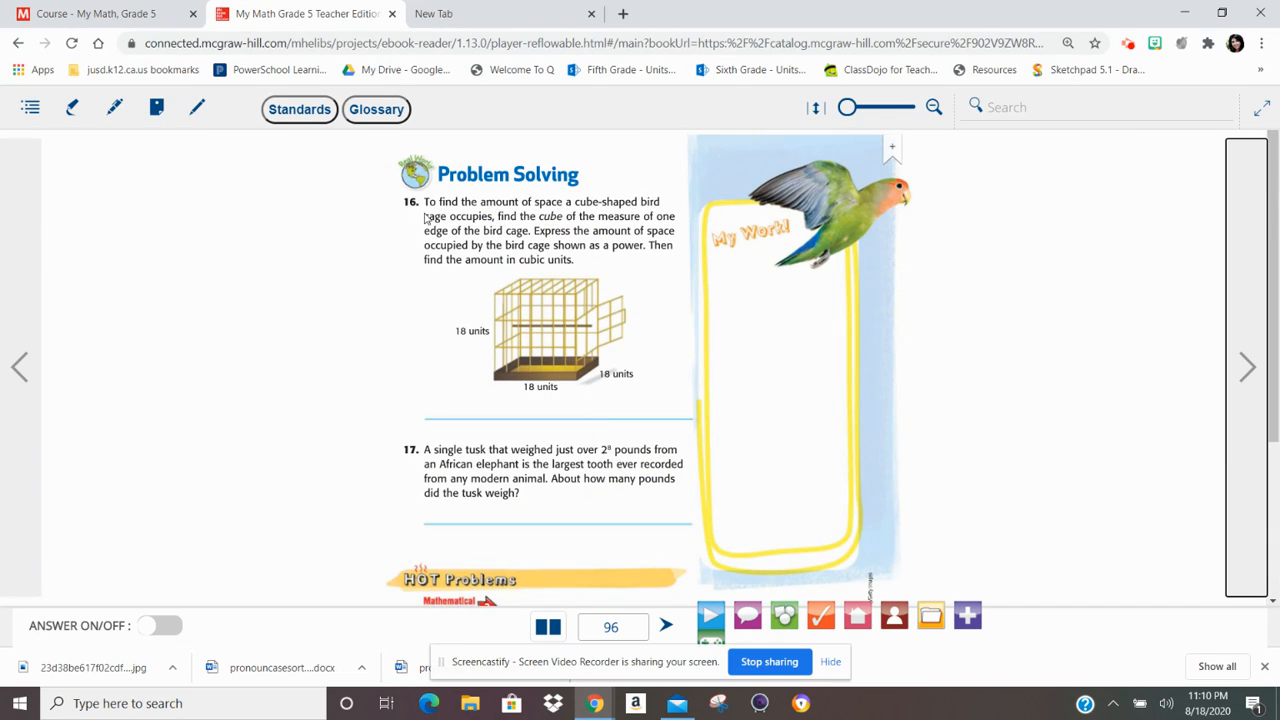
pyautogui.moveTo(488, 342)
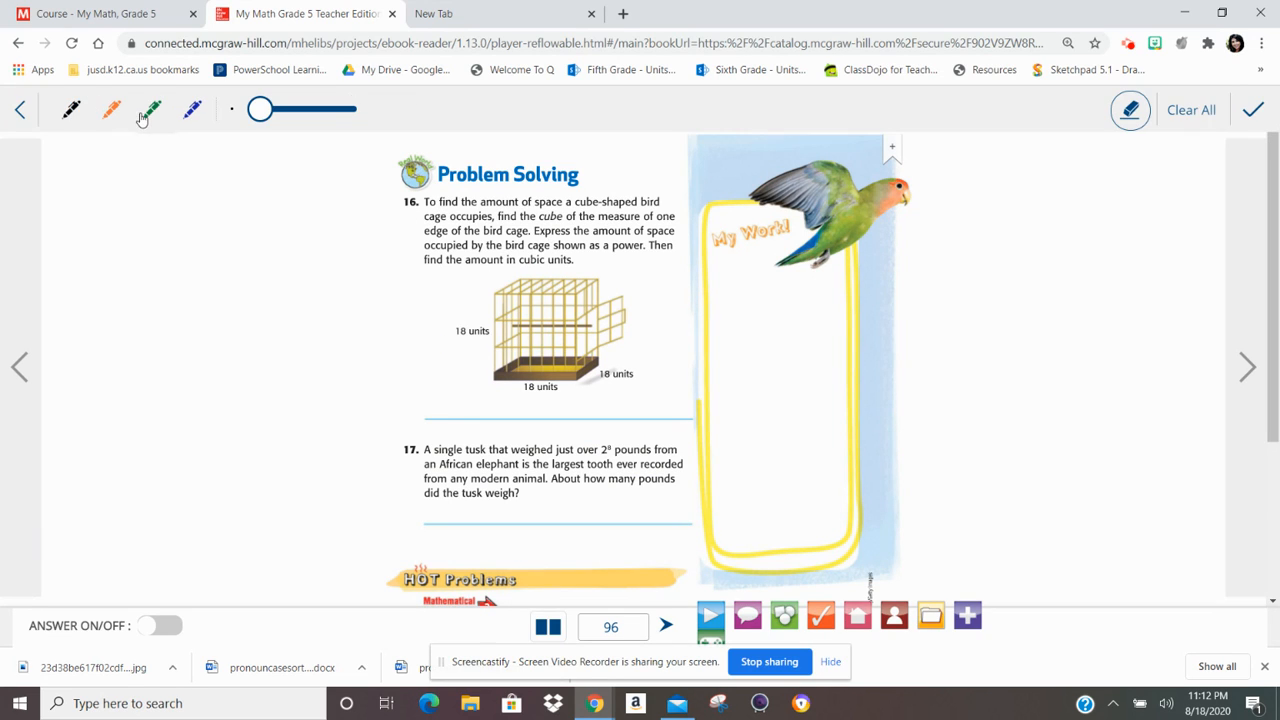
# - With the green pen, write 18 × 18 × 18 = beneath the bird cage in problem 16
pyautogui.click(152, 110)
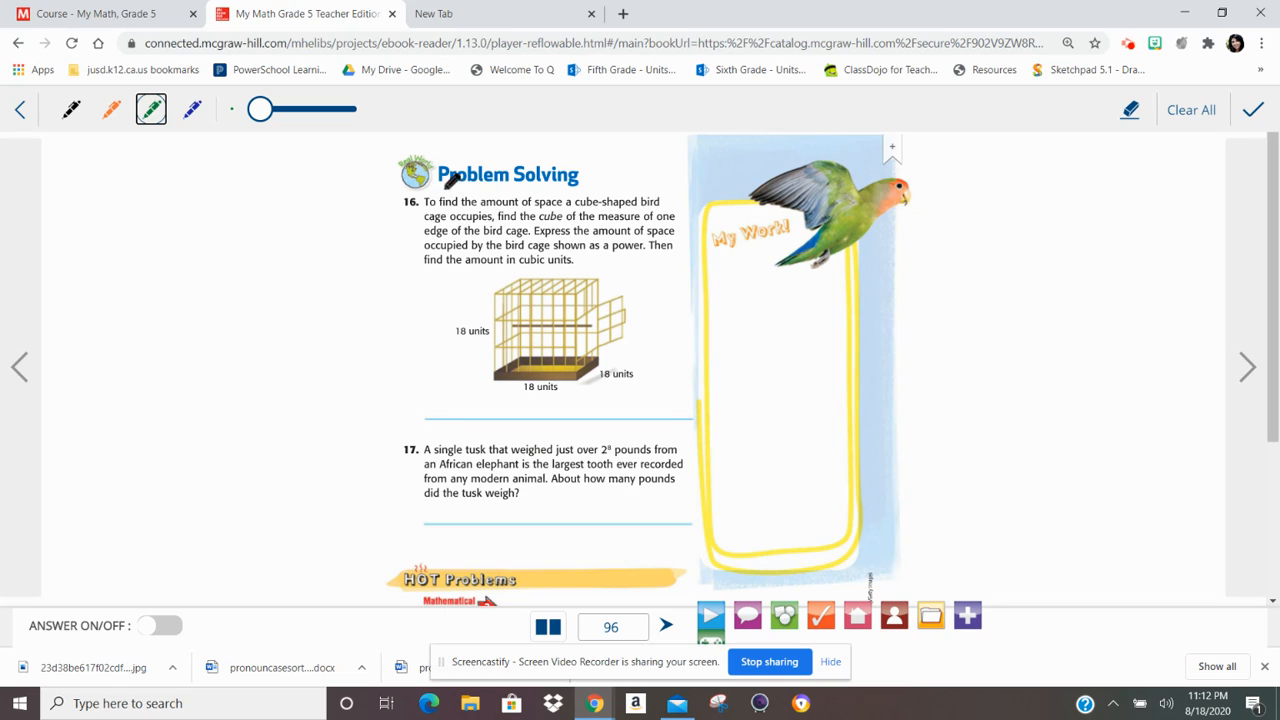
pyautogui.moveTo(628, 198)
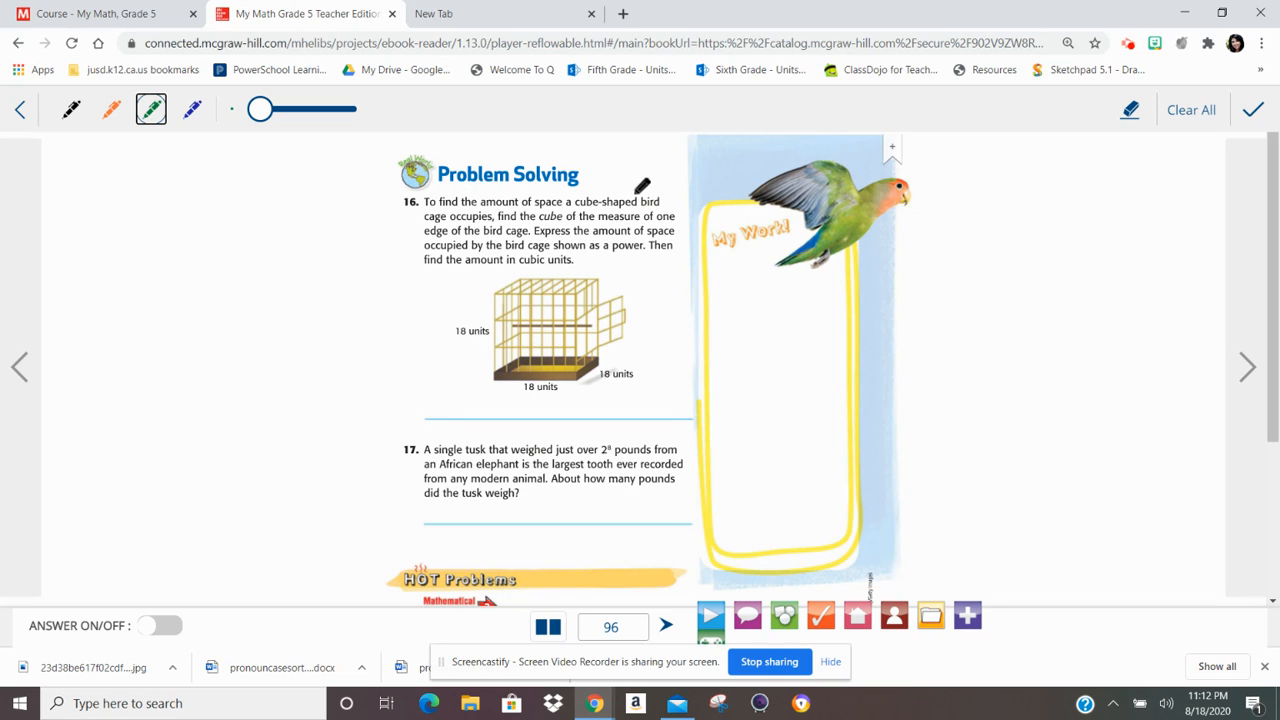
pyautogui.moveTo(516, 204)
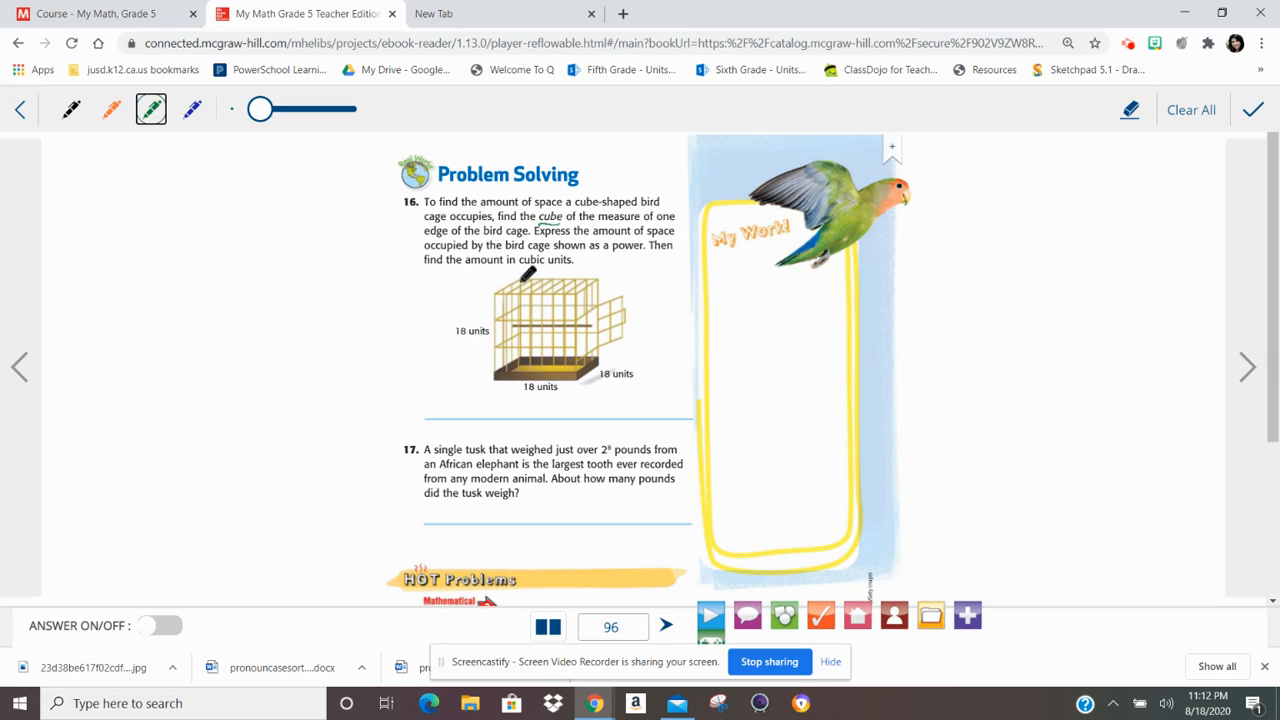
pyautogui.moveTo(464, 236)
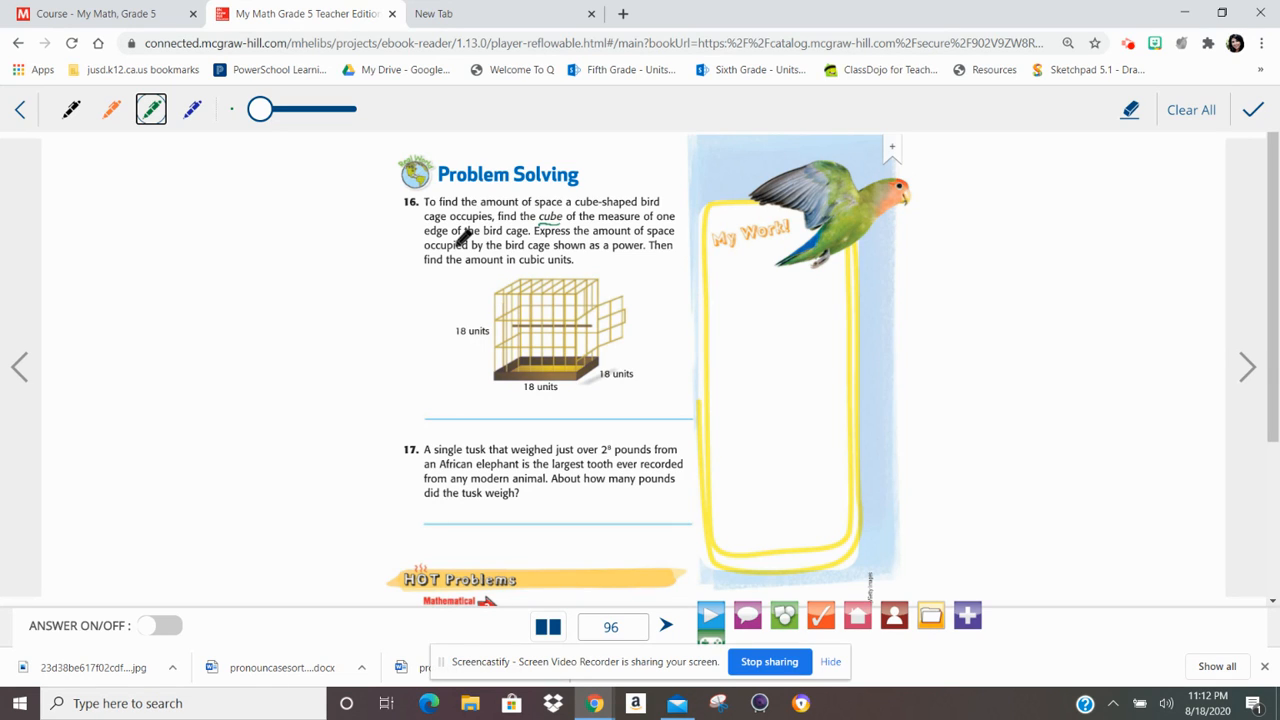
pyautogui.moveTo(636, 252)
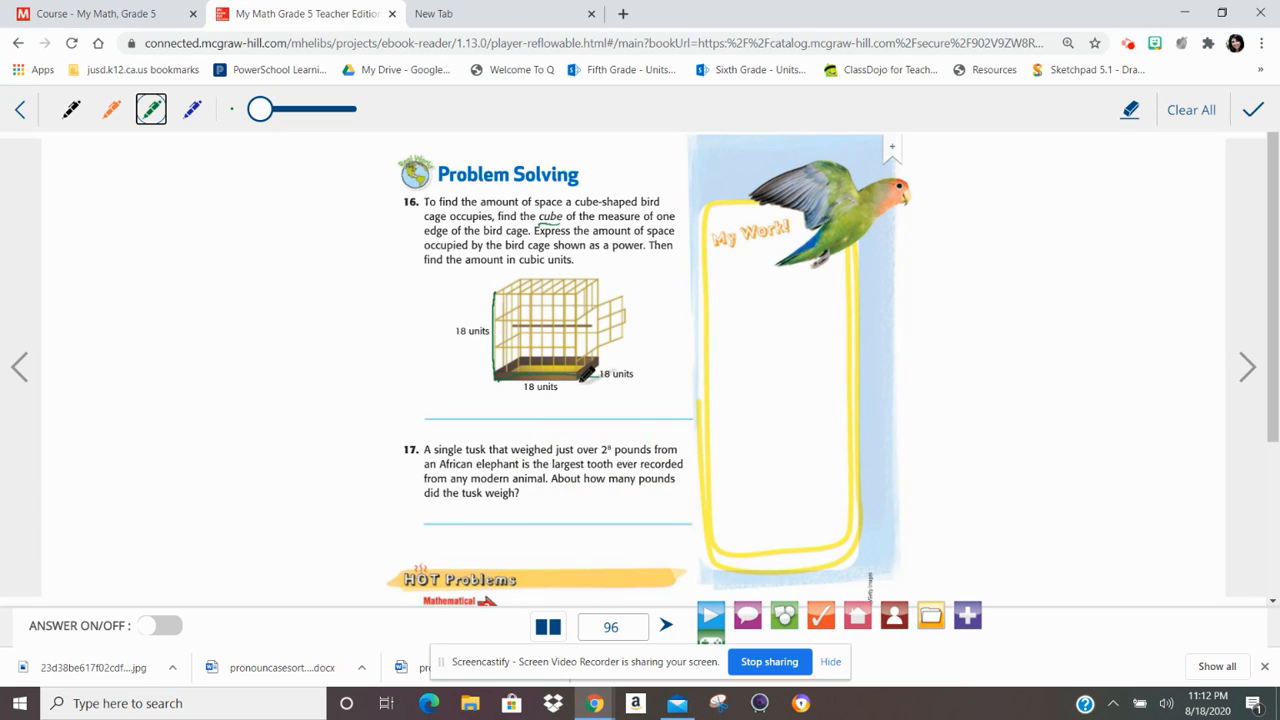
pyautogui.moveTo(492, 304)
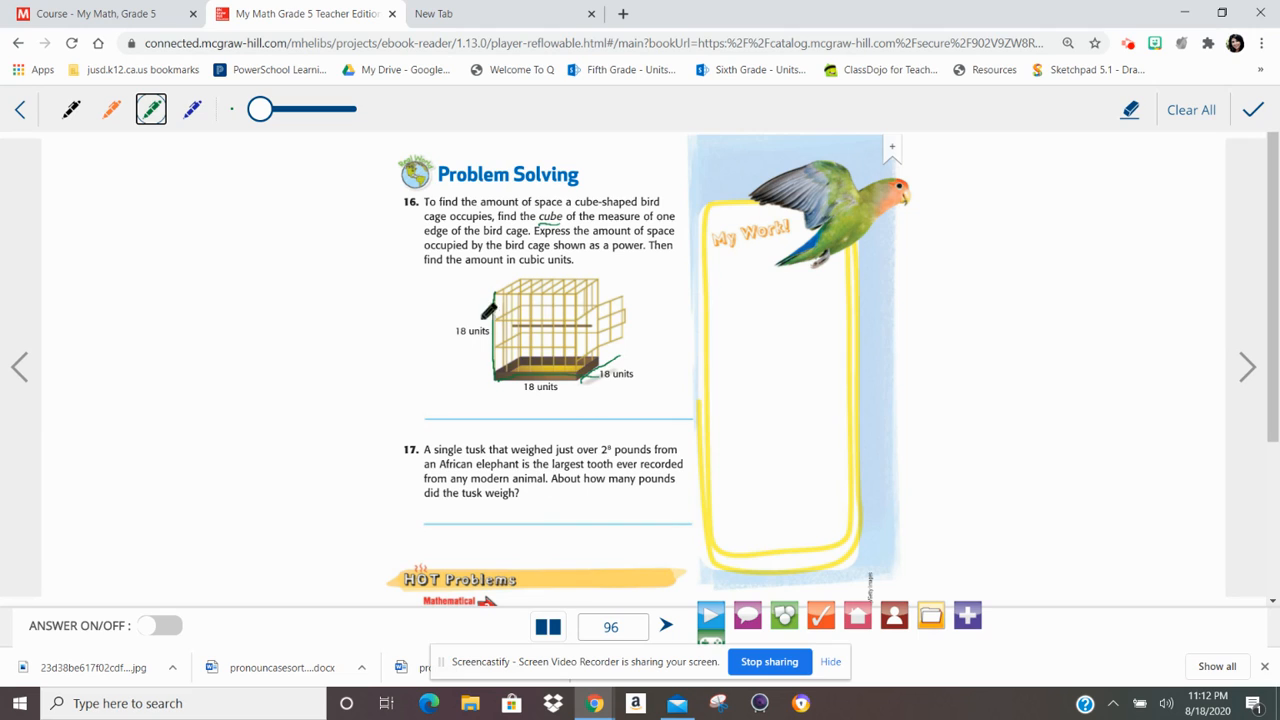
pyautogui.moveTo(656, 332)
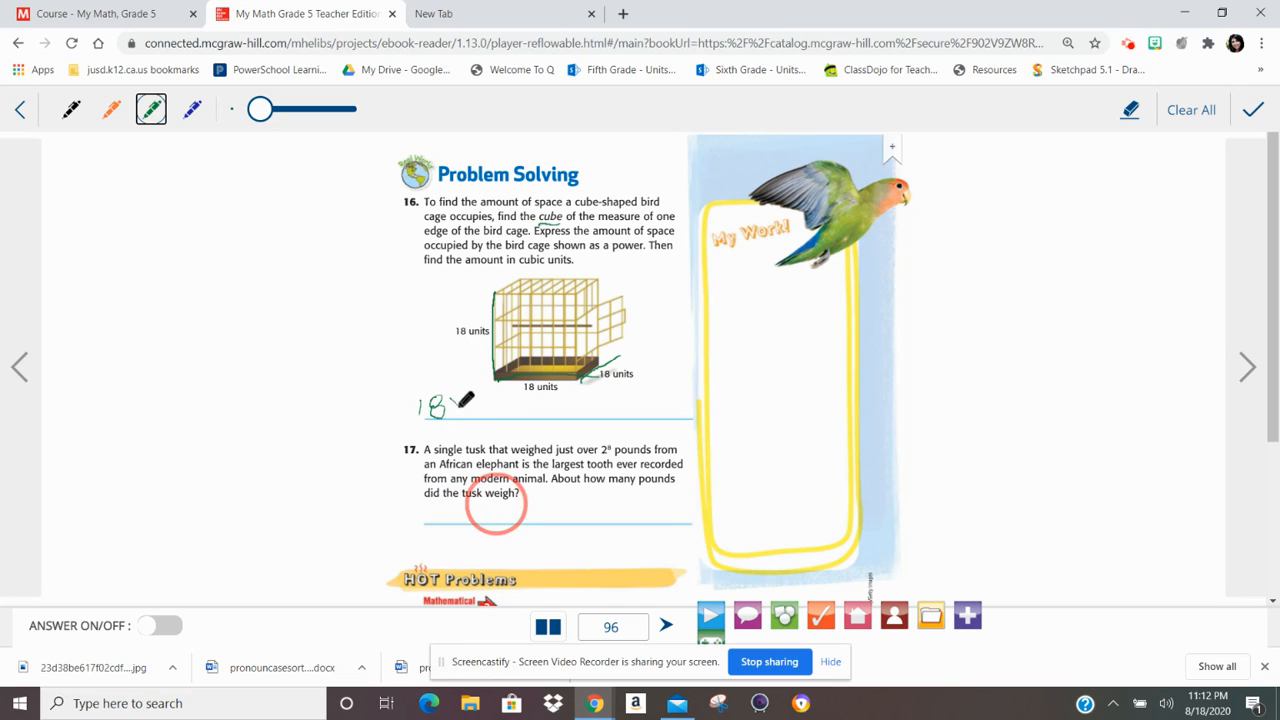
pyautogui.moveTo(456, 404); pyautogui.dragTo(490, 400)
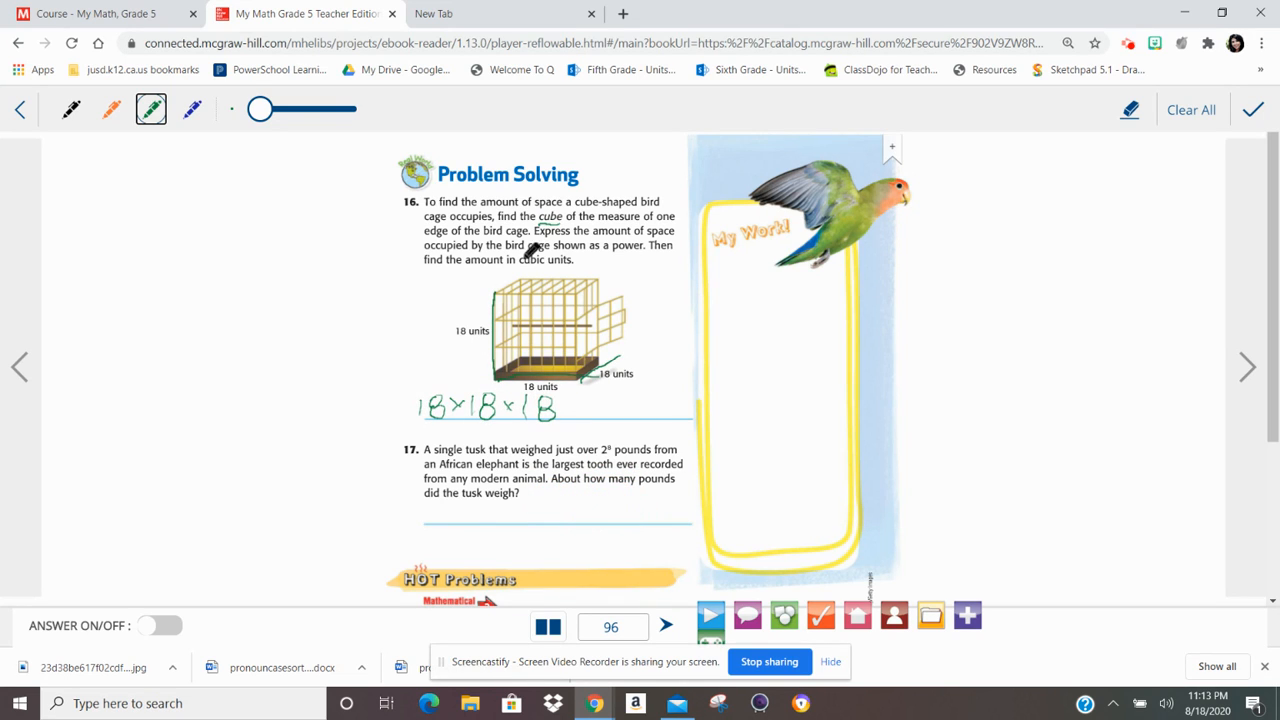
pyautogui.click(676, 276)
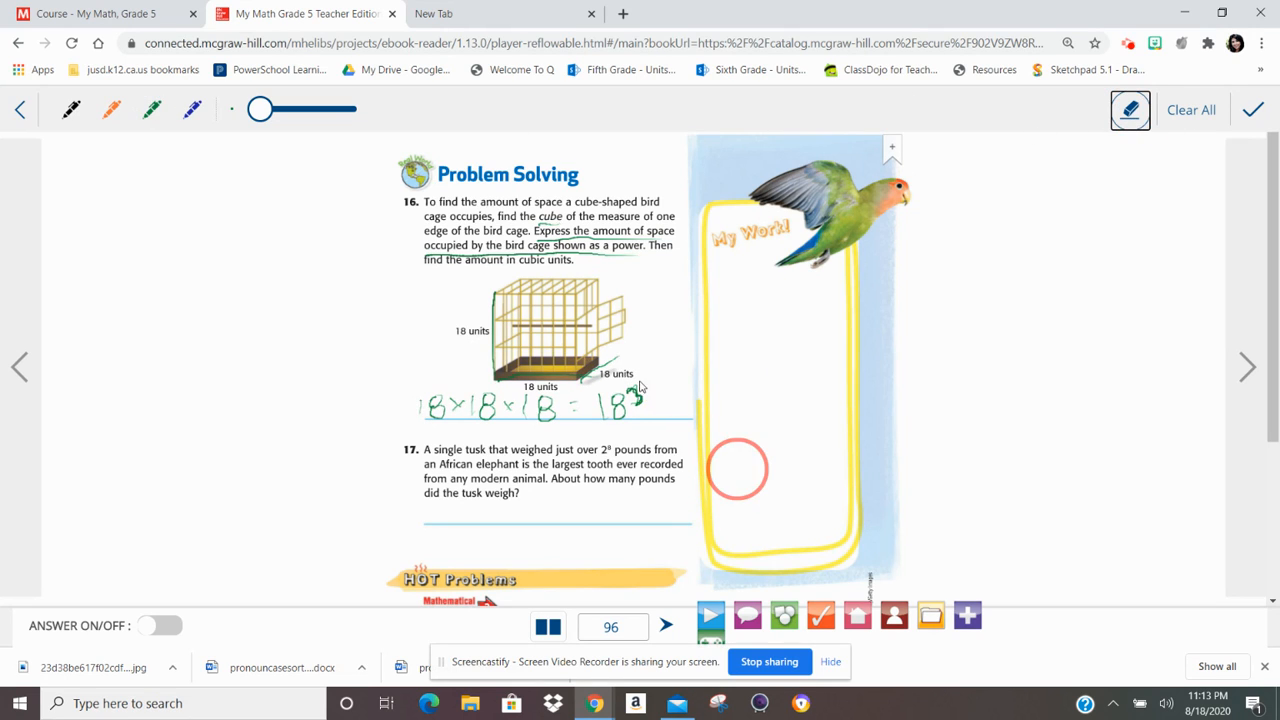
# - Add the exponent 3 to make 18³ and scroll down past the finished work
pyautogui.scroll(-3)
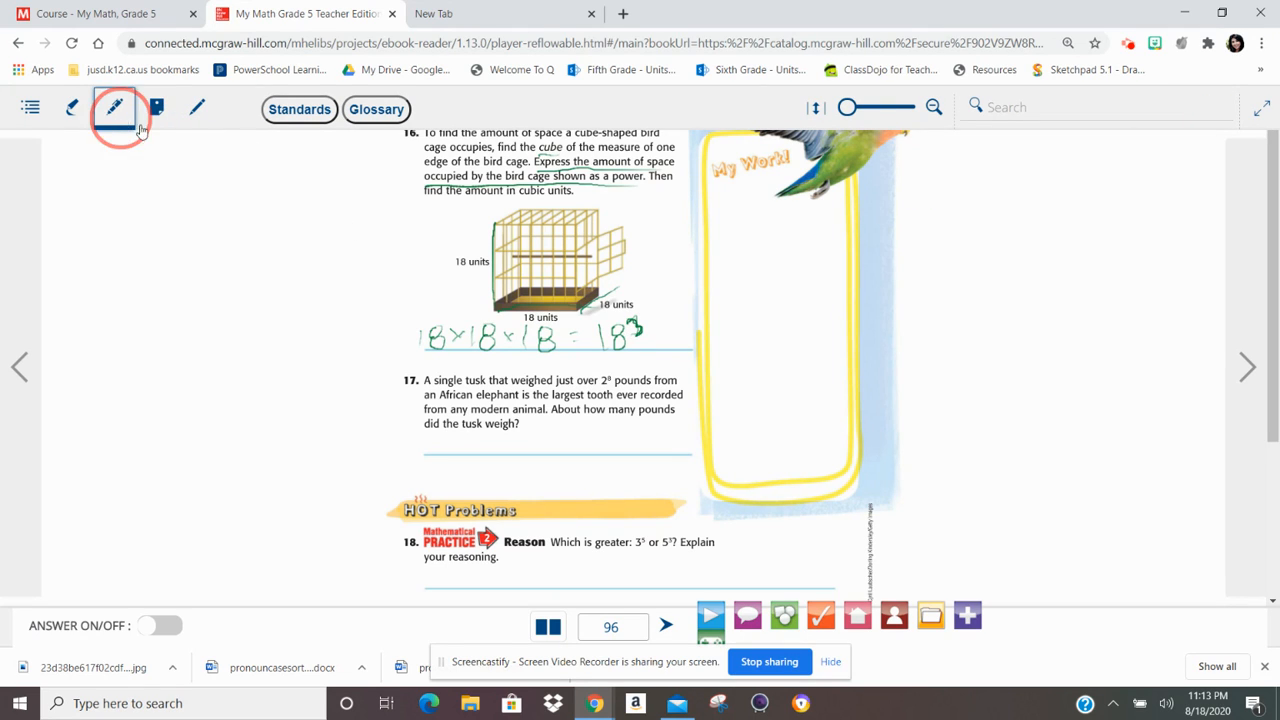
pyautogui.click(112, 110)
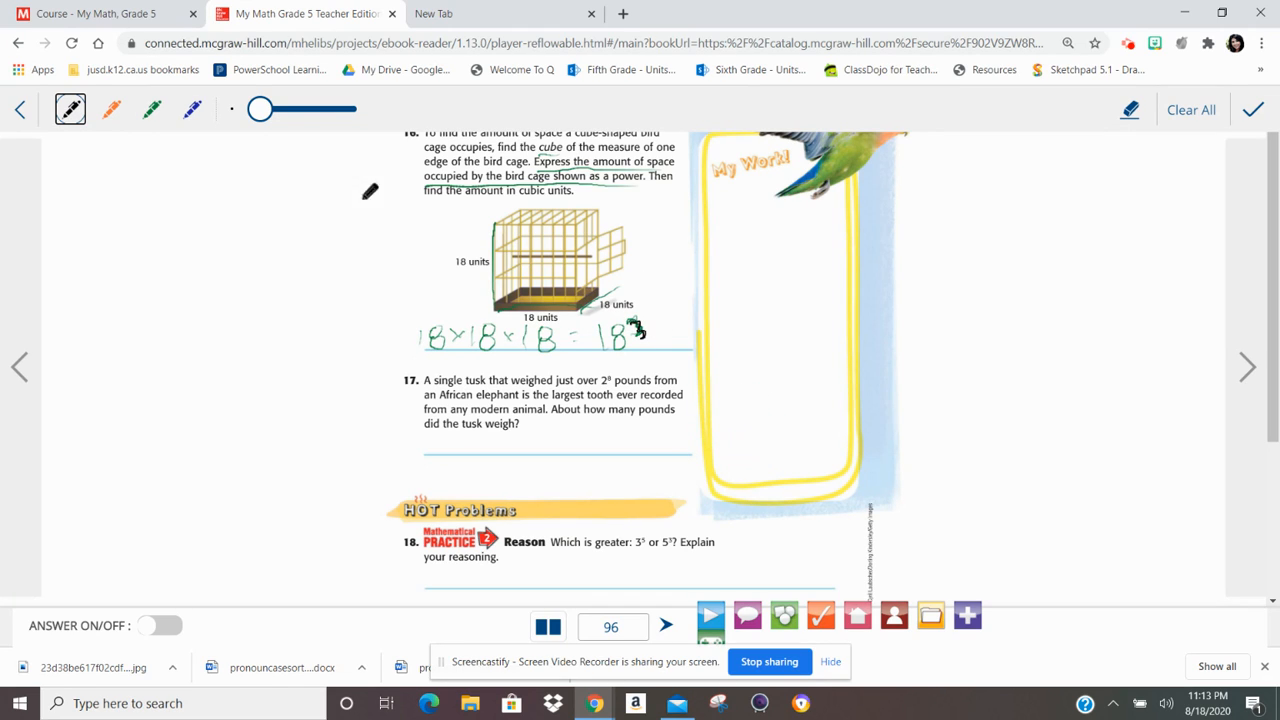
pyautogui.moveTo(448, 158)
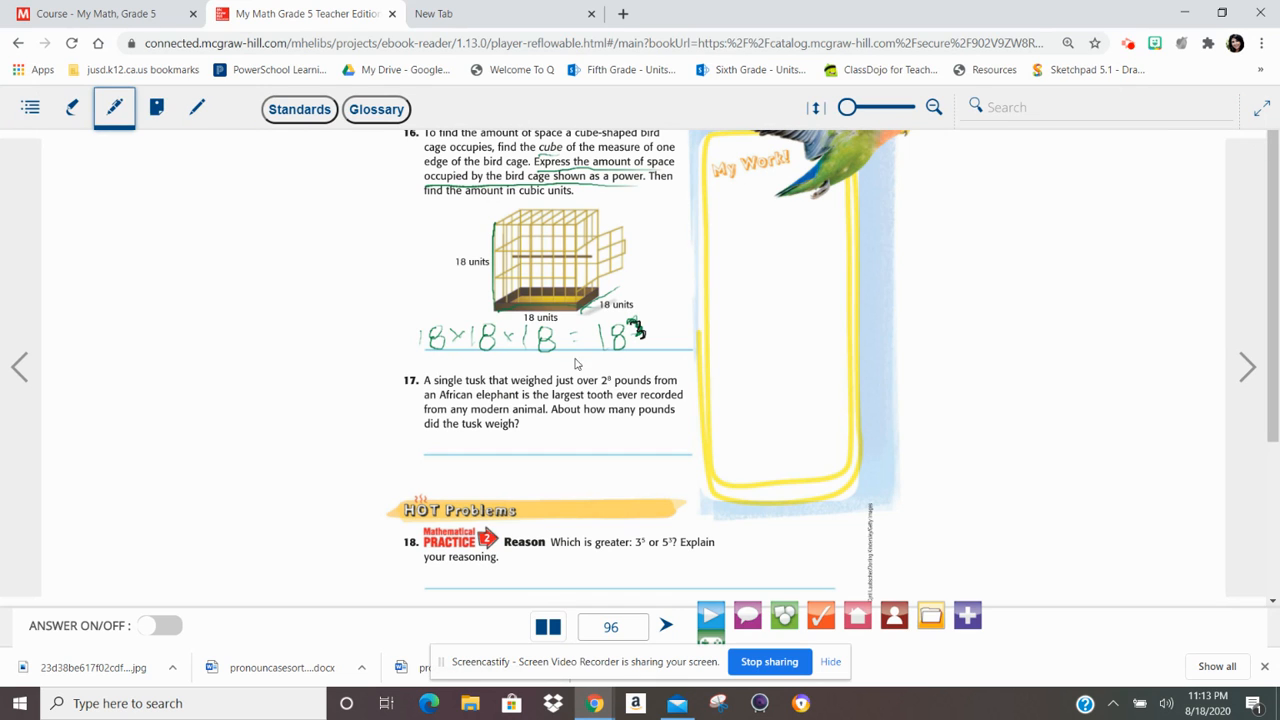
pyautogui.scroll(-3)
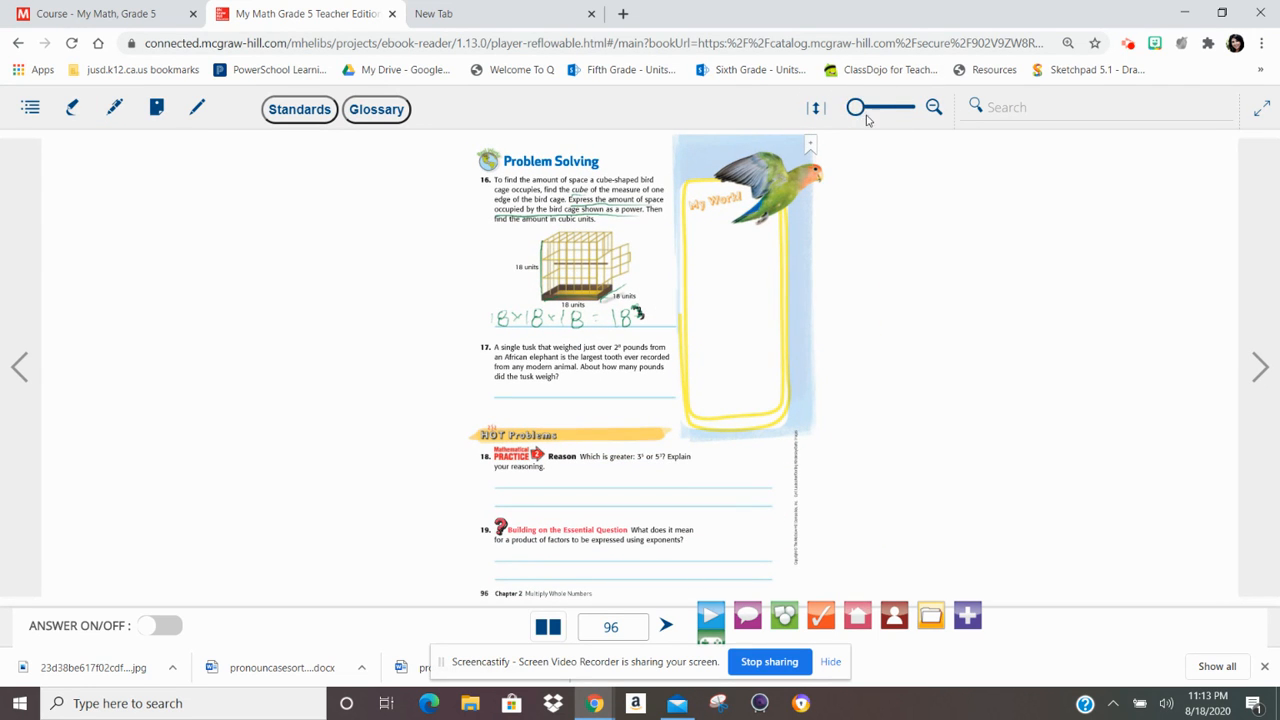
# - Enlarge page 96 to read the Problem Solving section with the 18³ work
pyautogui.moveTo(856, 108); pyautogui.dragTo(870, 108)
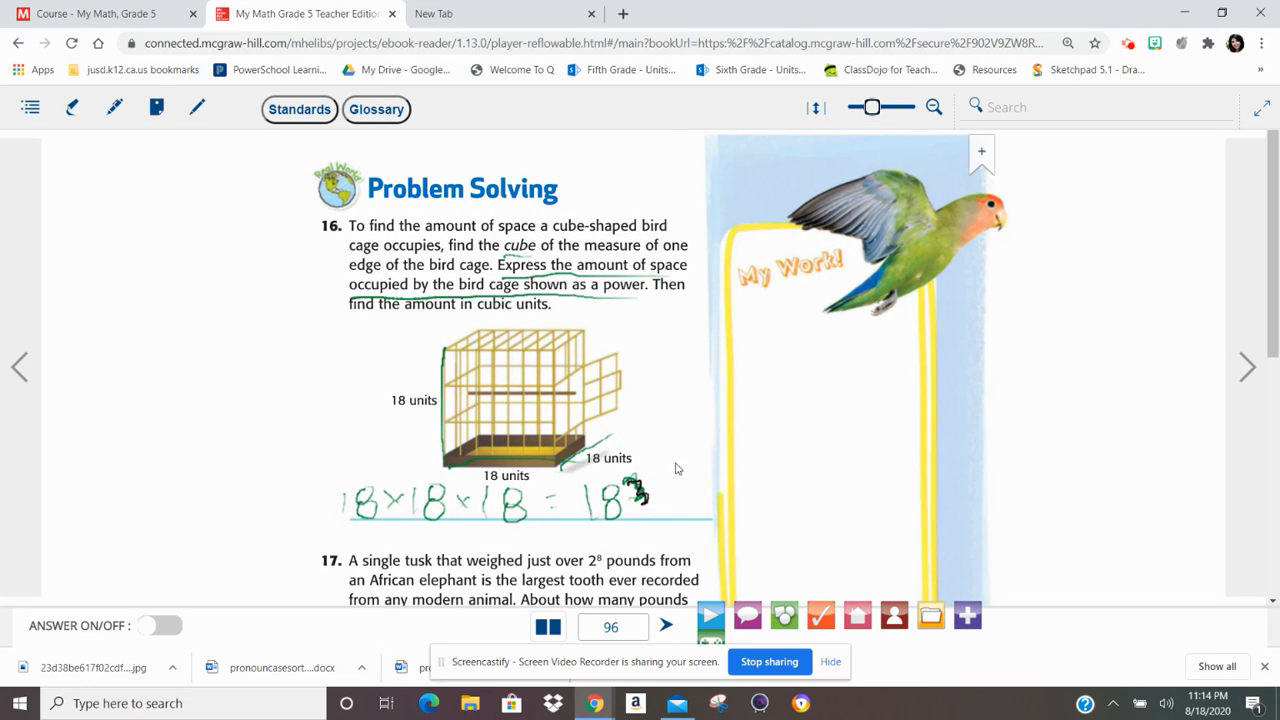
pyautogui.moveTo(598, 316)
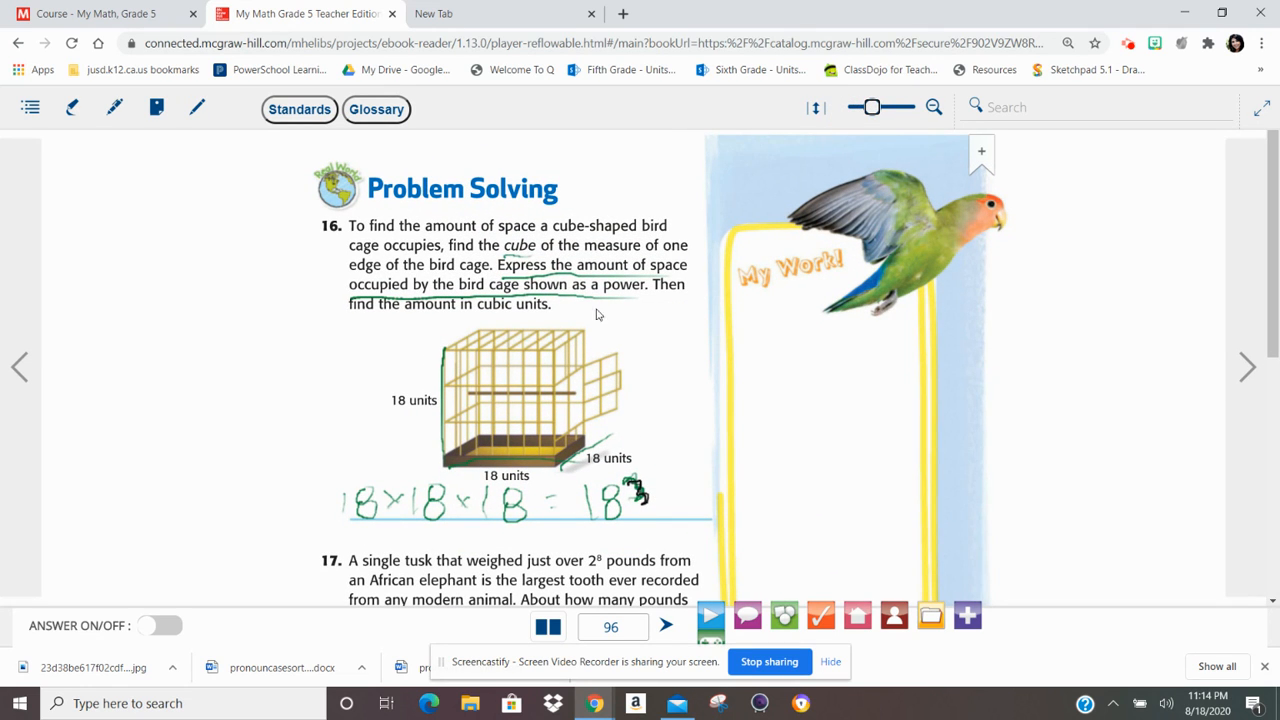
pyautogui.moveTo(644, 420)
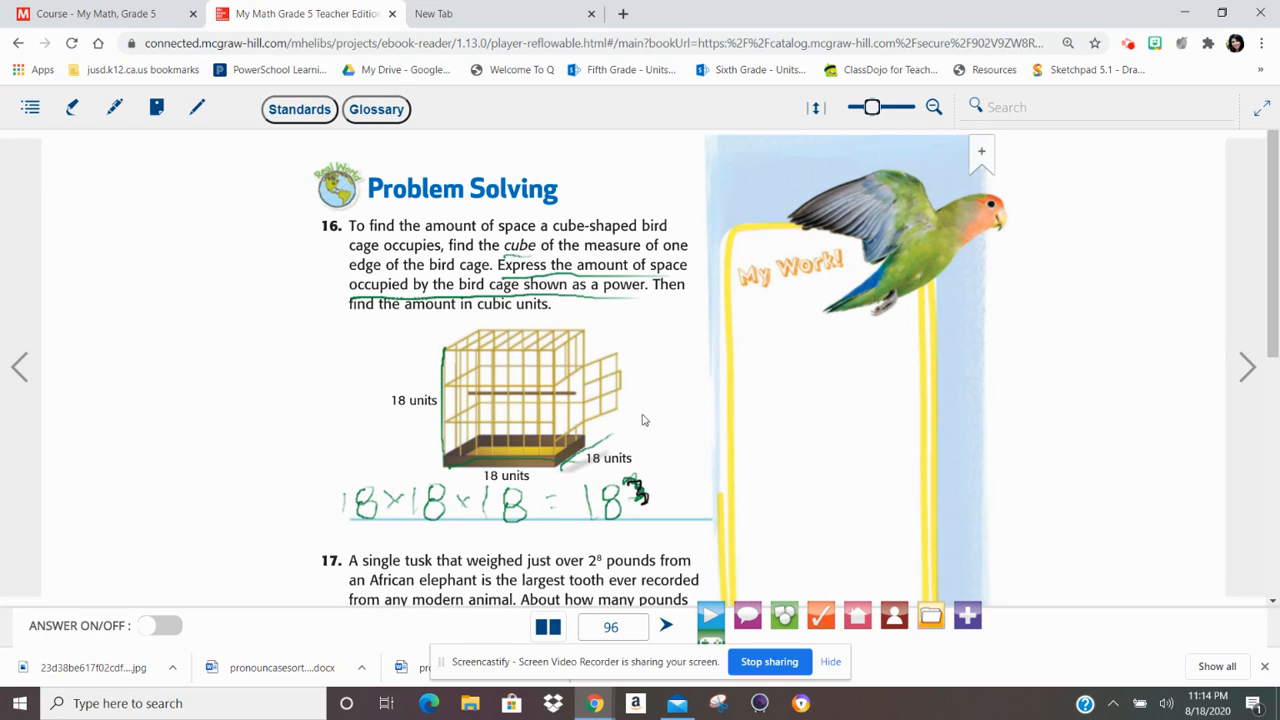
pyautogui.moveTo(520, 516)
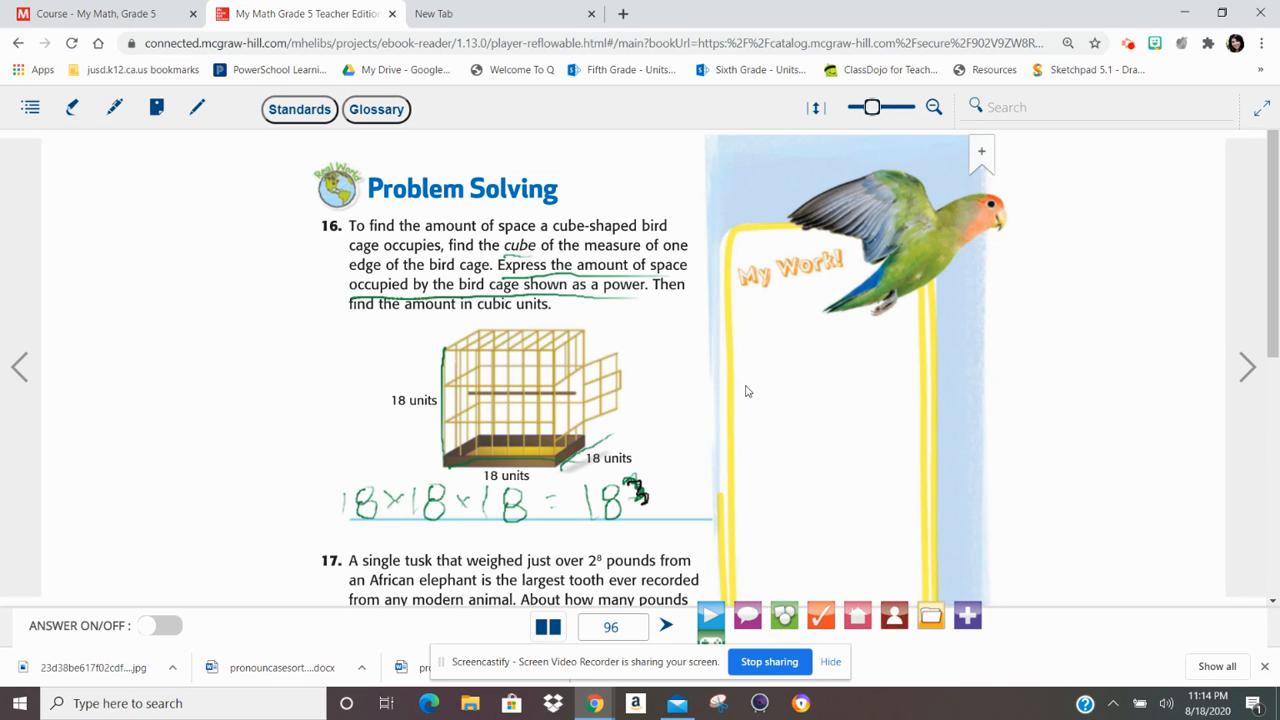
pyautogui.moveTo(808, 468)
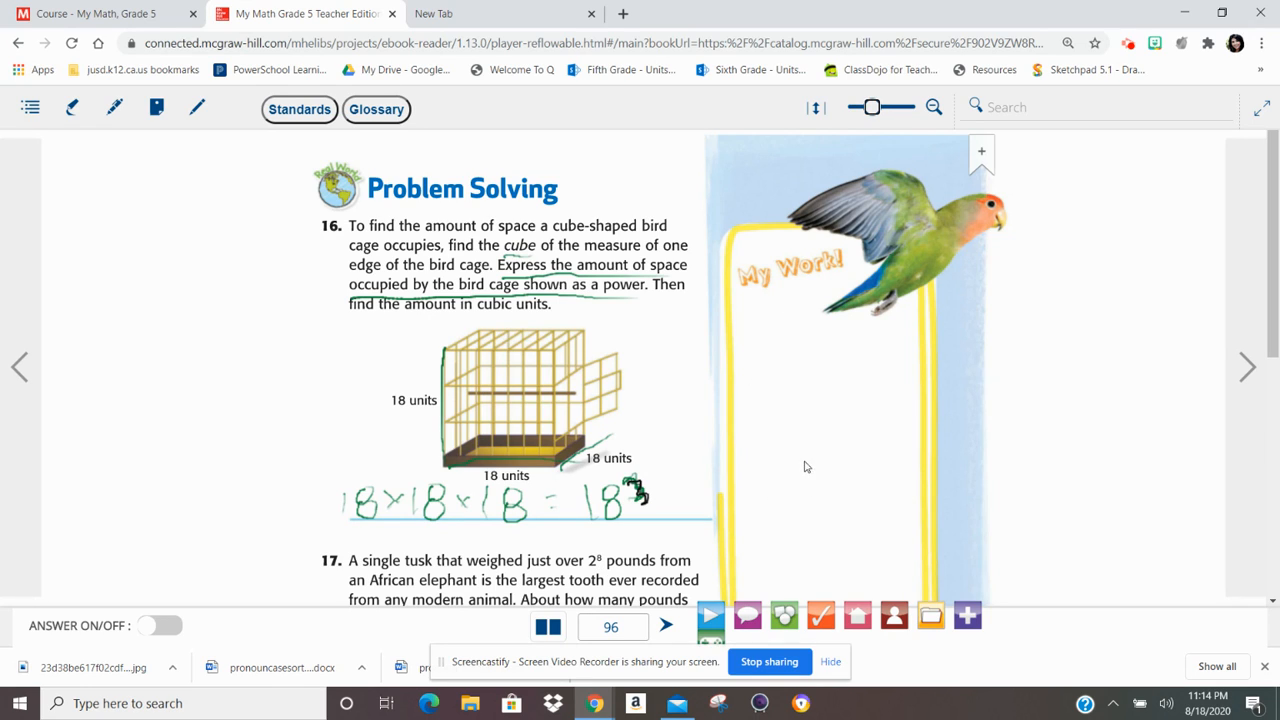